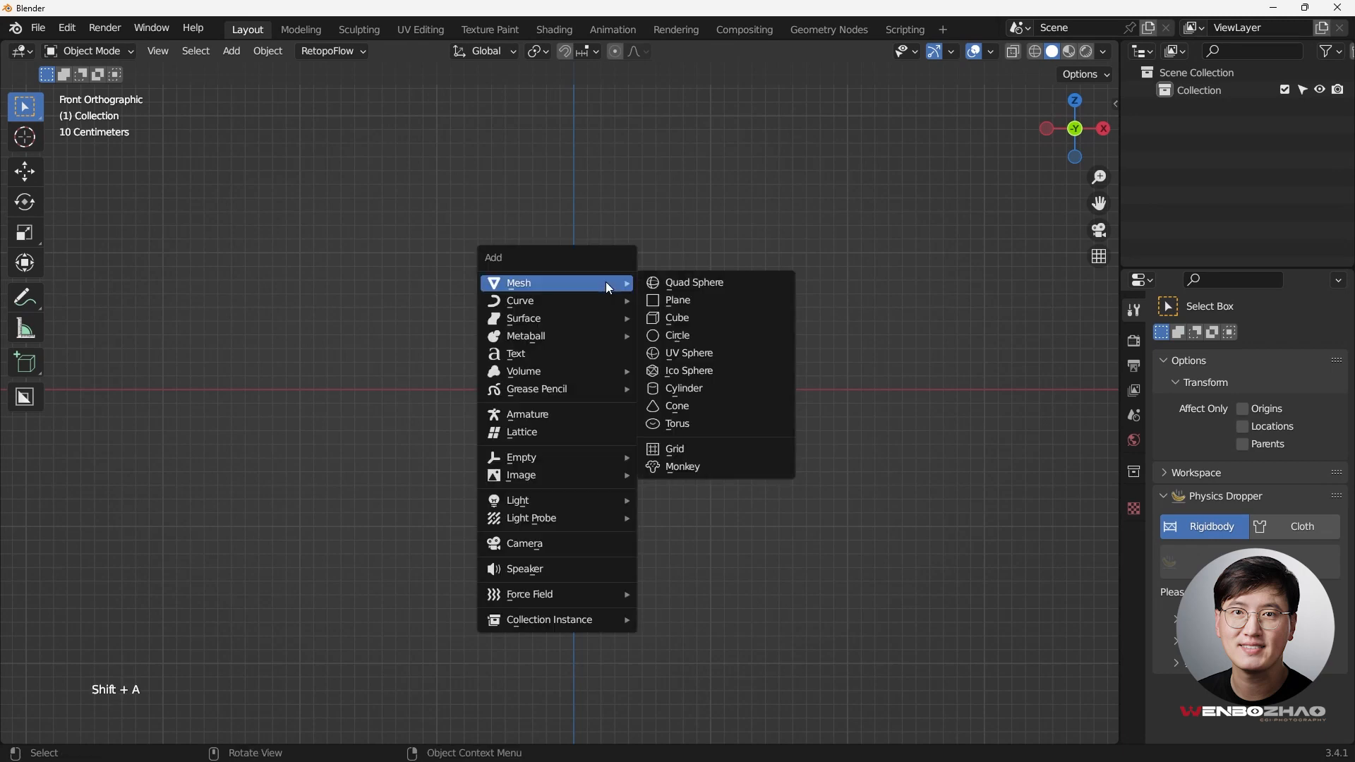
Add a circle mesh at the origin with 24 vertices and N-Gon fill.
left_click(677, 336)
type("2")
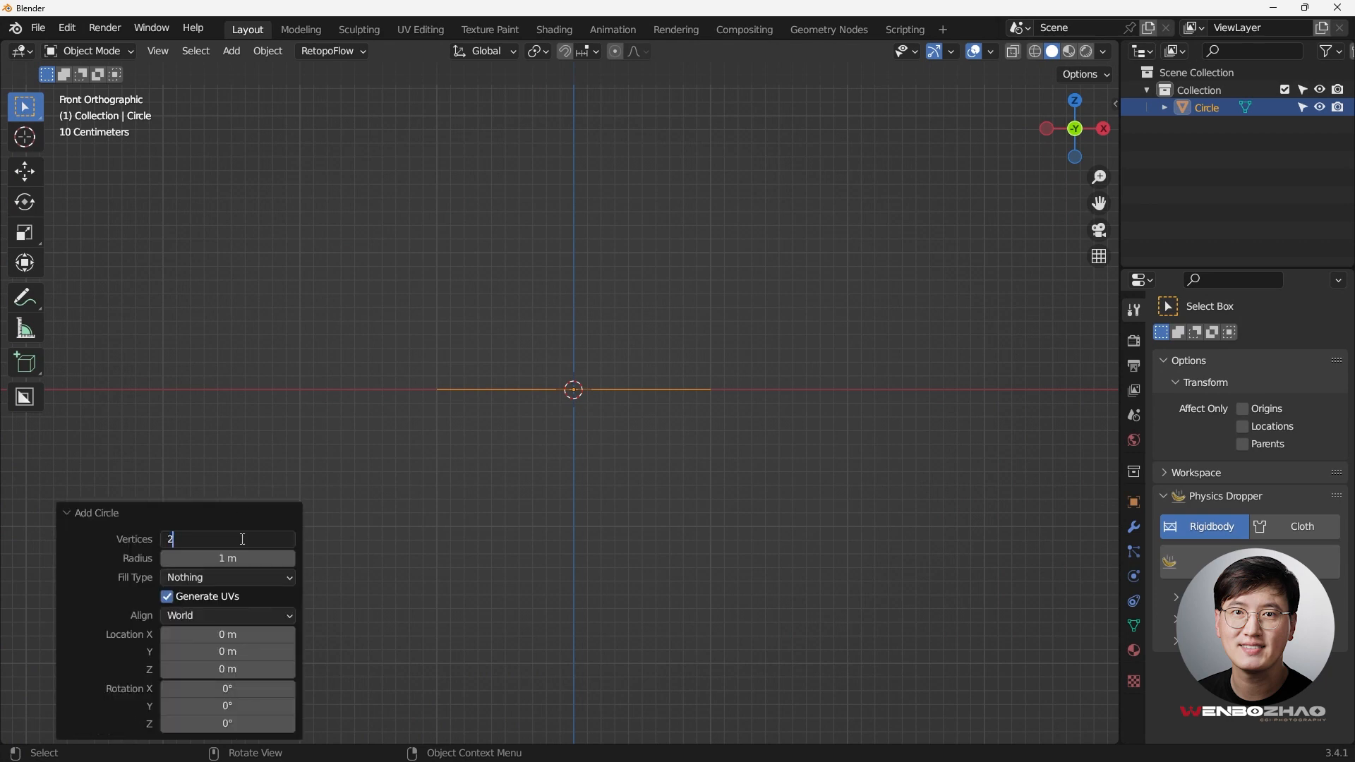
type("4")
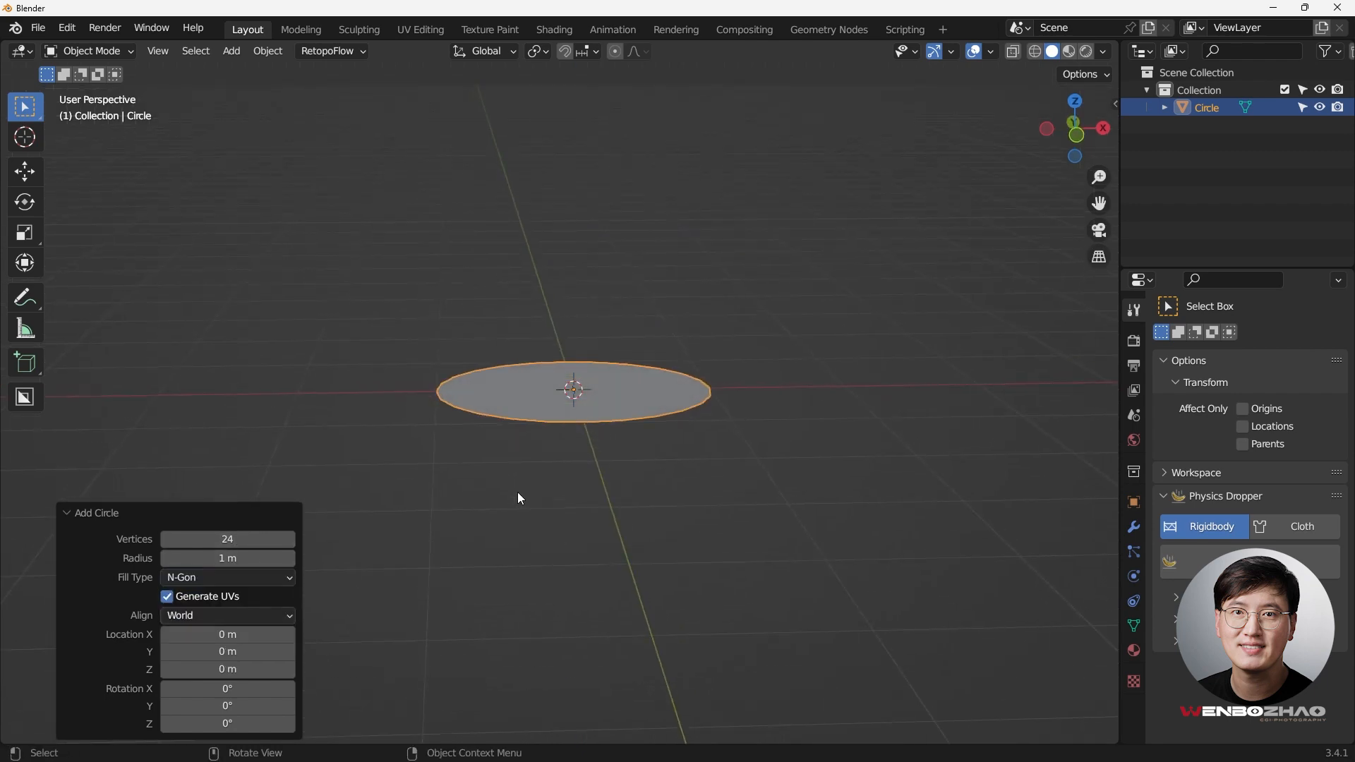
In Edit Mode, inset the disc face twice by about 0.049 m to form two thin rim rings.
key("Tab")
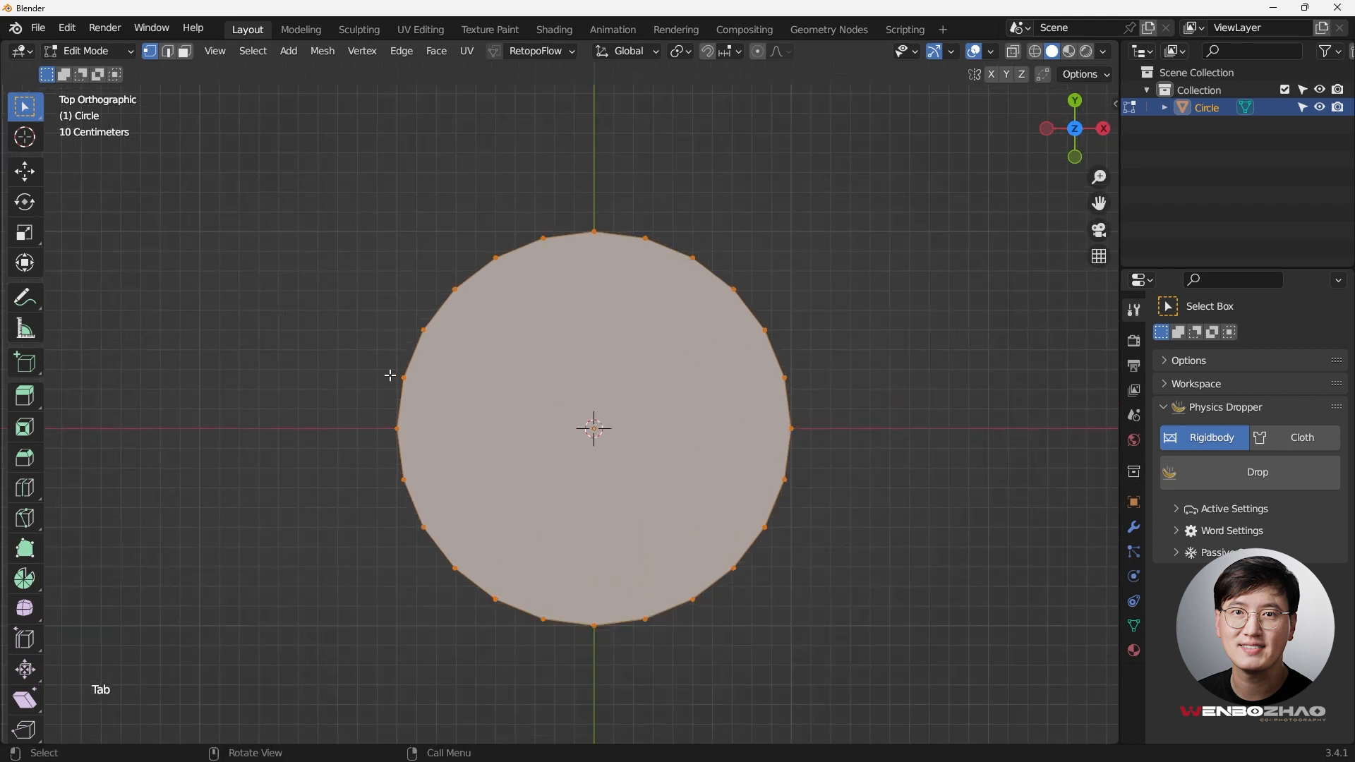
mouse_move(494, 245)
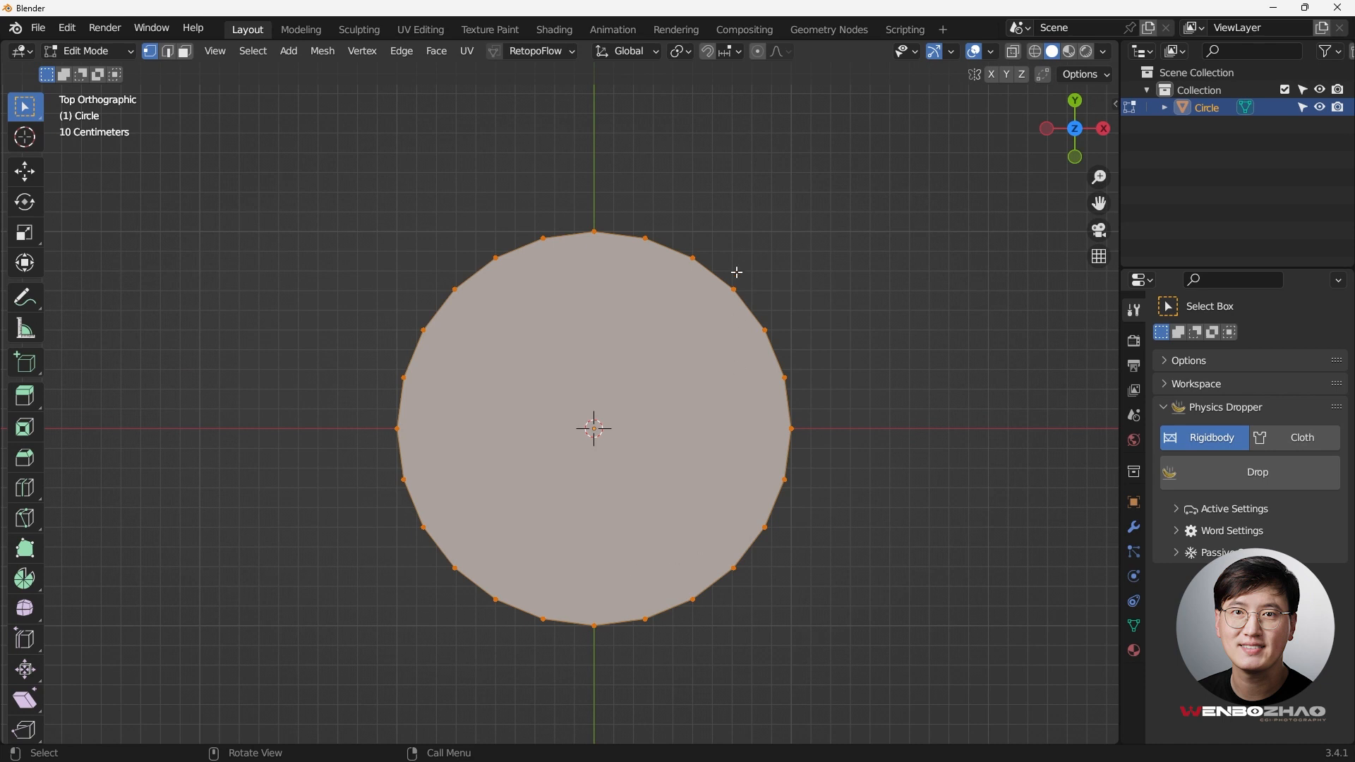
mouse_move(506, 392)
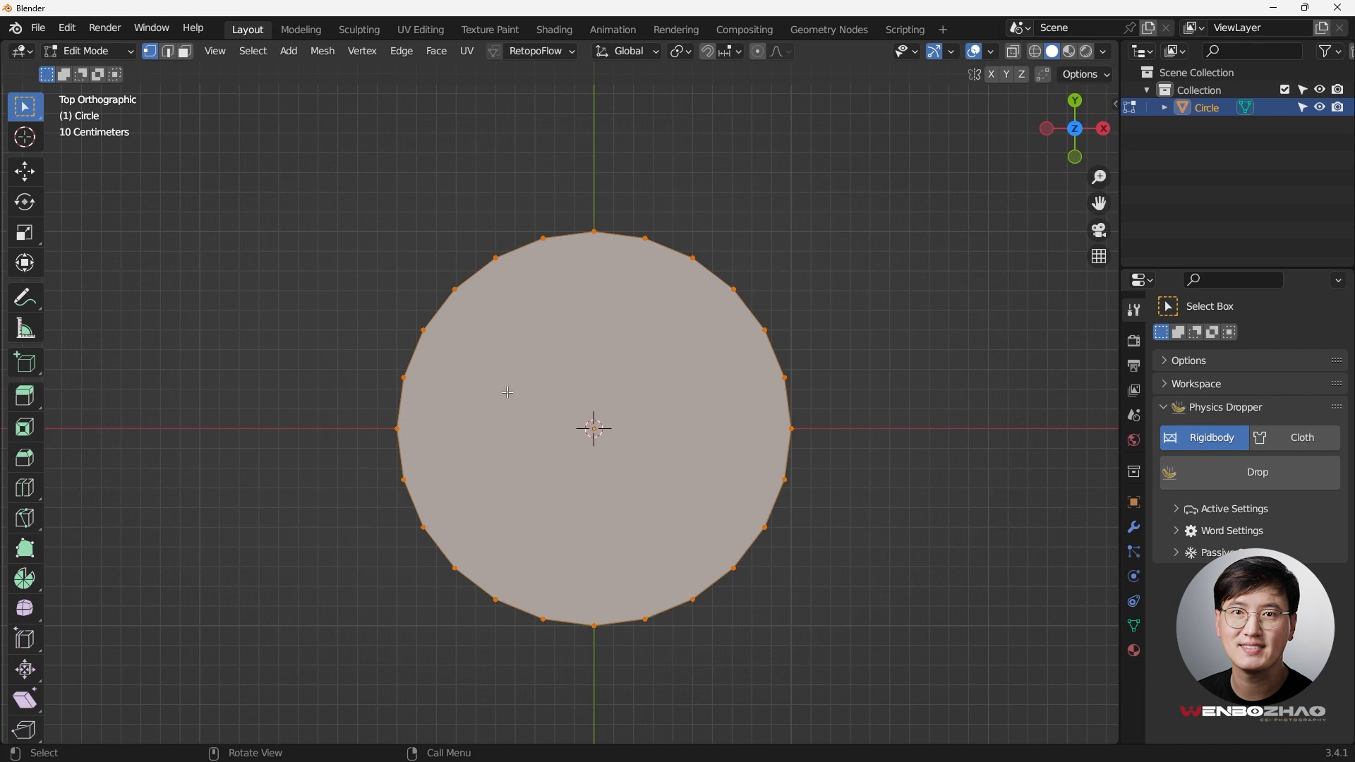
mouse_move(852, 297)
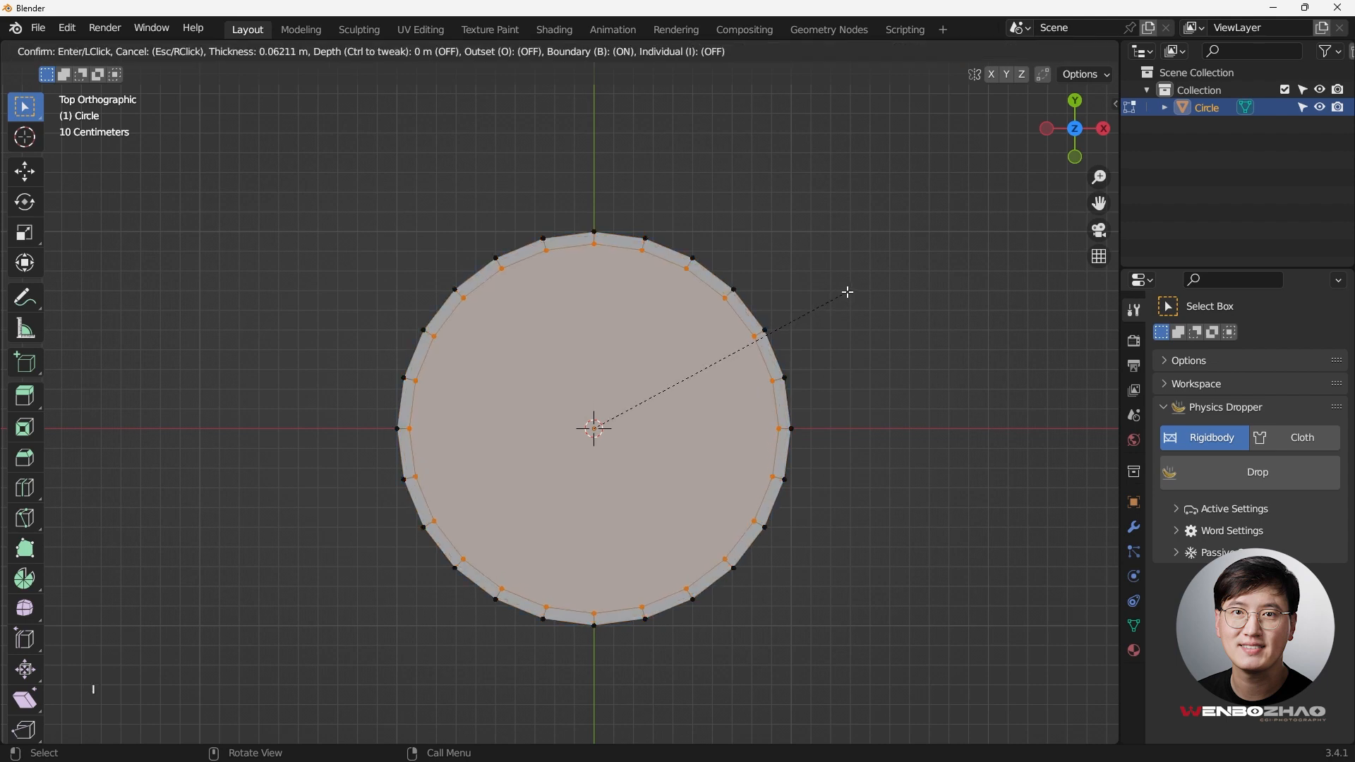
mouse_move(848, 289)
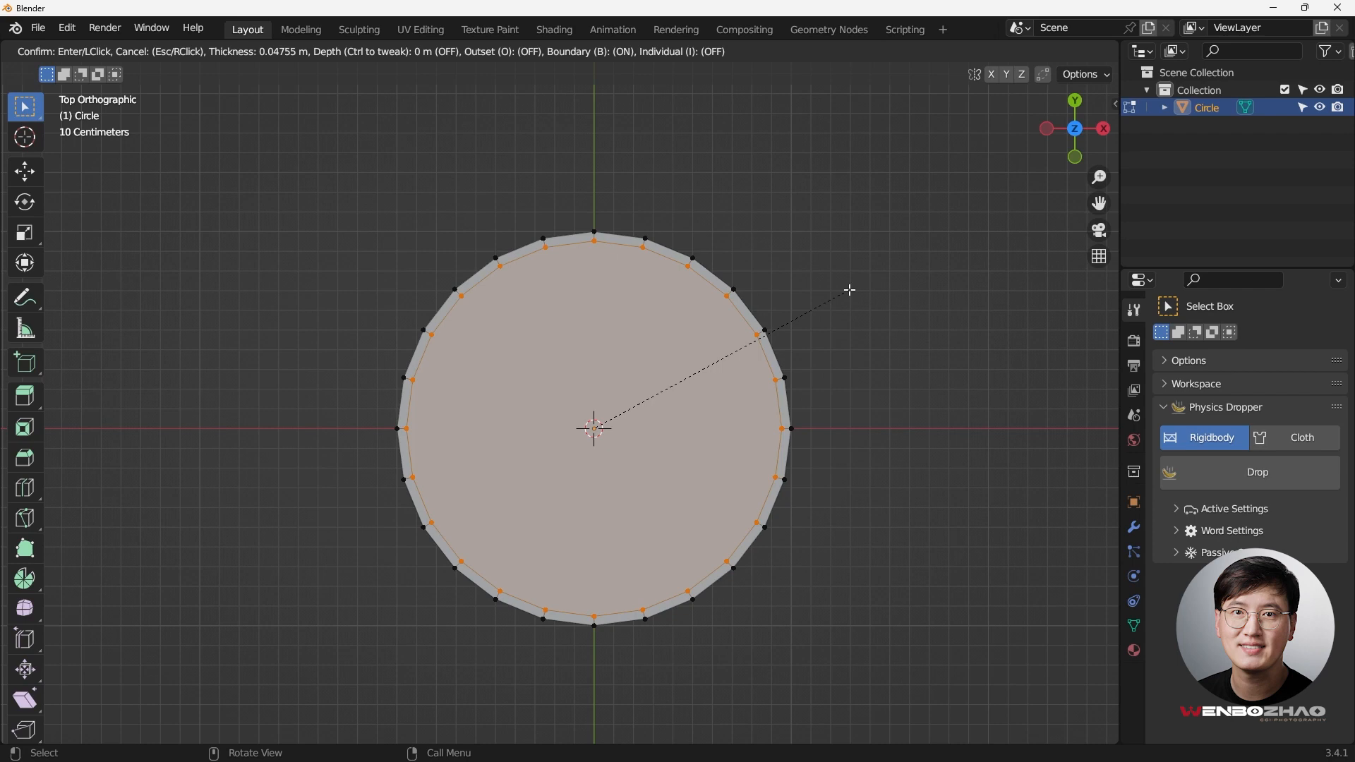
left_click(858, 290)
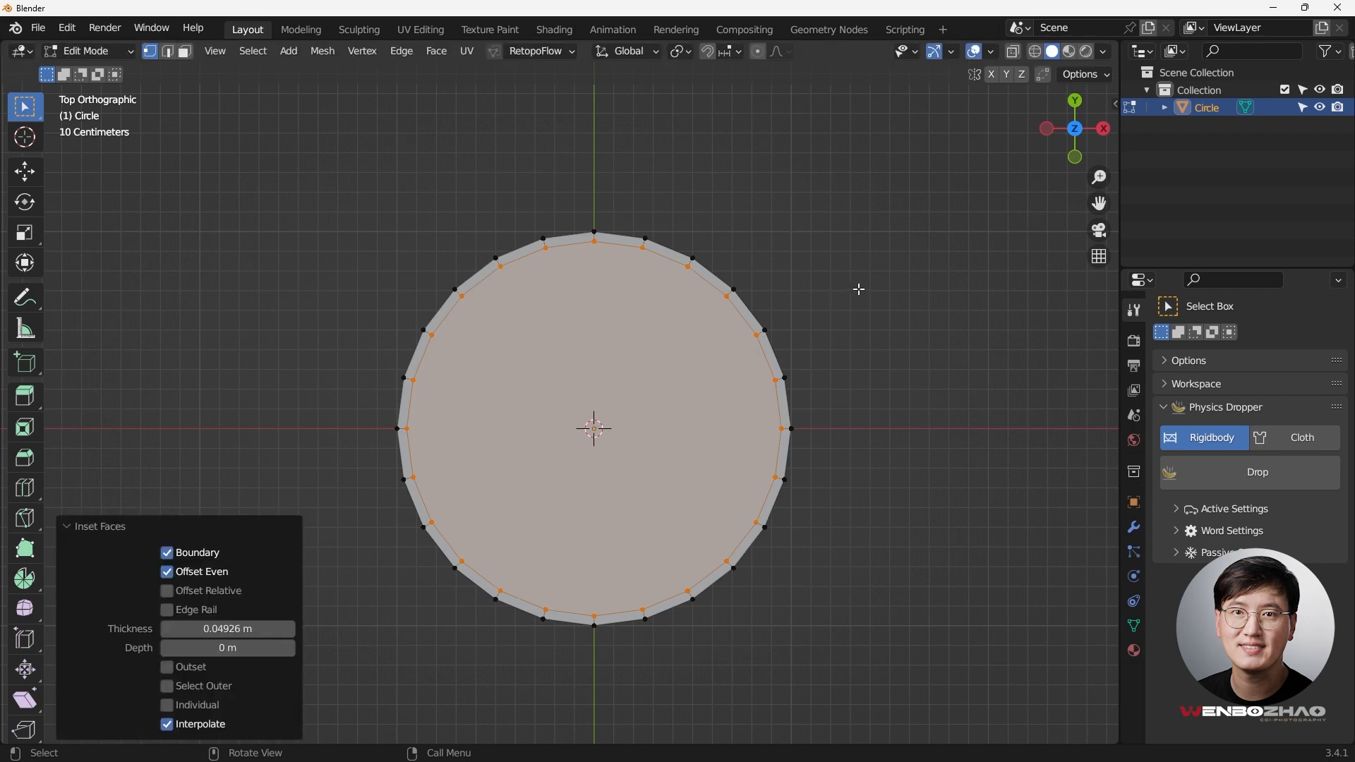
mouse_move(866, 288)
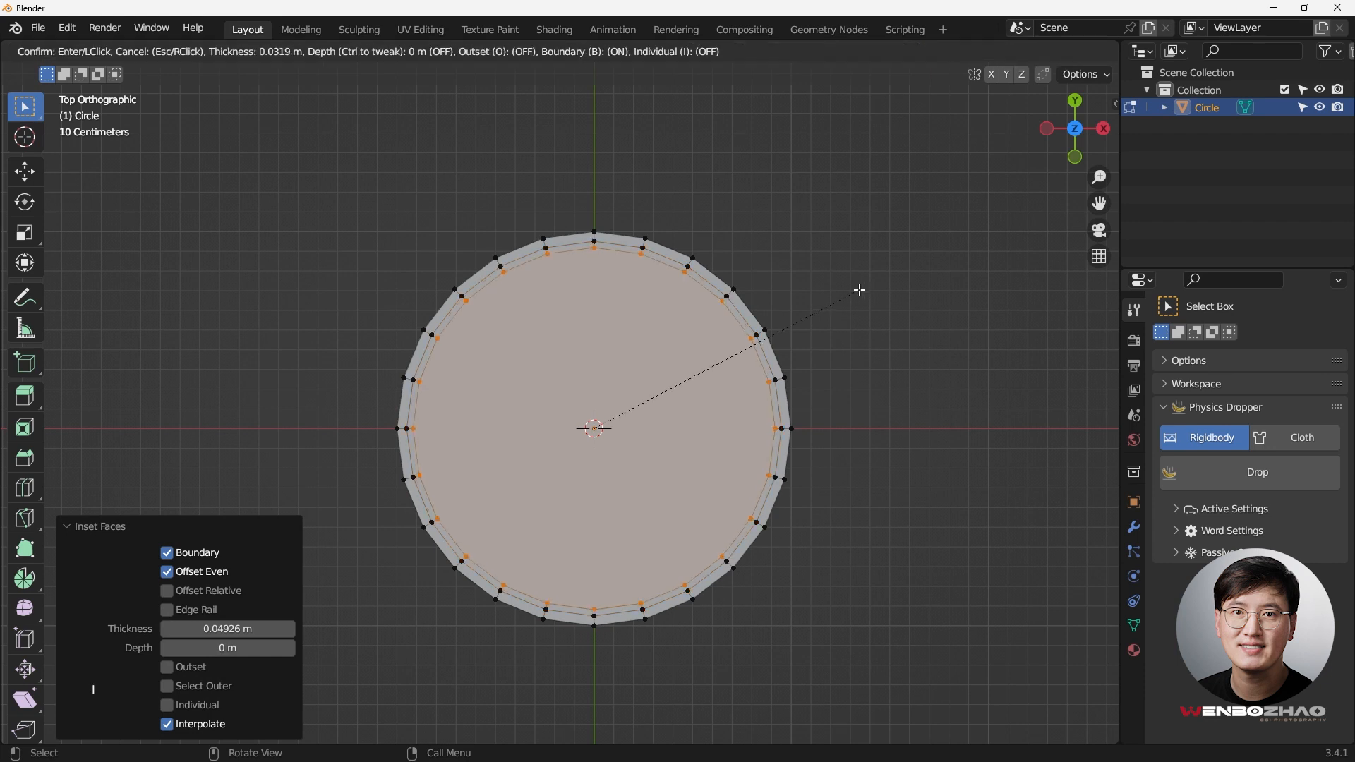
mouse_move(854, 294)
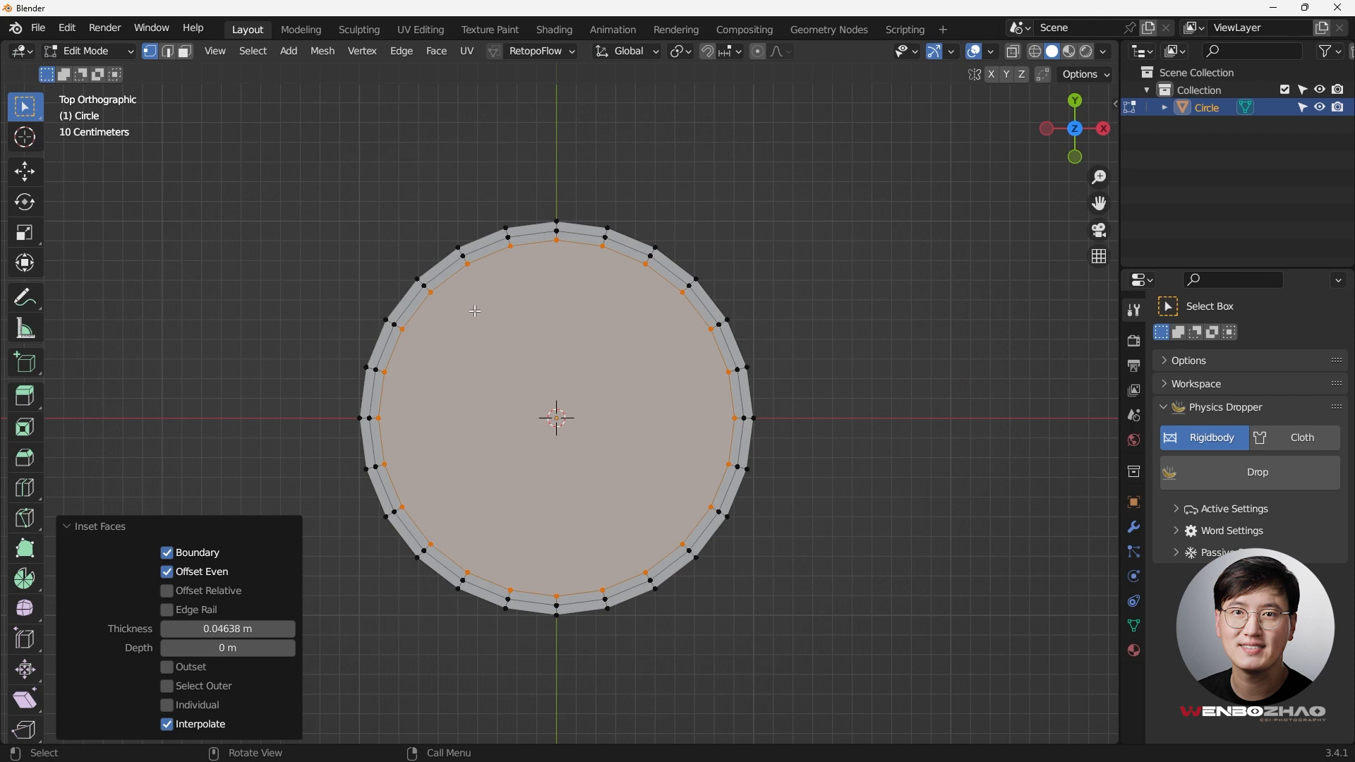
mouse_move(466, 322)
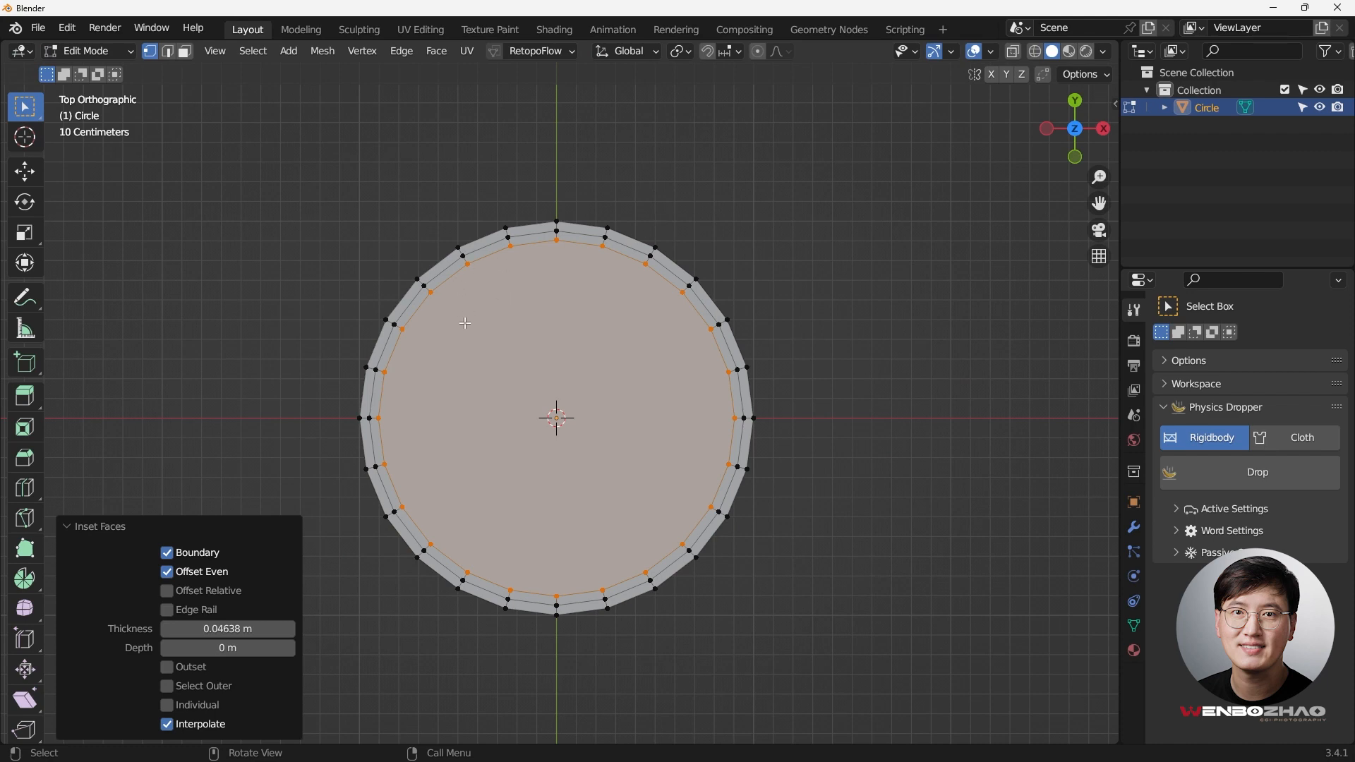
mouse_move(646, 293)
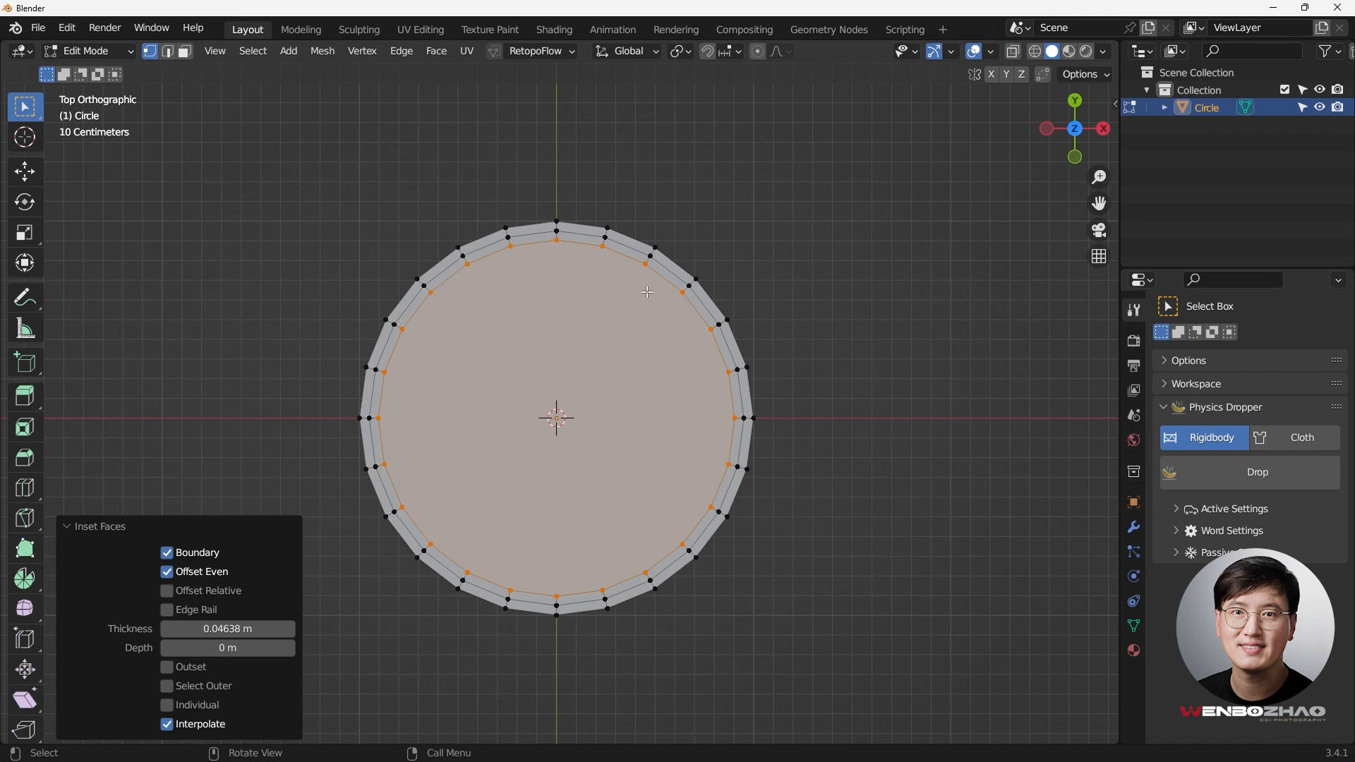
mouse_move(445, 302)
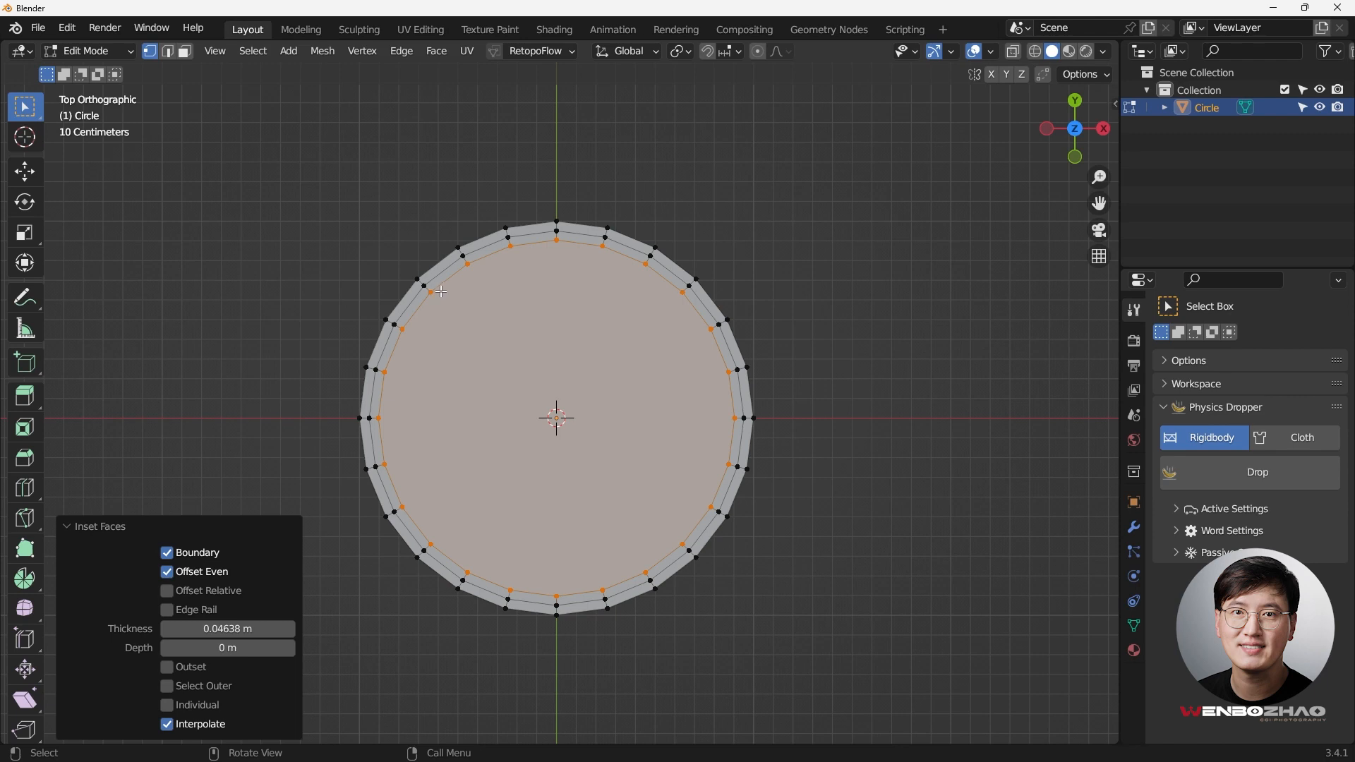
mouse_move(672, 285)
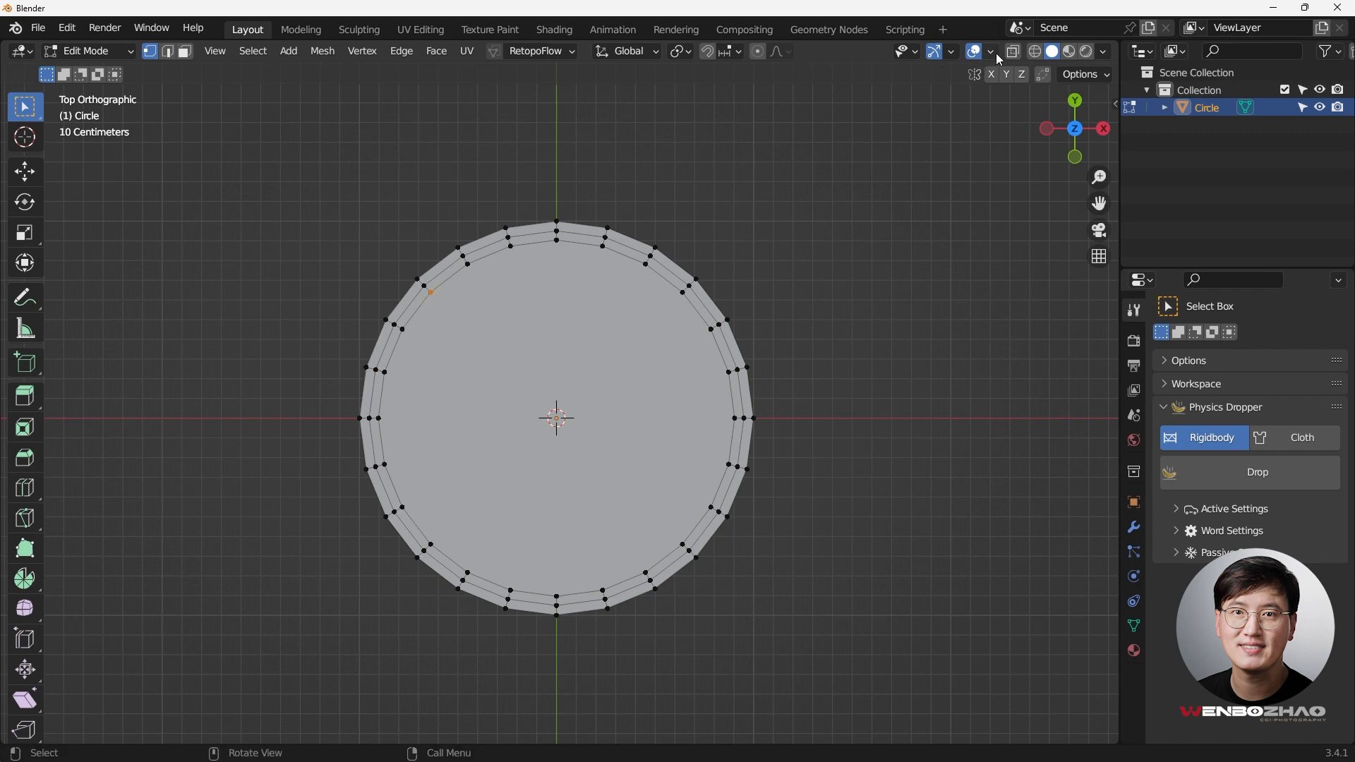
Enable X-ray and Shift-select seven vertices along the inner ring's upper arc.
left_click(991, 51)
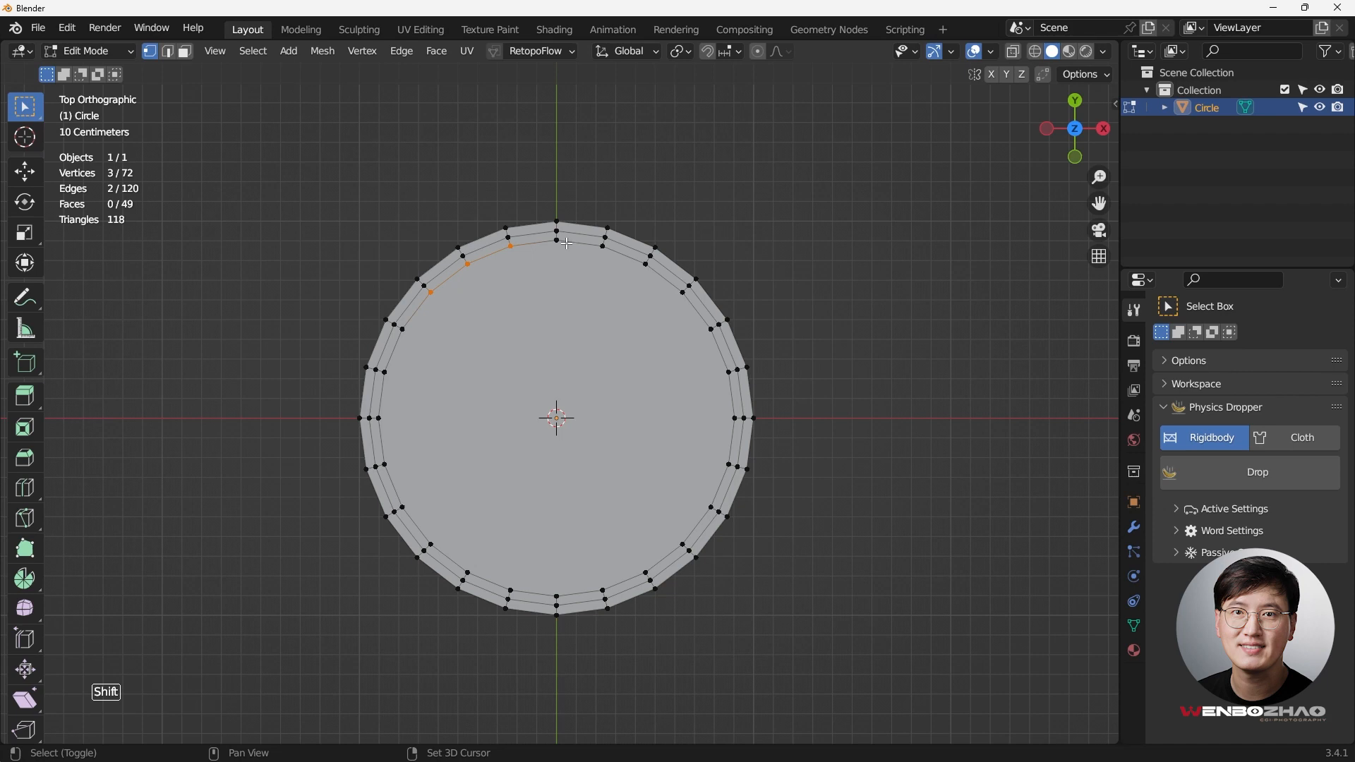
left_click(556, 239)
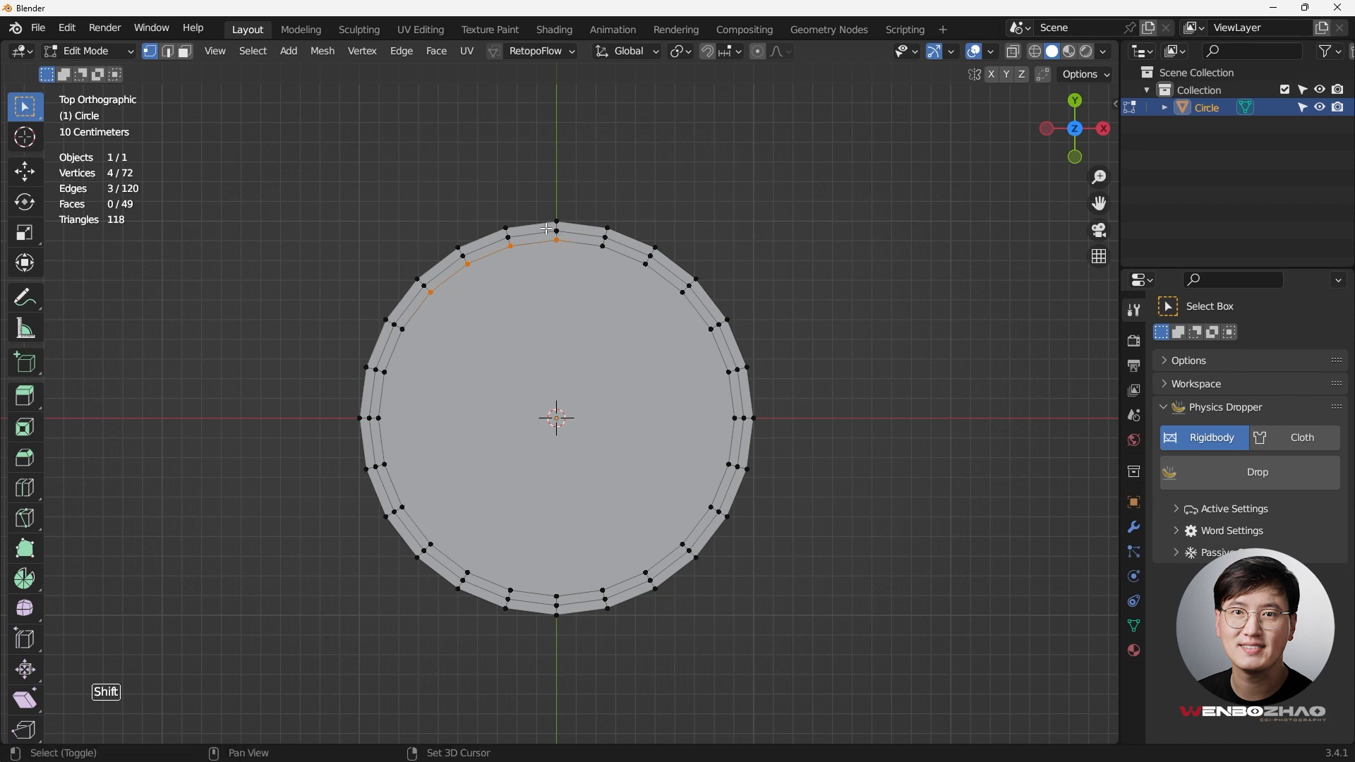
left_click(652, 274)
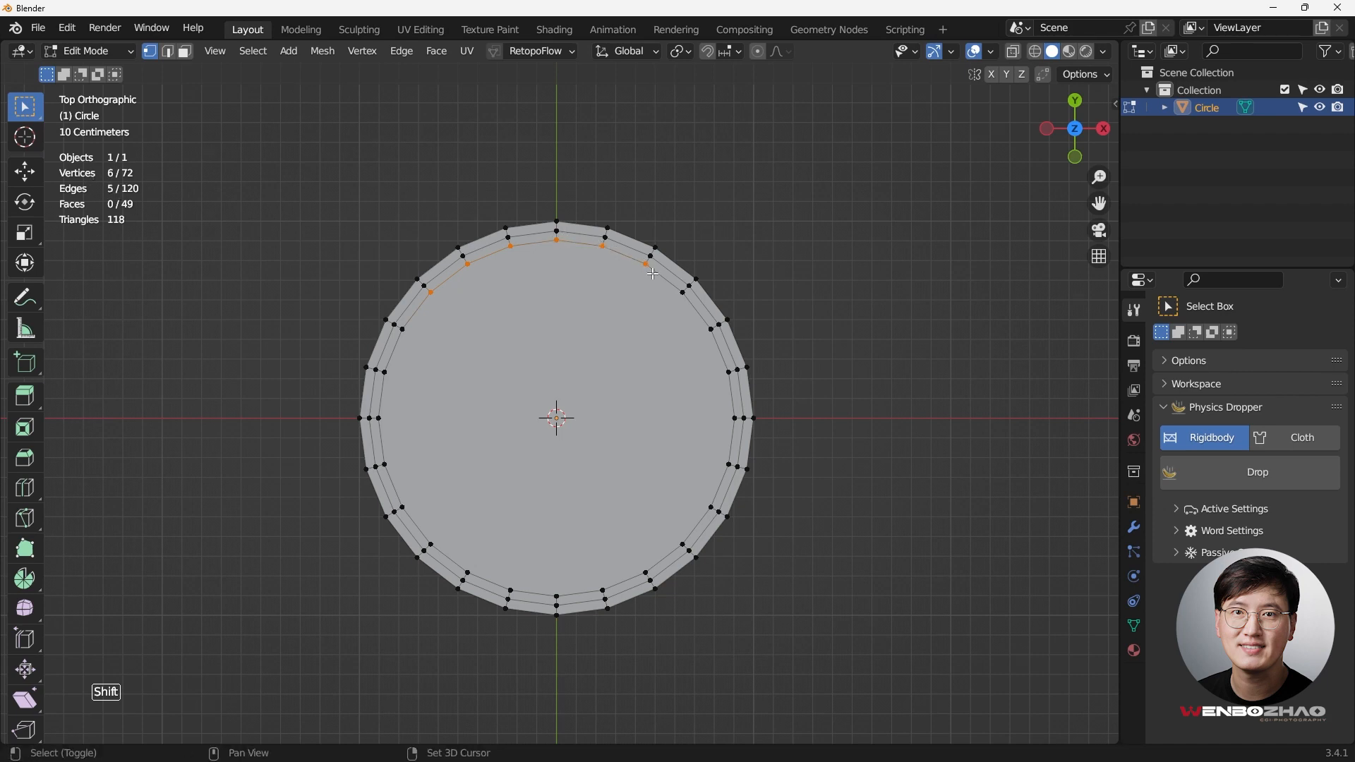
left_click(683, 291)
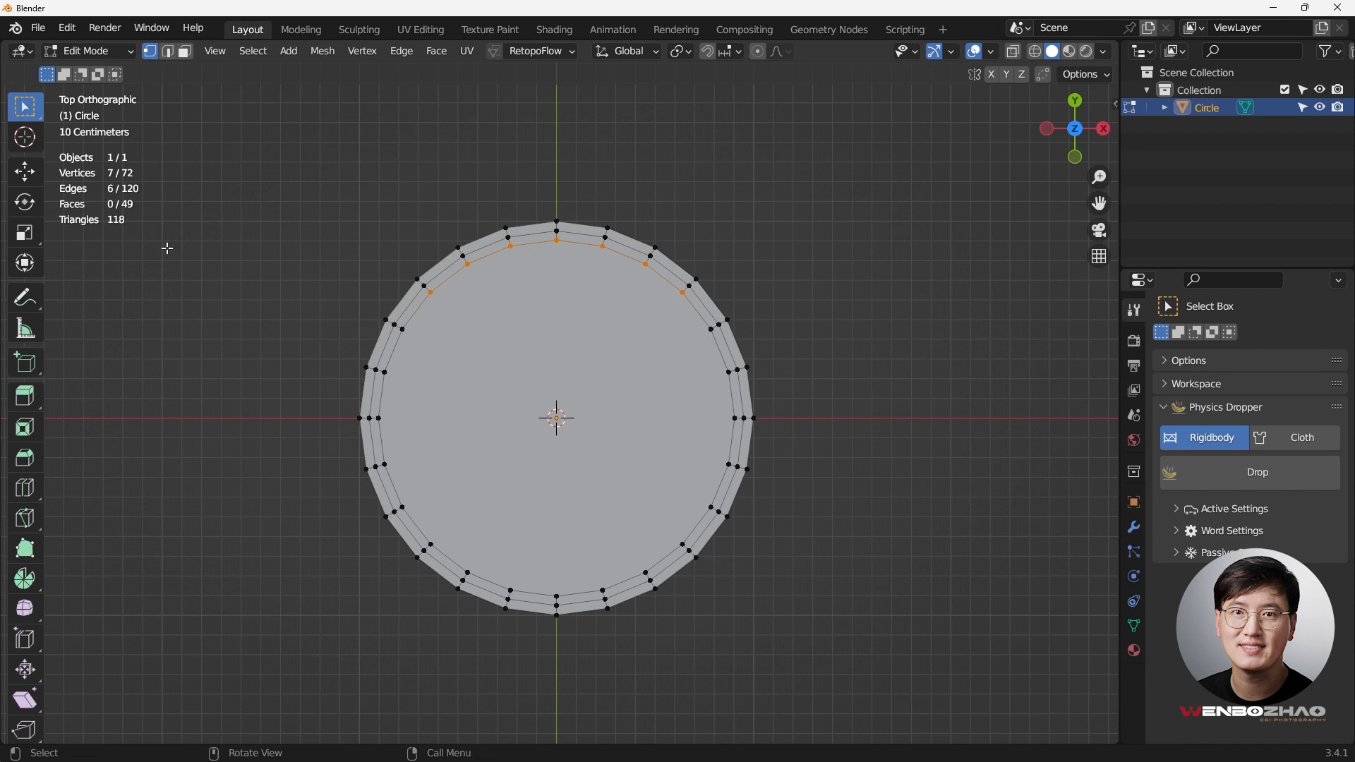
mouse_move(589, 279)
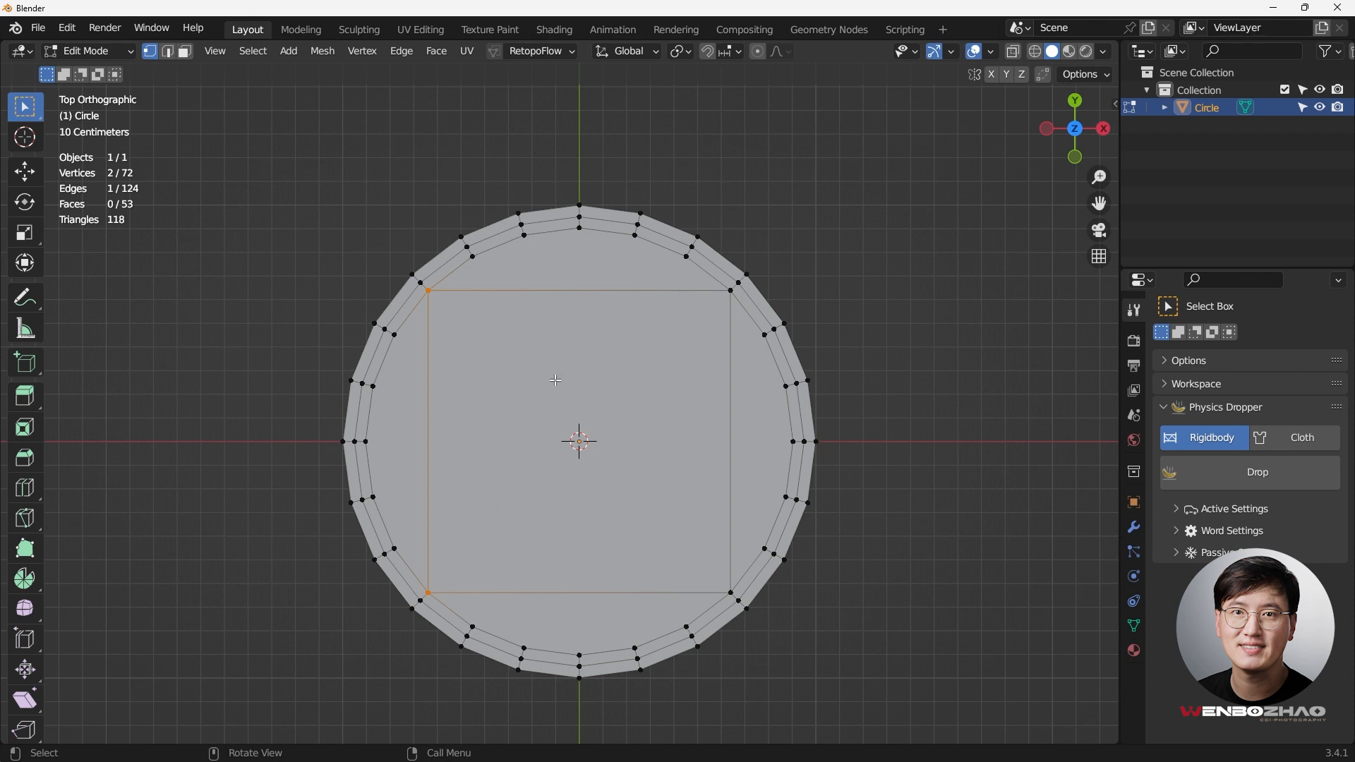
mouse_move(575, 391)
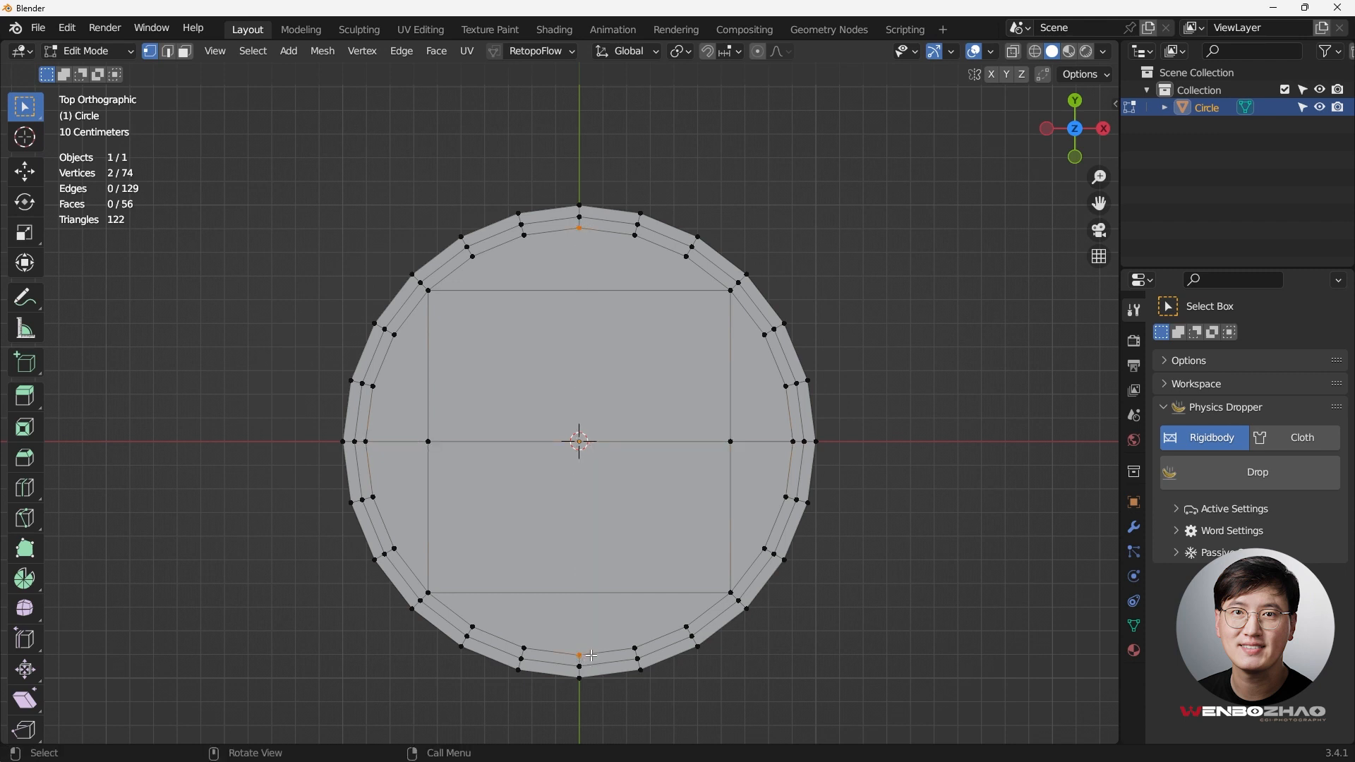
Connect the top and bottom ring vertices with J to build the central quad grid.
key("J")
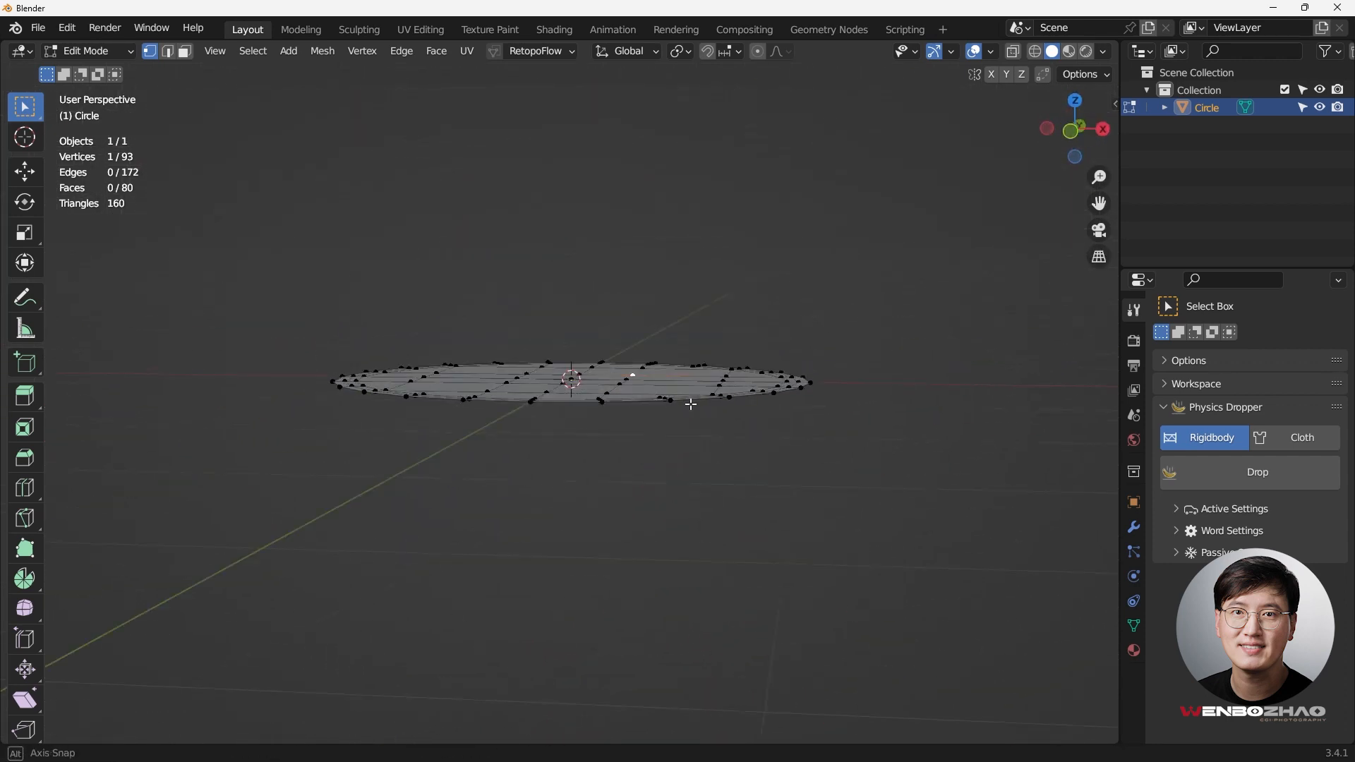
Extrude the disc downward for thickness, then extrude the central 4×4 faces up into a block.
key("KP_1")
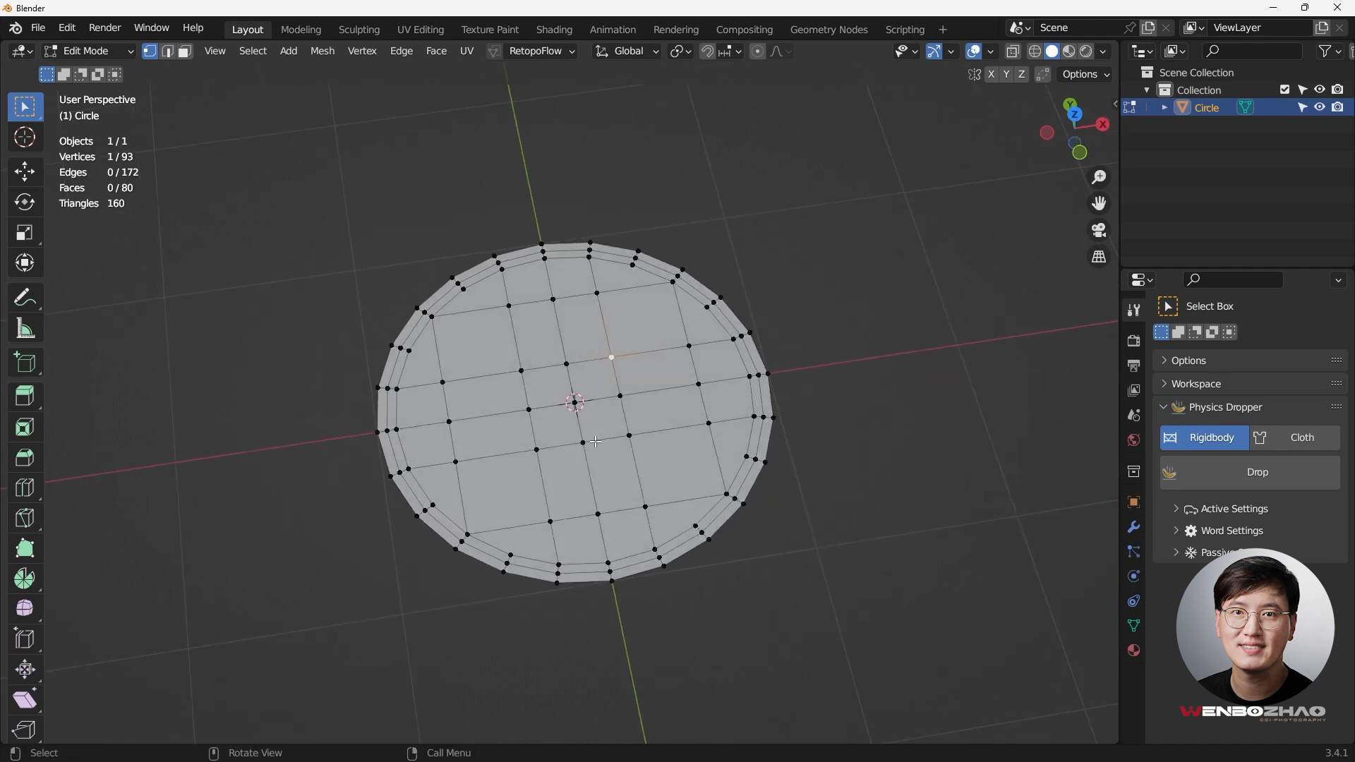
key("1")
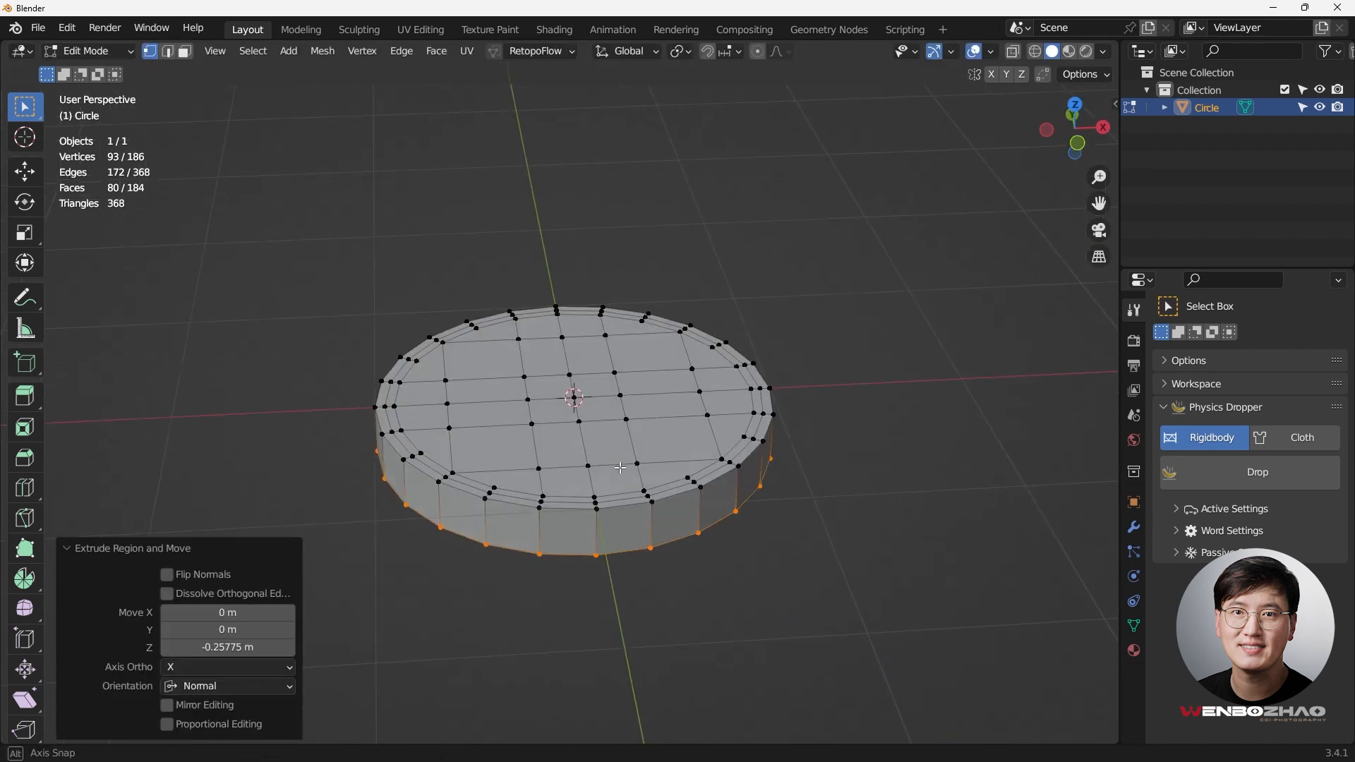
key("KP_7")
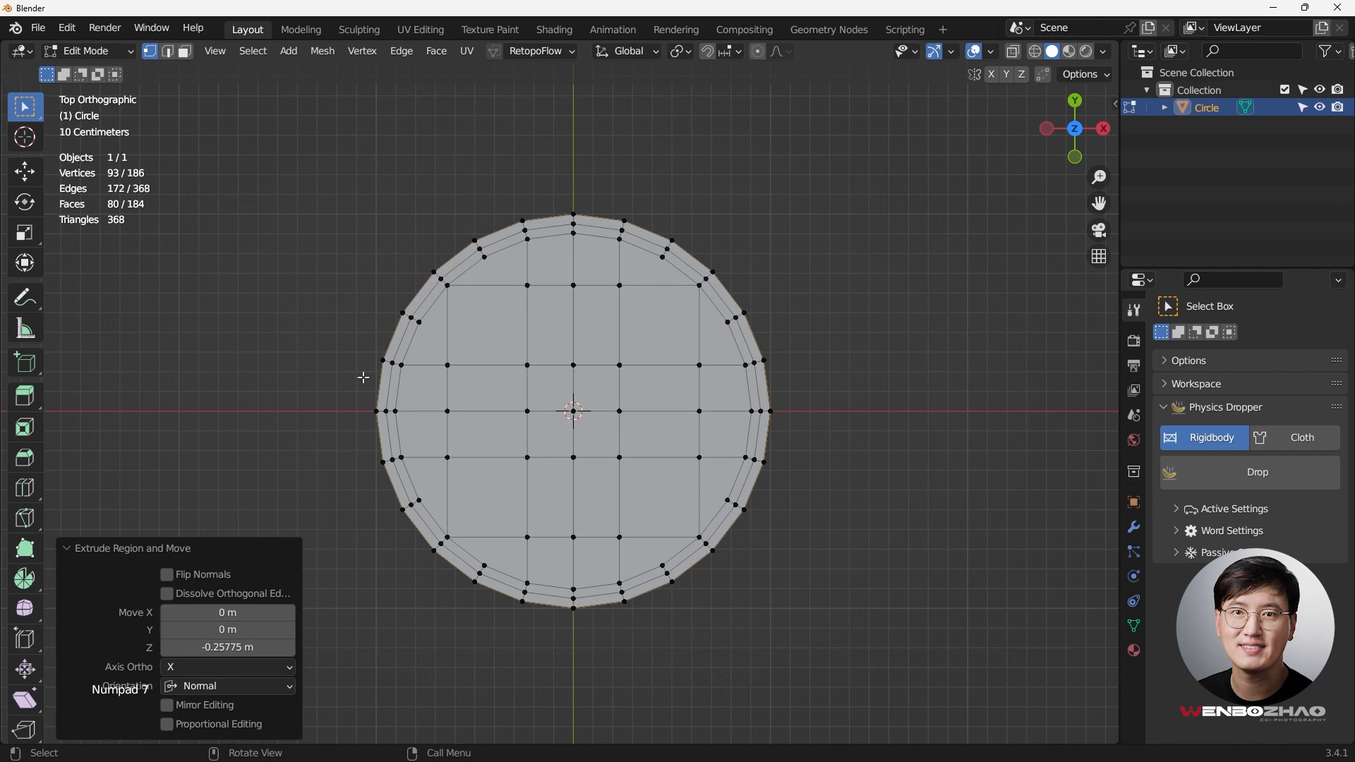
left_click_drag(570, 407, 553, 475)
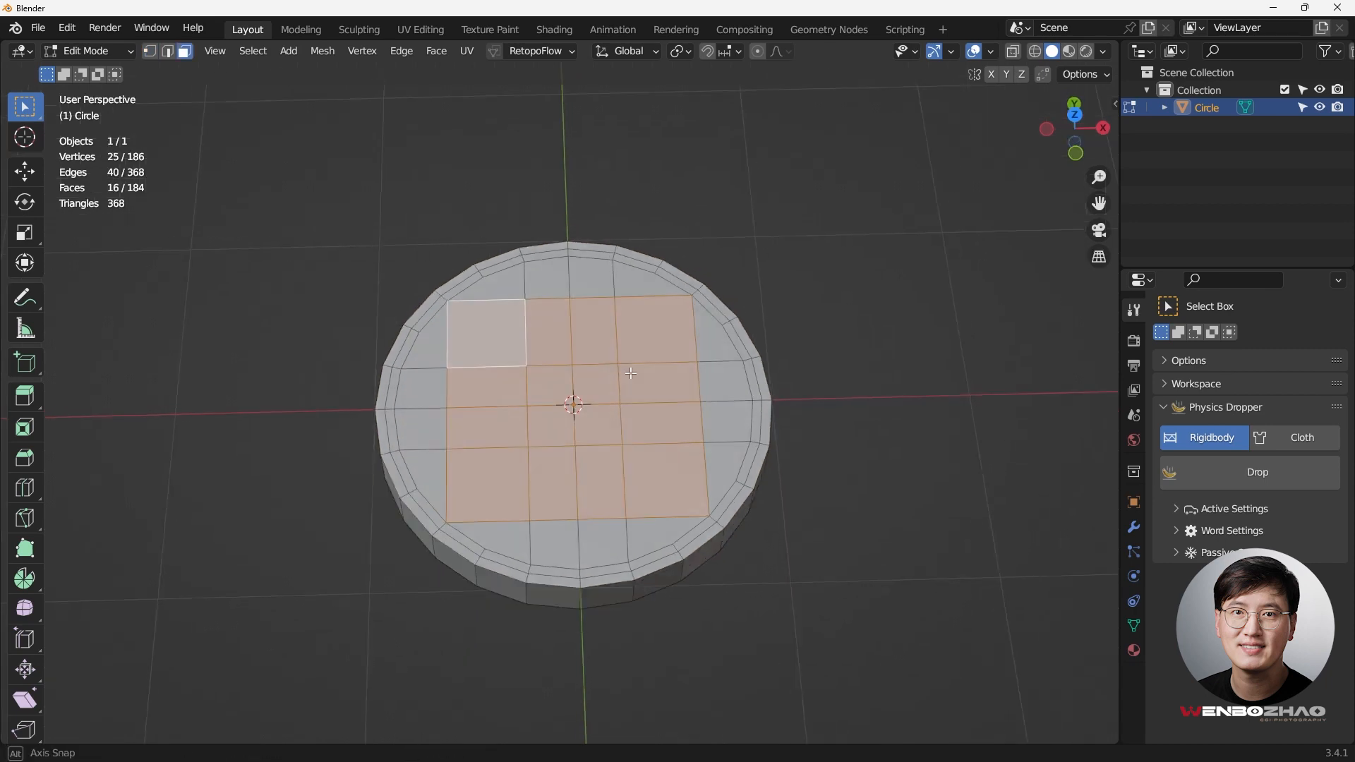
key("1")
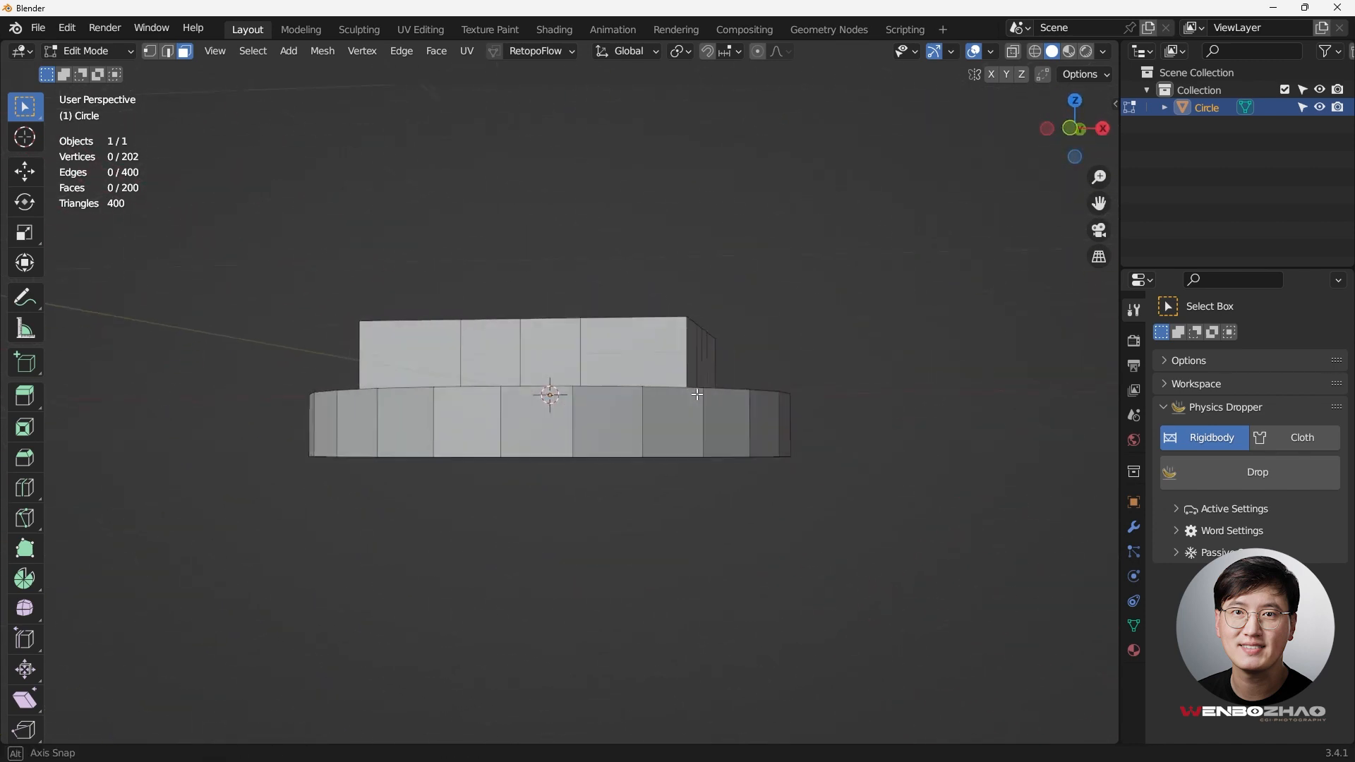
left_click_drag(696, 393, 553, 460)
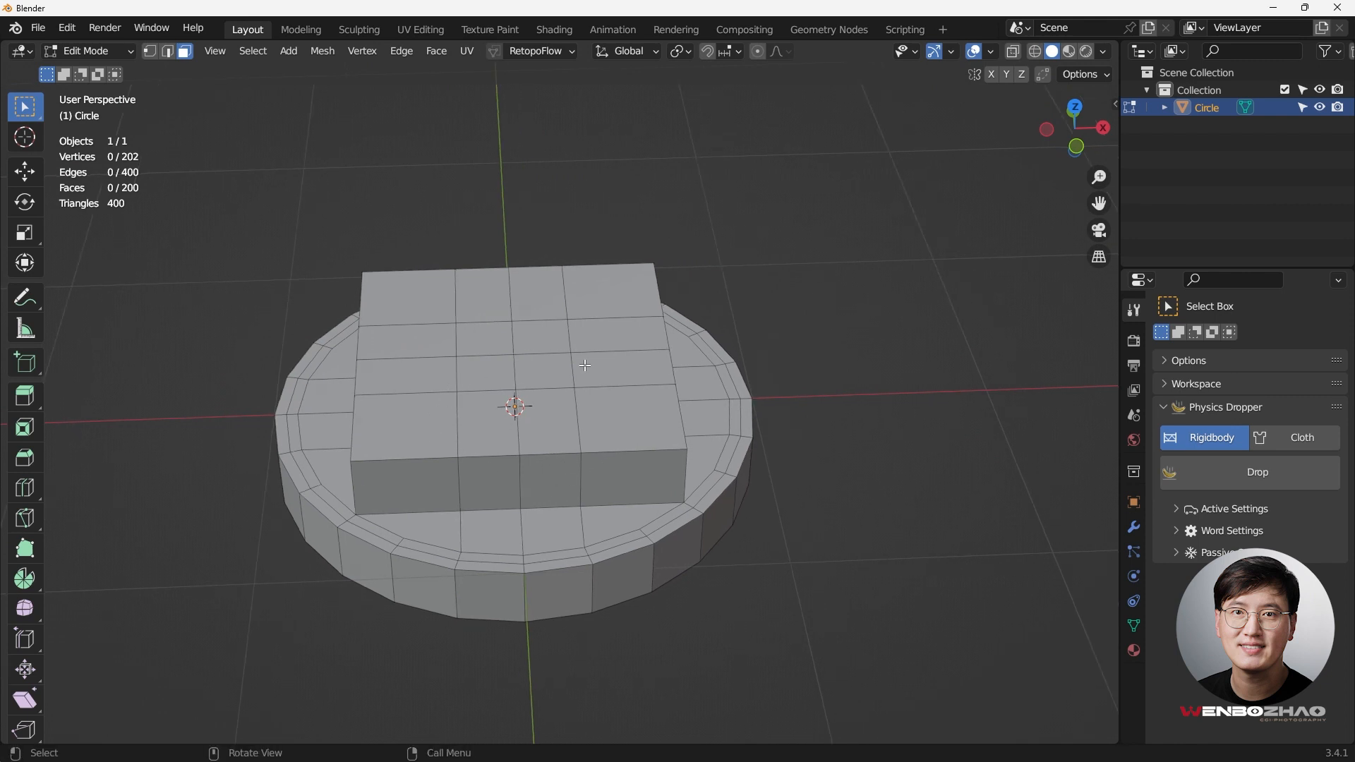
mouse_move(621, 486)
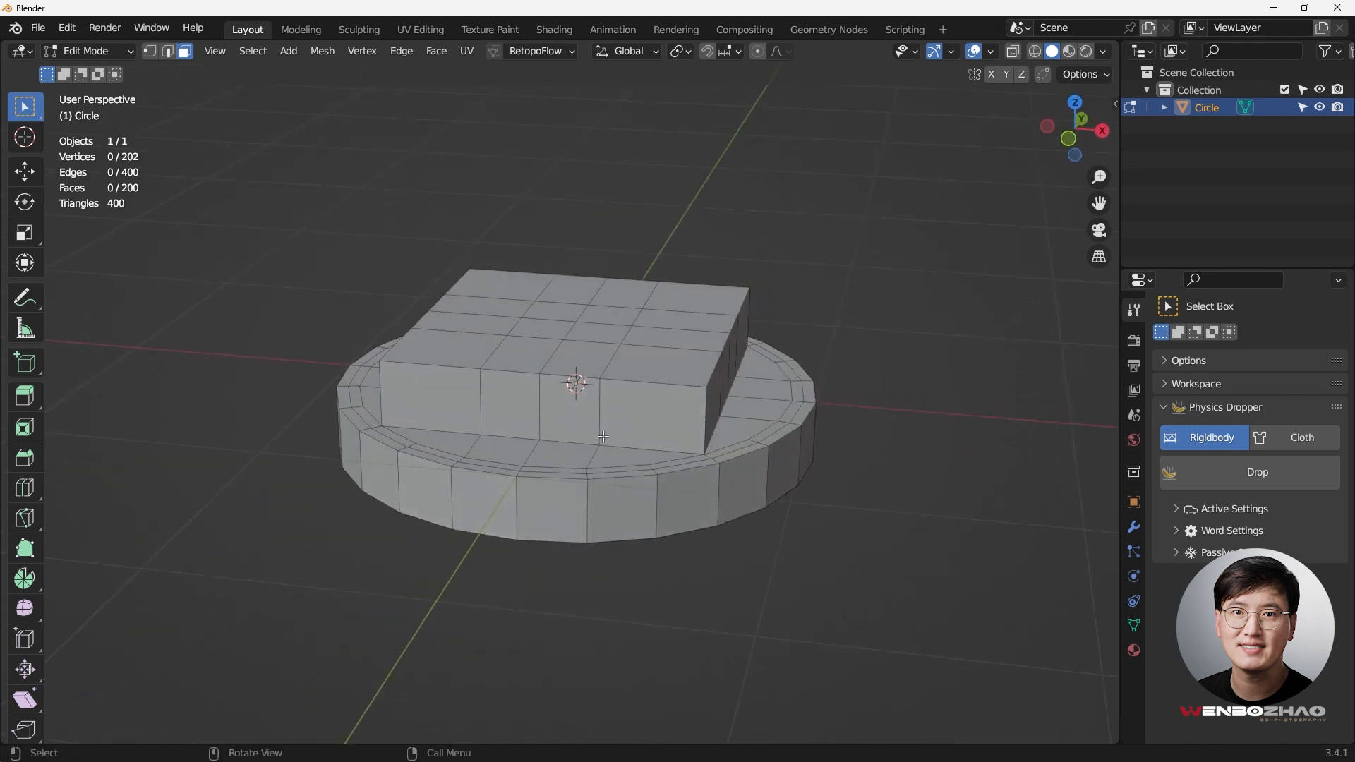
mouse_move(540, 402)
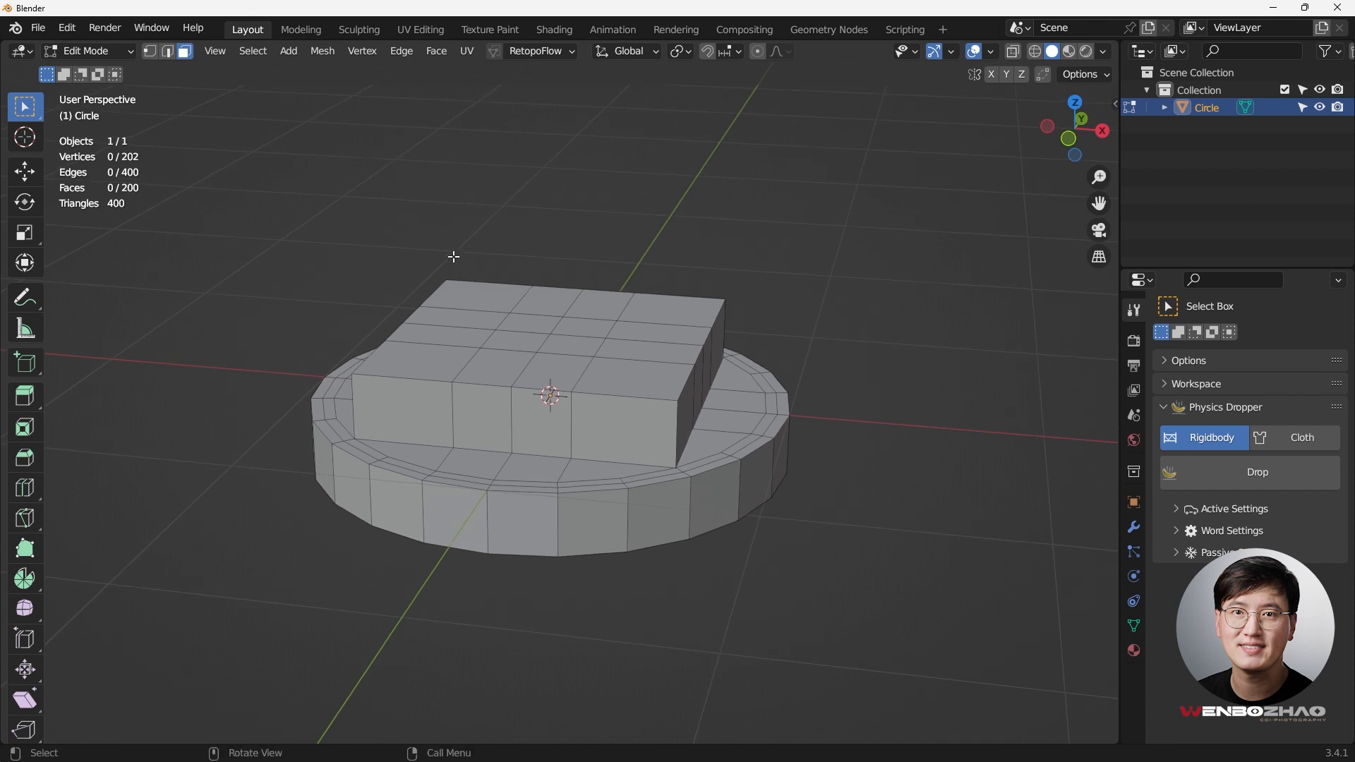
mouse_move(728, 485)
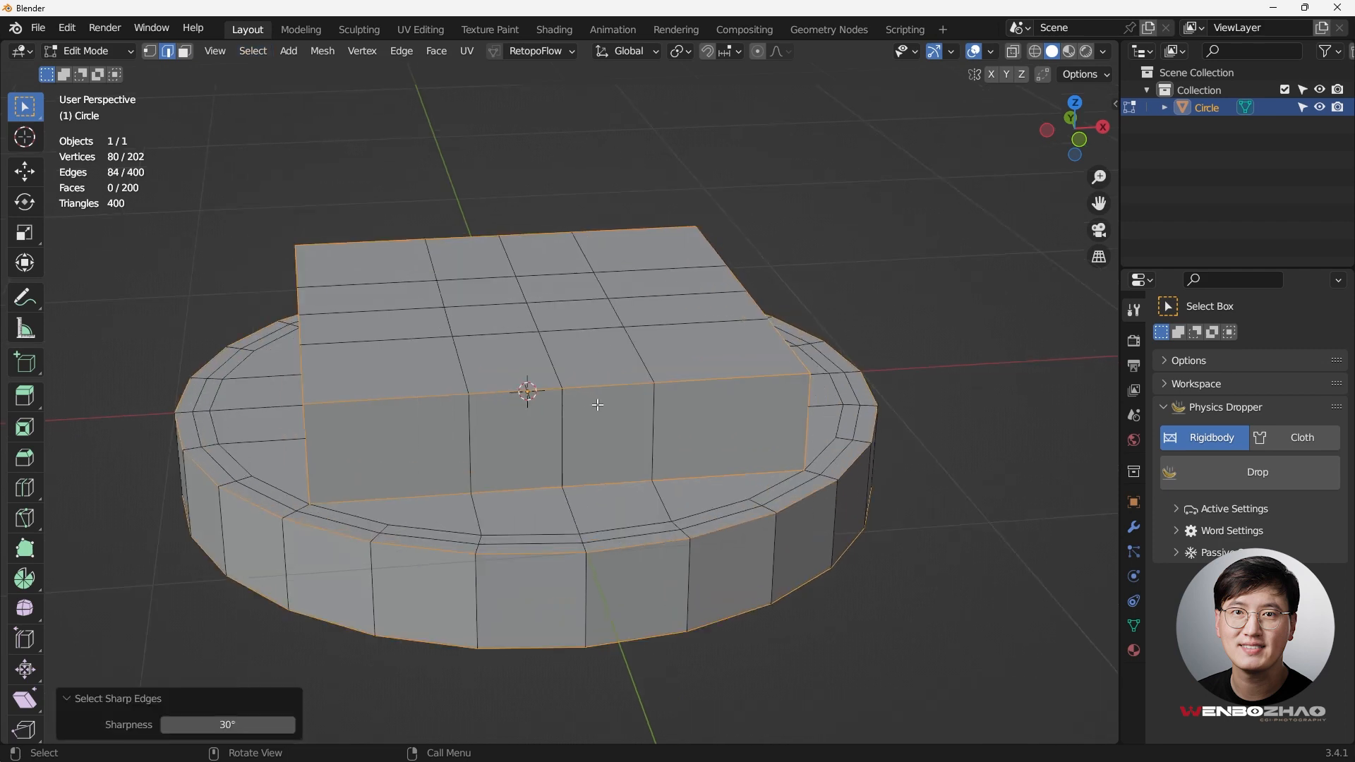
Bevel the sharp edges at width 0.01 m, 2 segments, shape 1.0, Miter Outer Arc.
left_click_drag(596, 405, 648, 493)
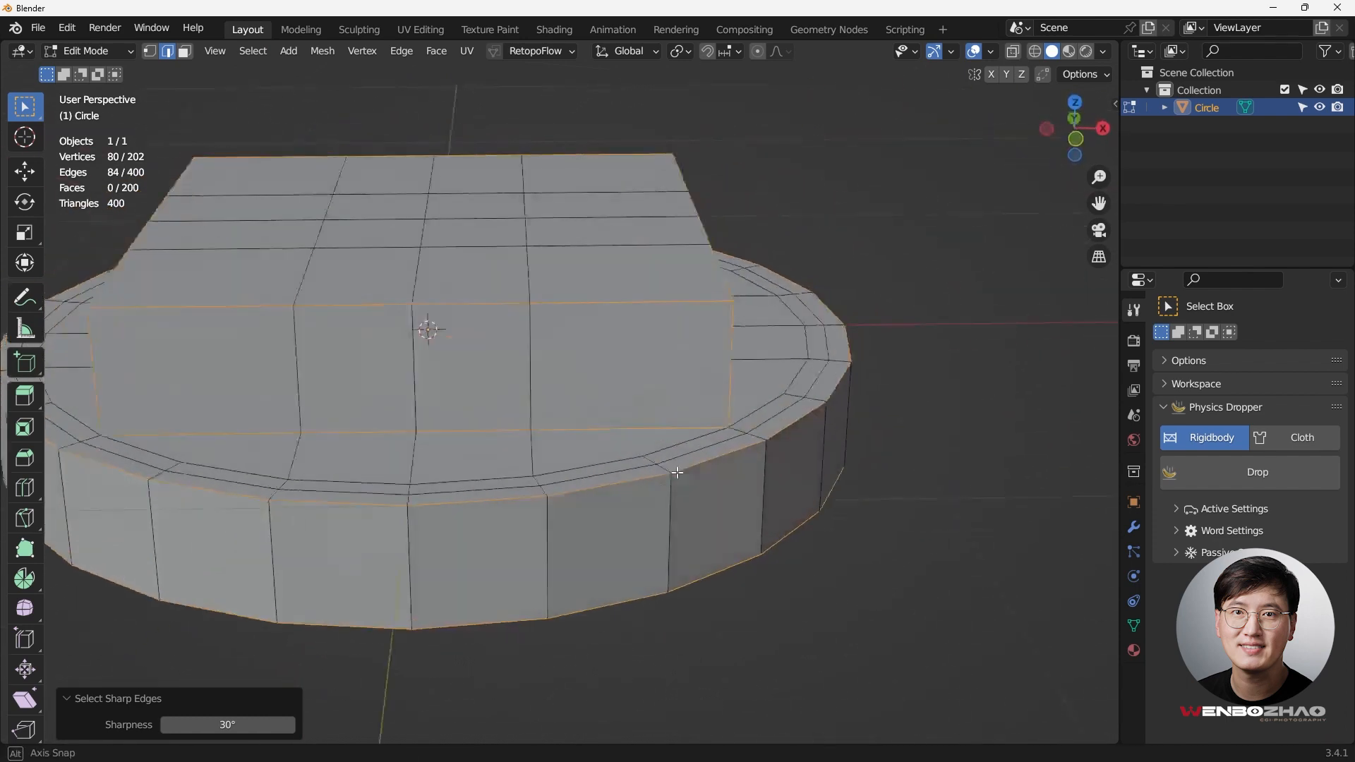
left_click_drag(676, 472, 697, 408)
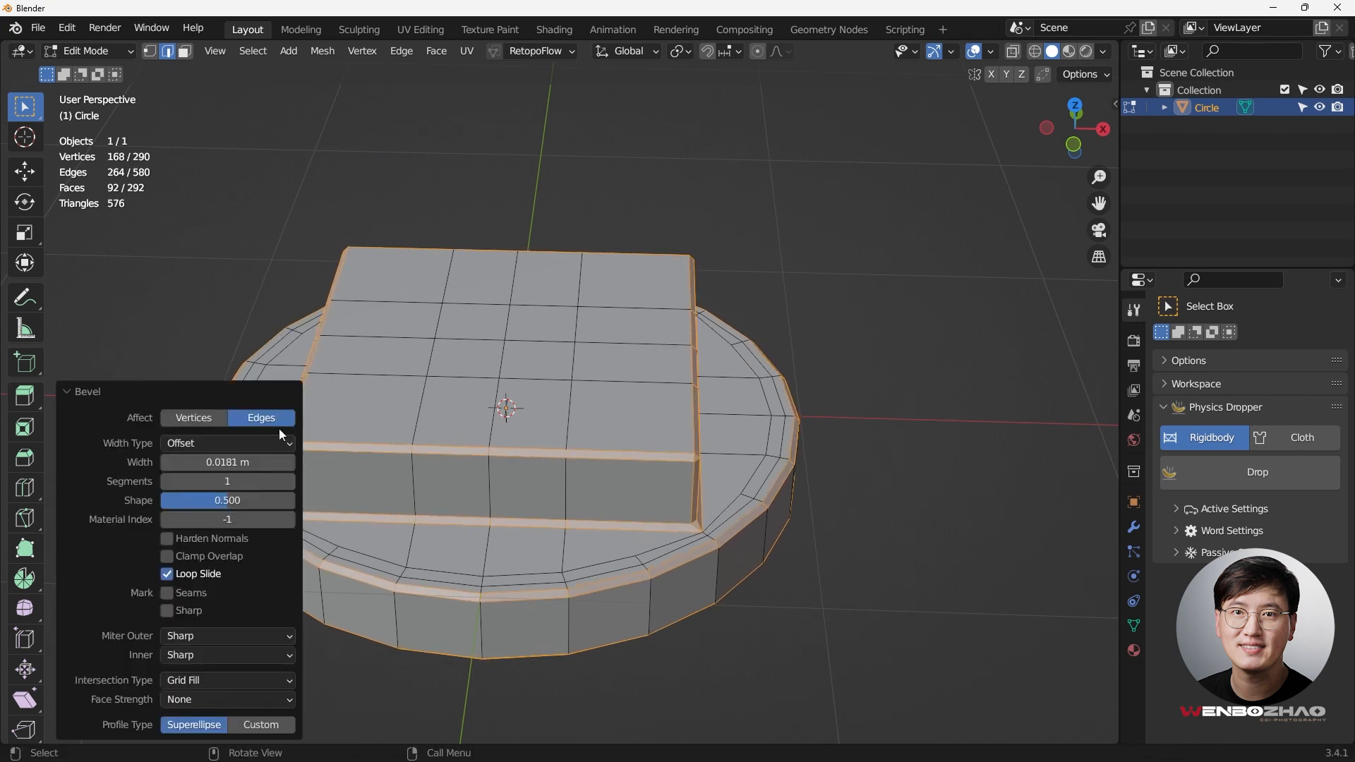
left_click(226, 461)
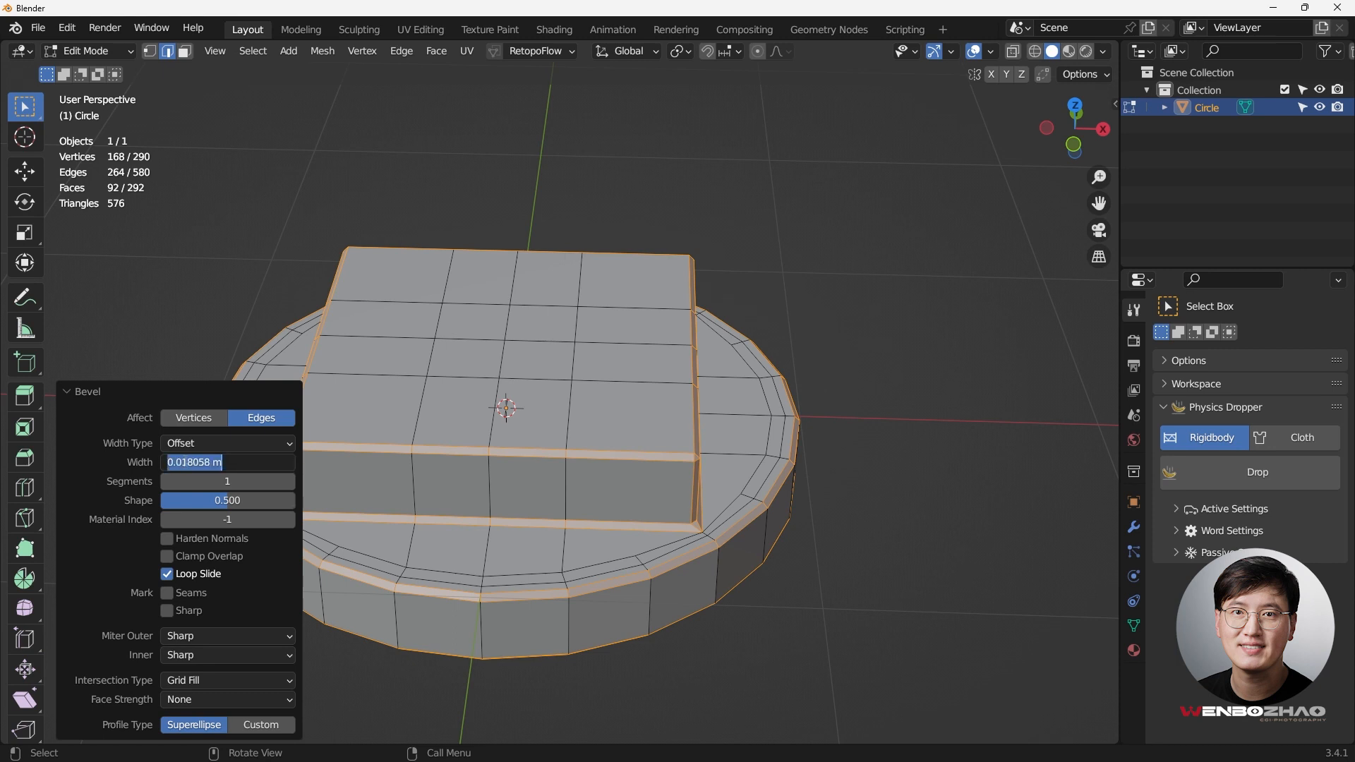
left_click(227, 461)
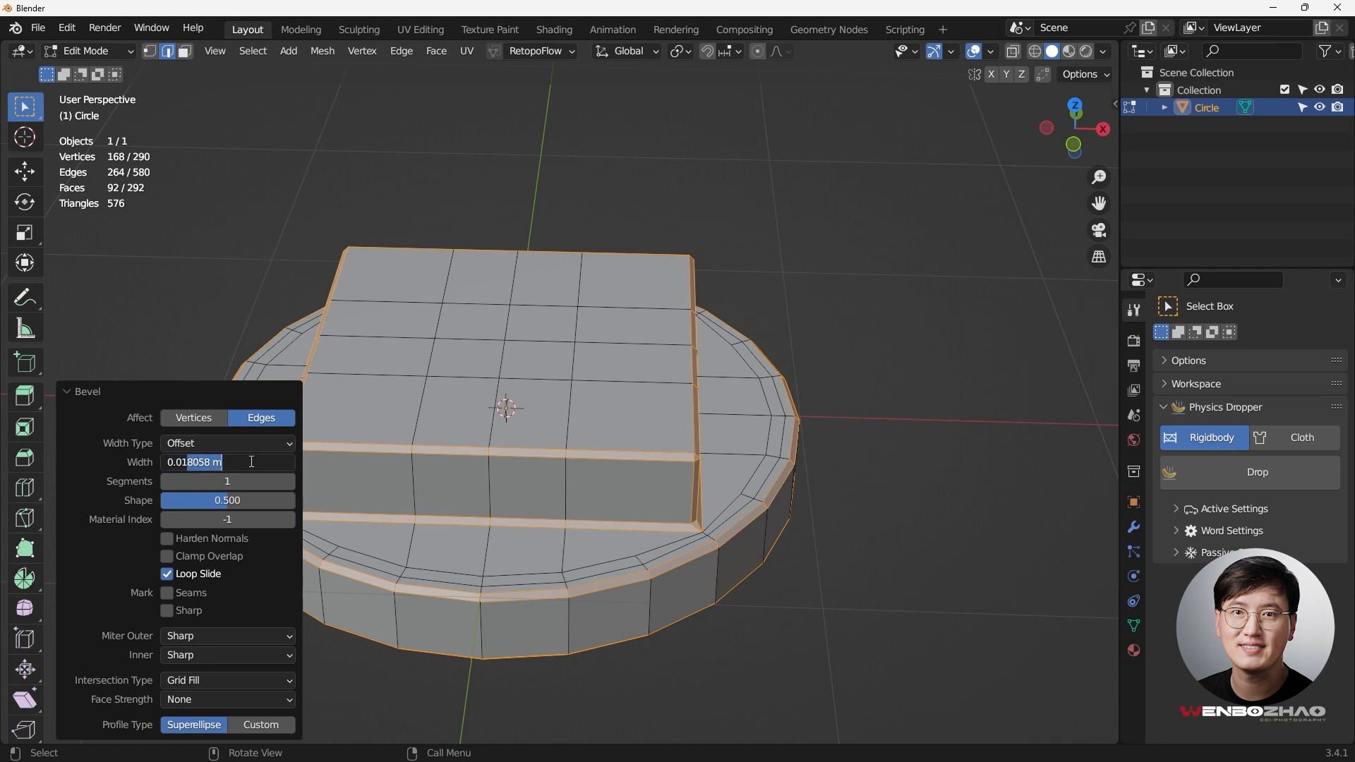
type("0.01")
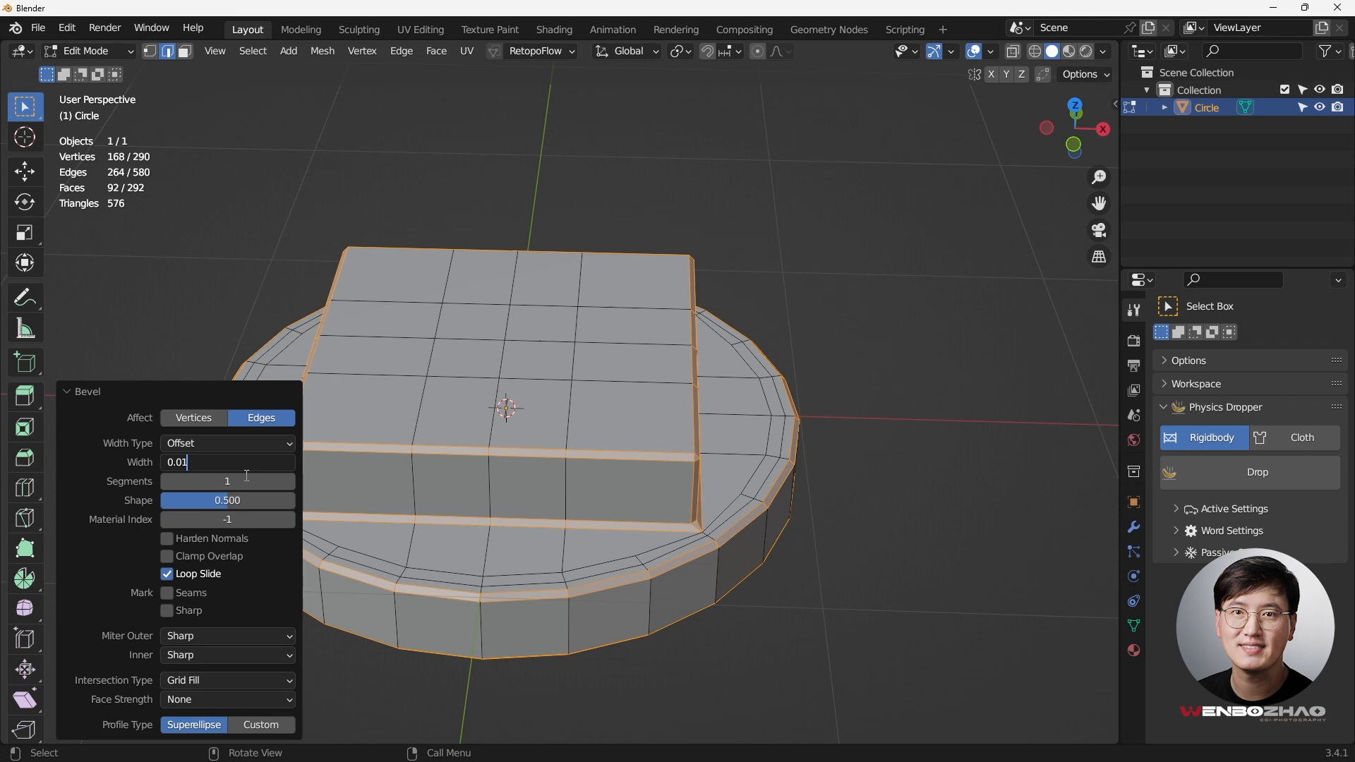
left_click(228, 481)
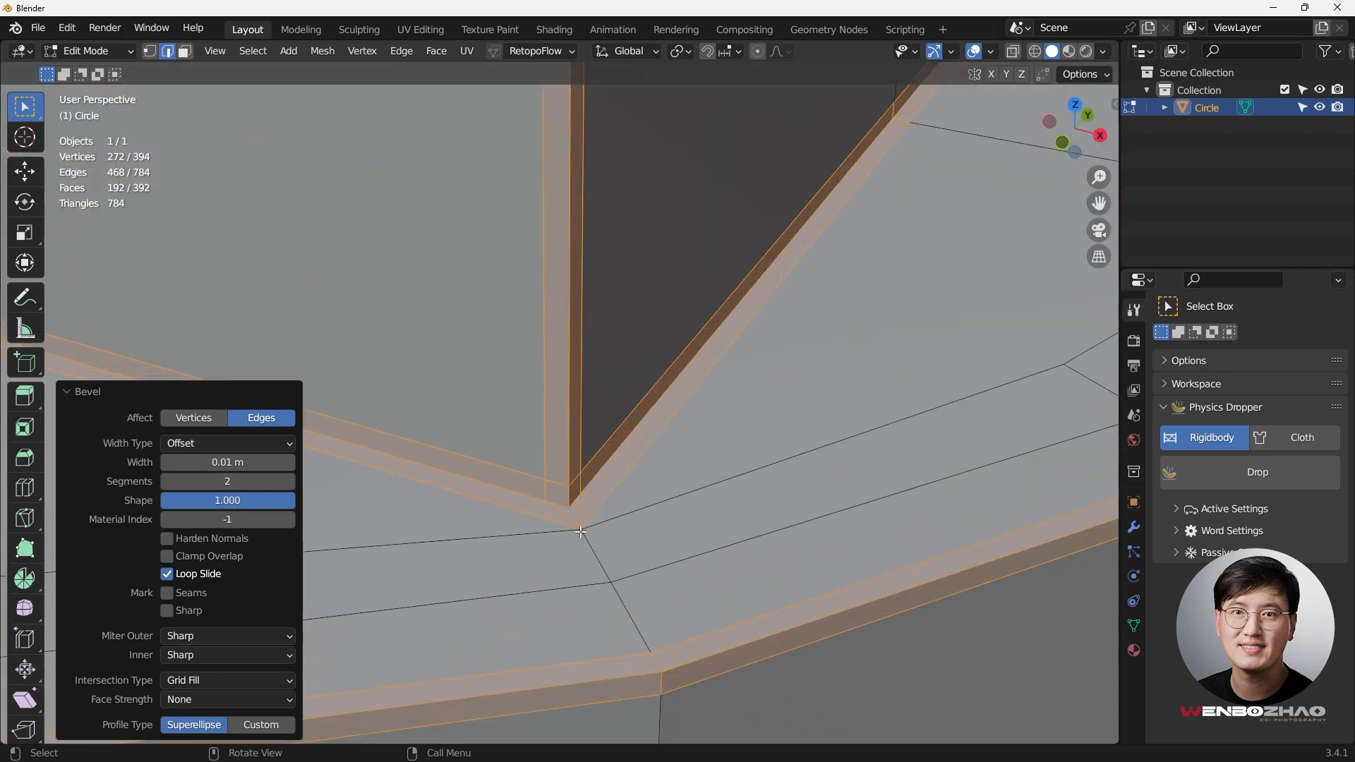
left_click(227, 635)
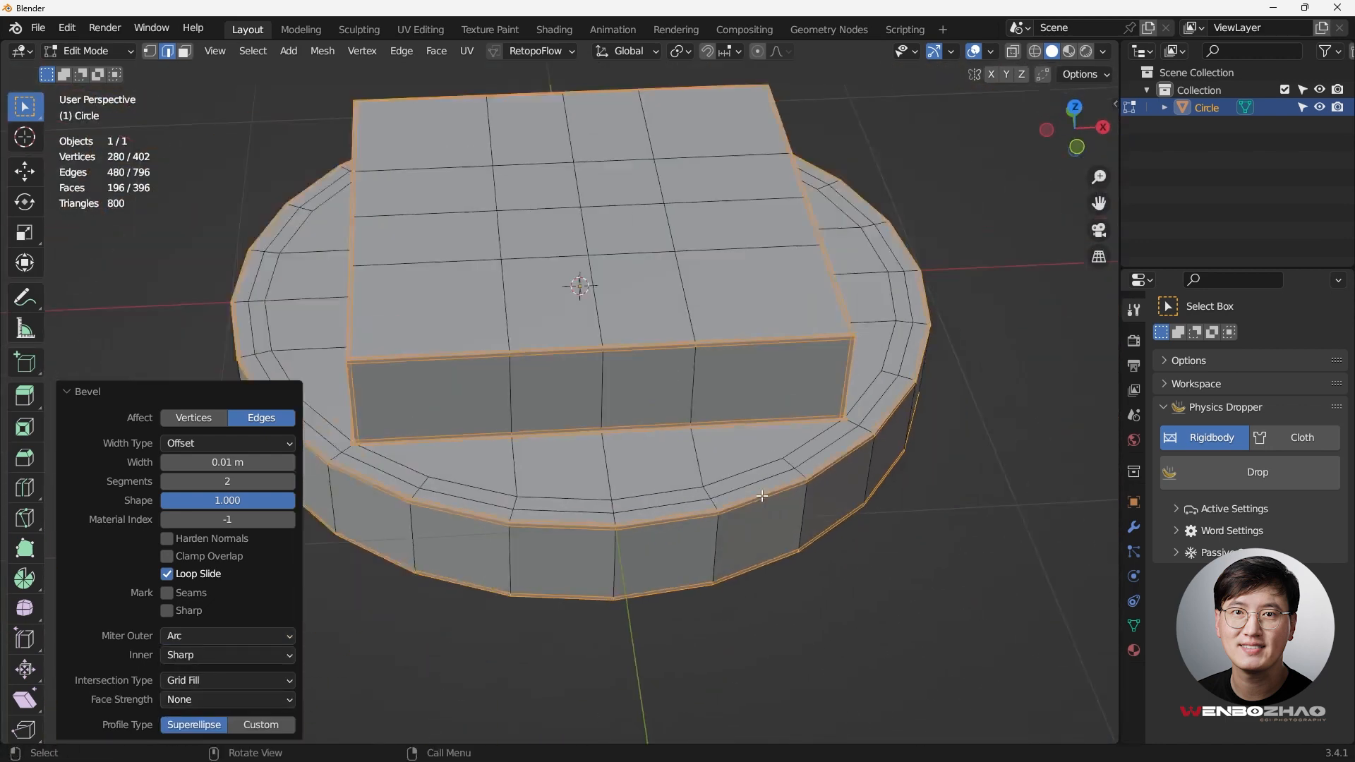
key("Tab")
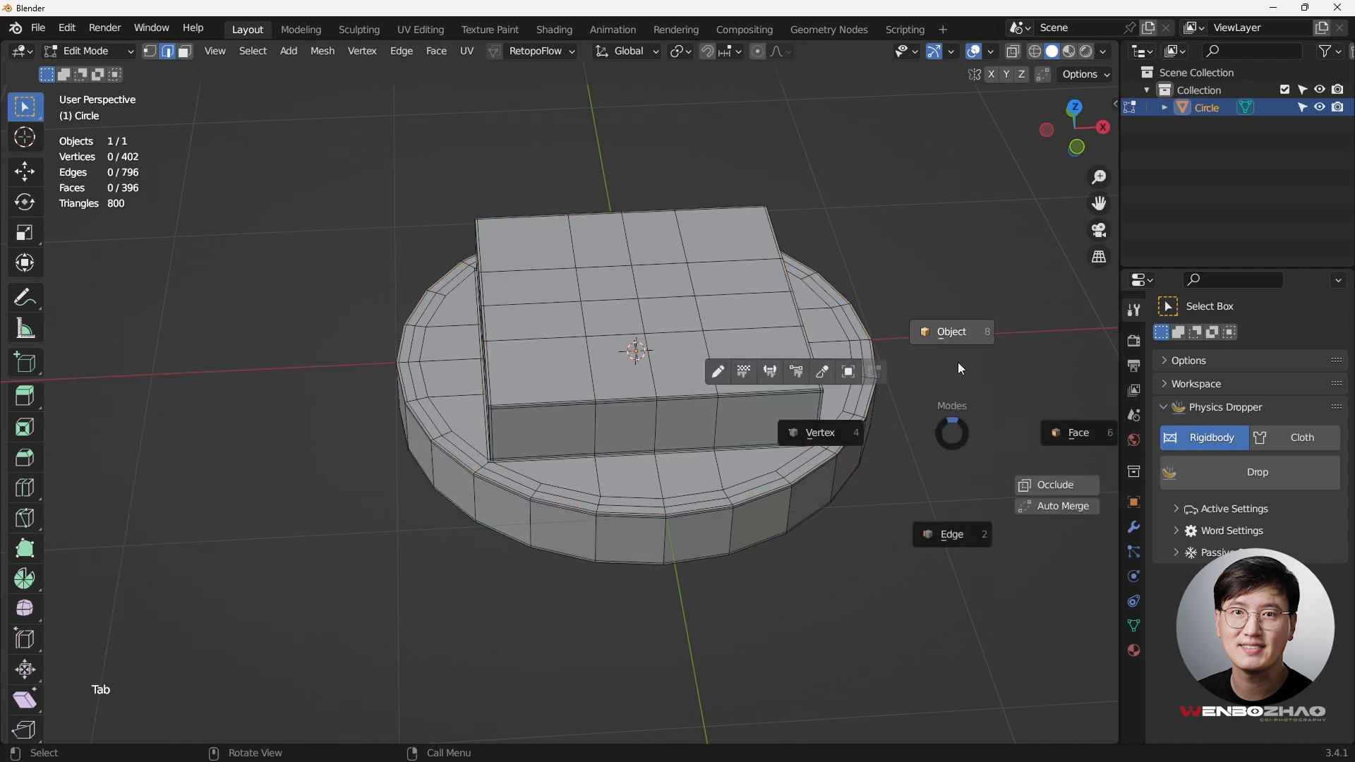
In Object Mode add a Subdivision Surface with Ctrl+2, inspect the smoothed model, then re-enter Edit Mode.
key("Tab")
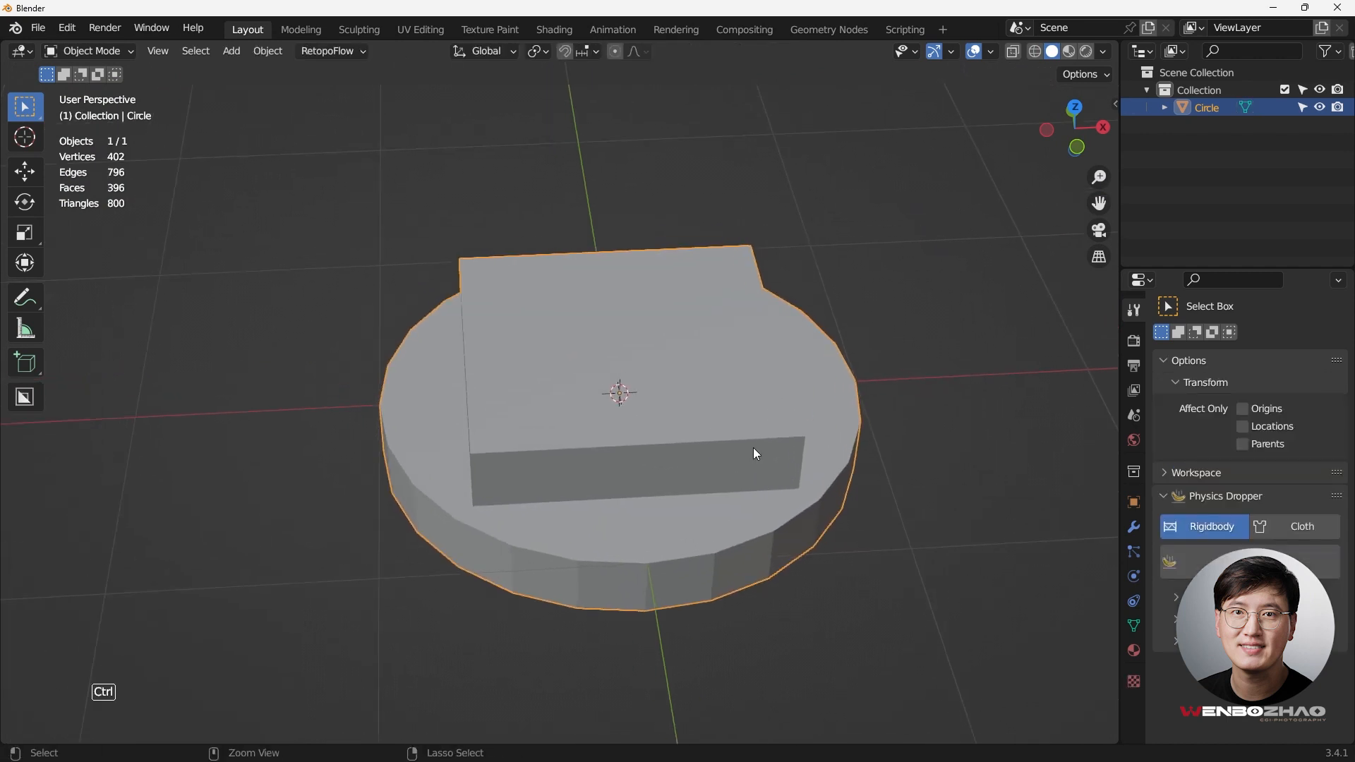
key("ctrl+2")
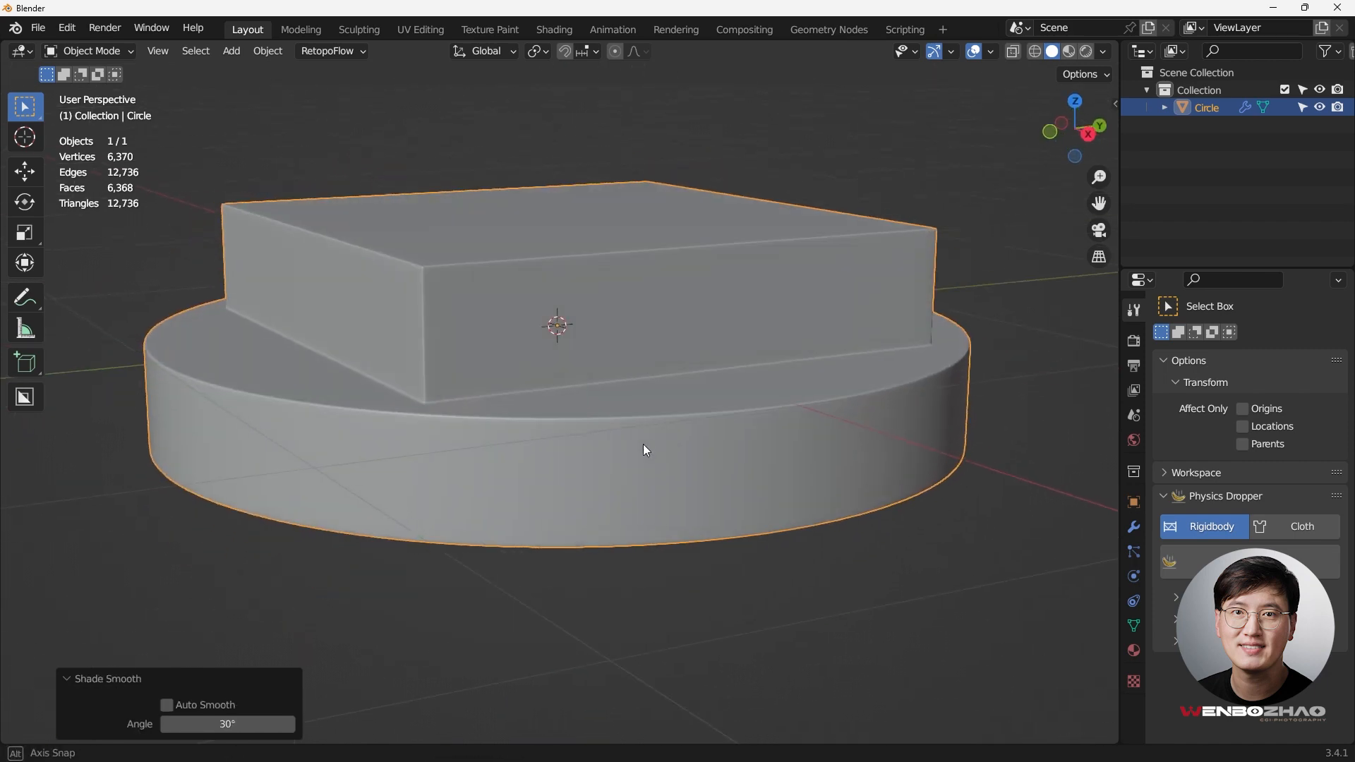
left_click_drag(644, 448, 591, 465)
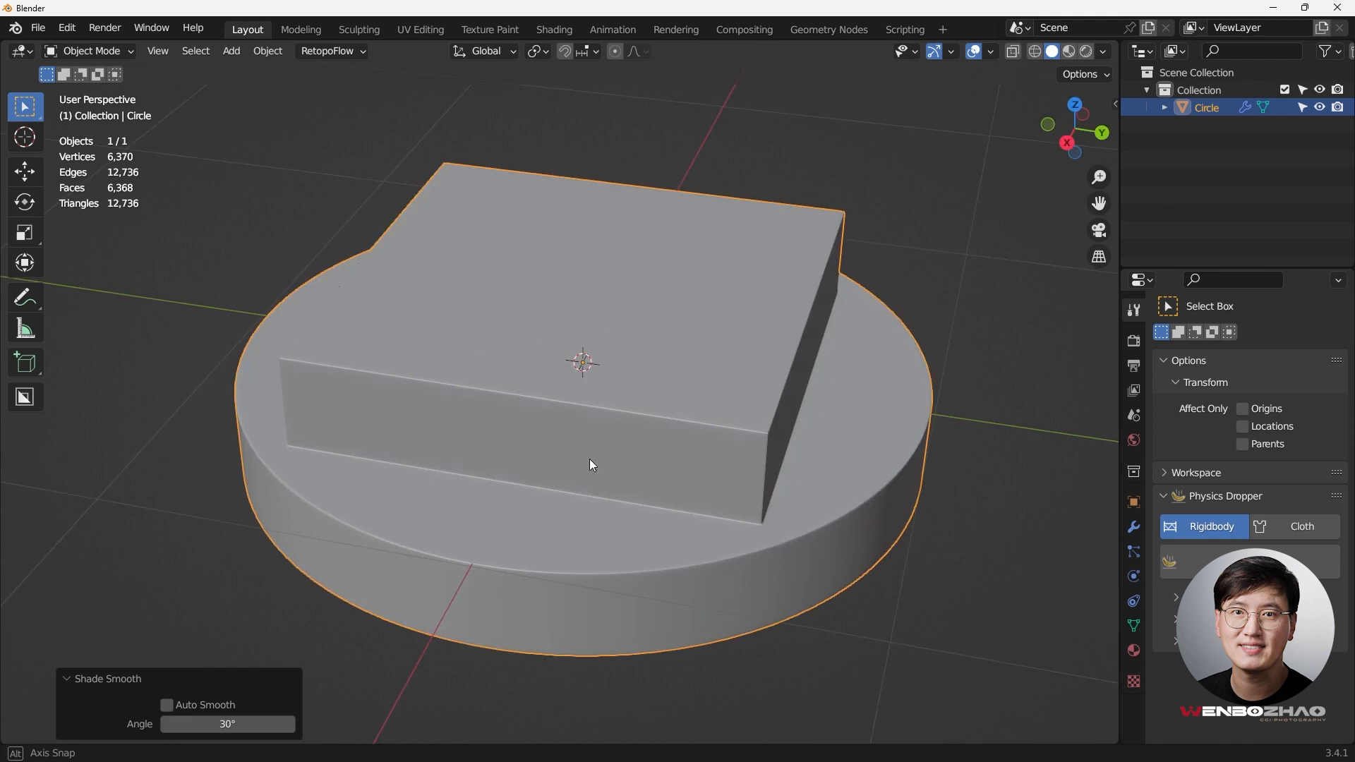
left_click_drag(591, 464, 772, 478)
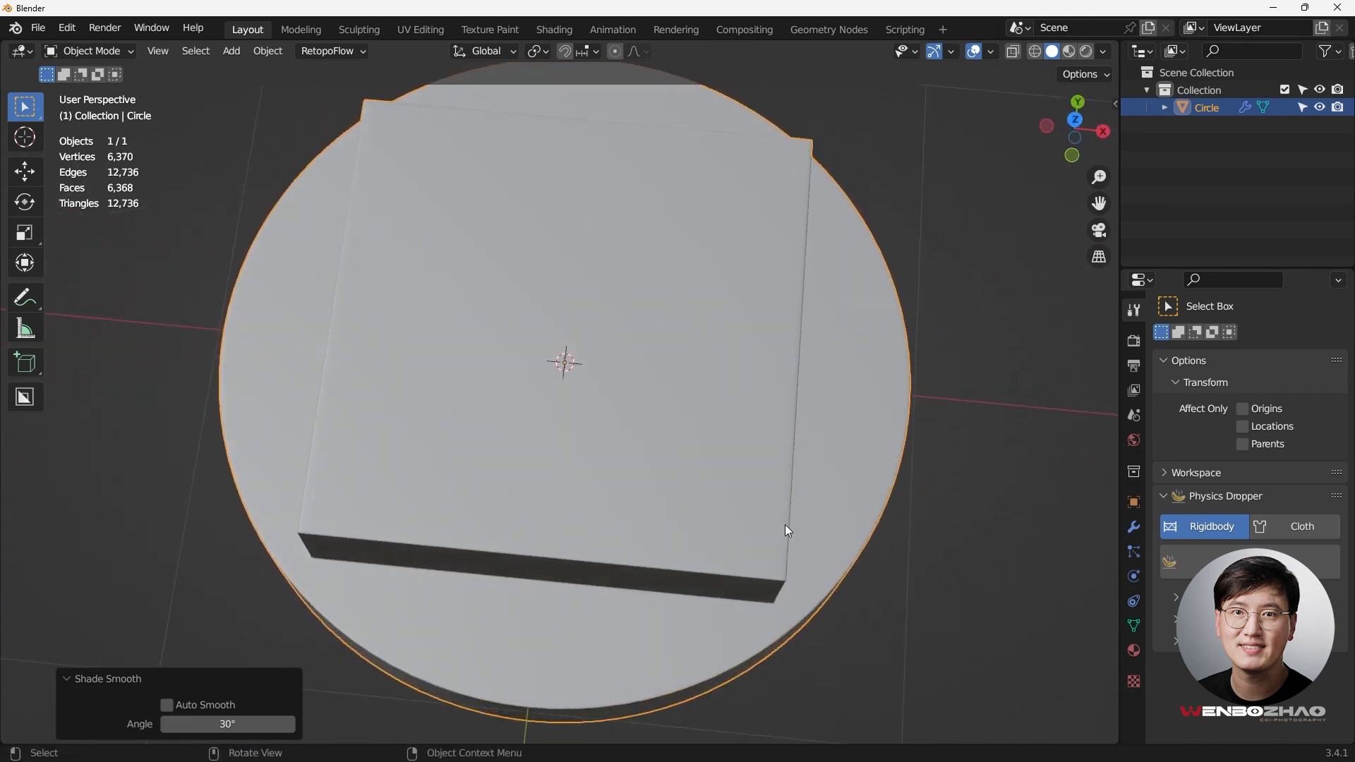
key("KP_7")
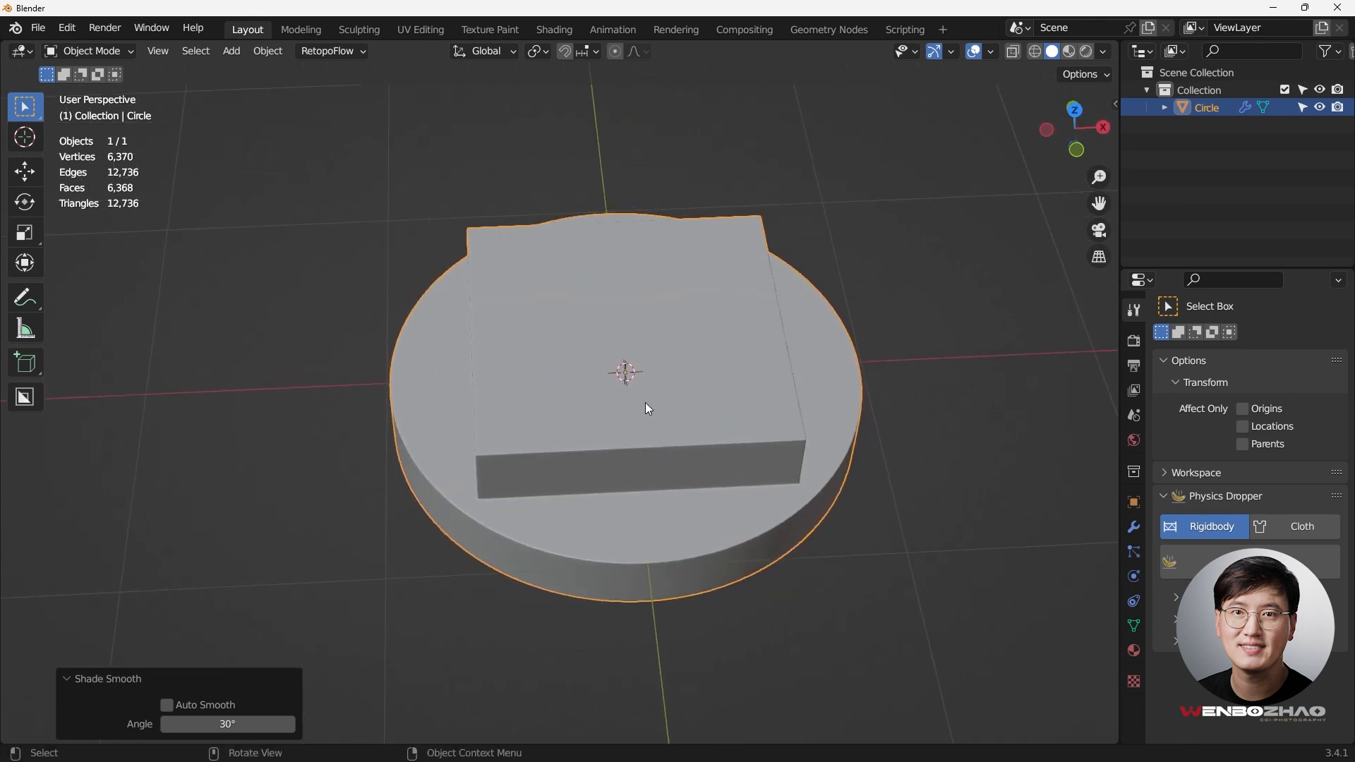
key("Tab")
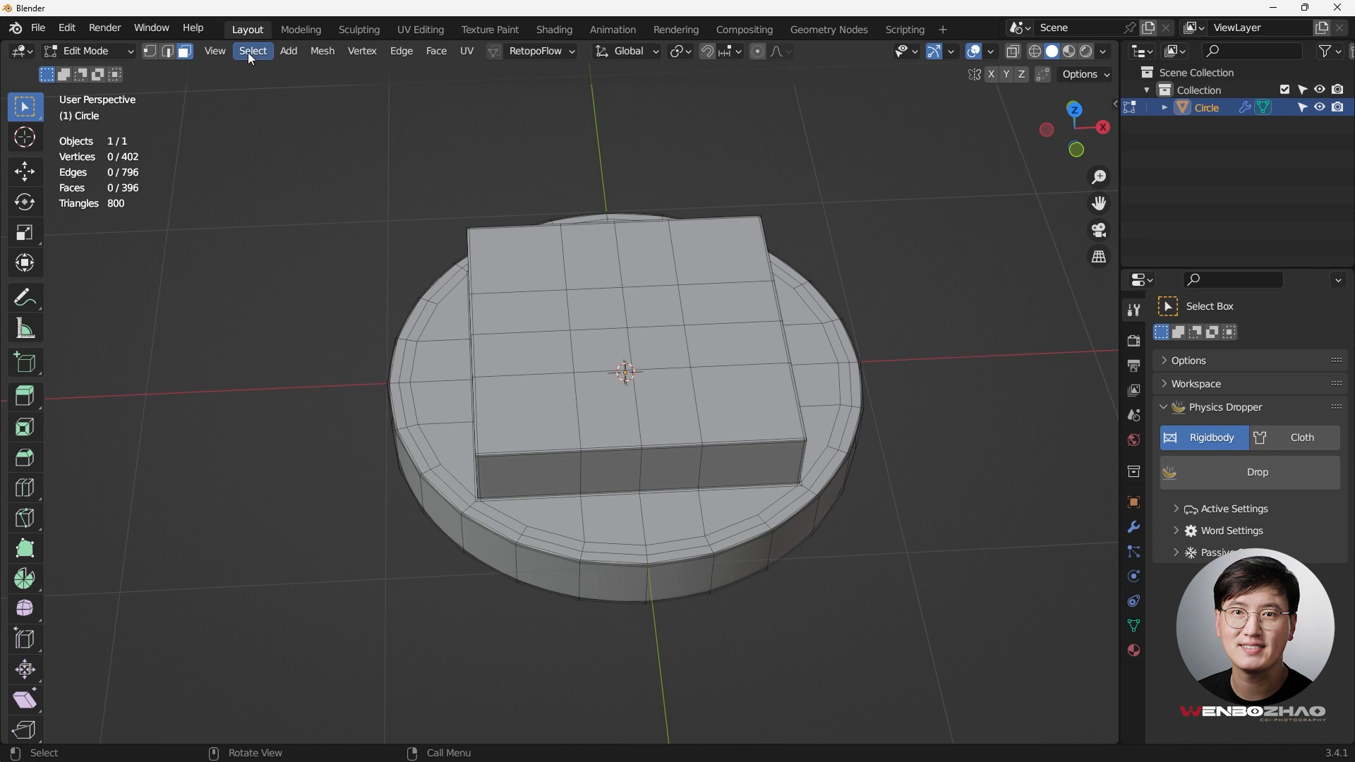
Select Faces by Sides equal to 4 and zoom into the unselected strip at the block corner.
left_click(253, 51)
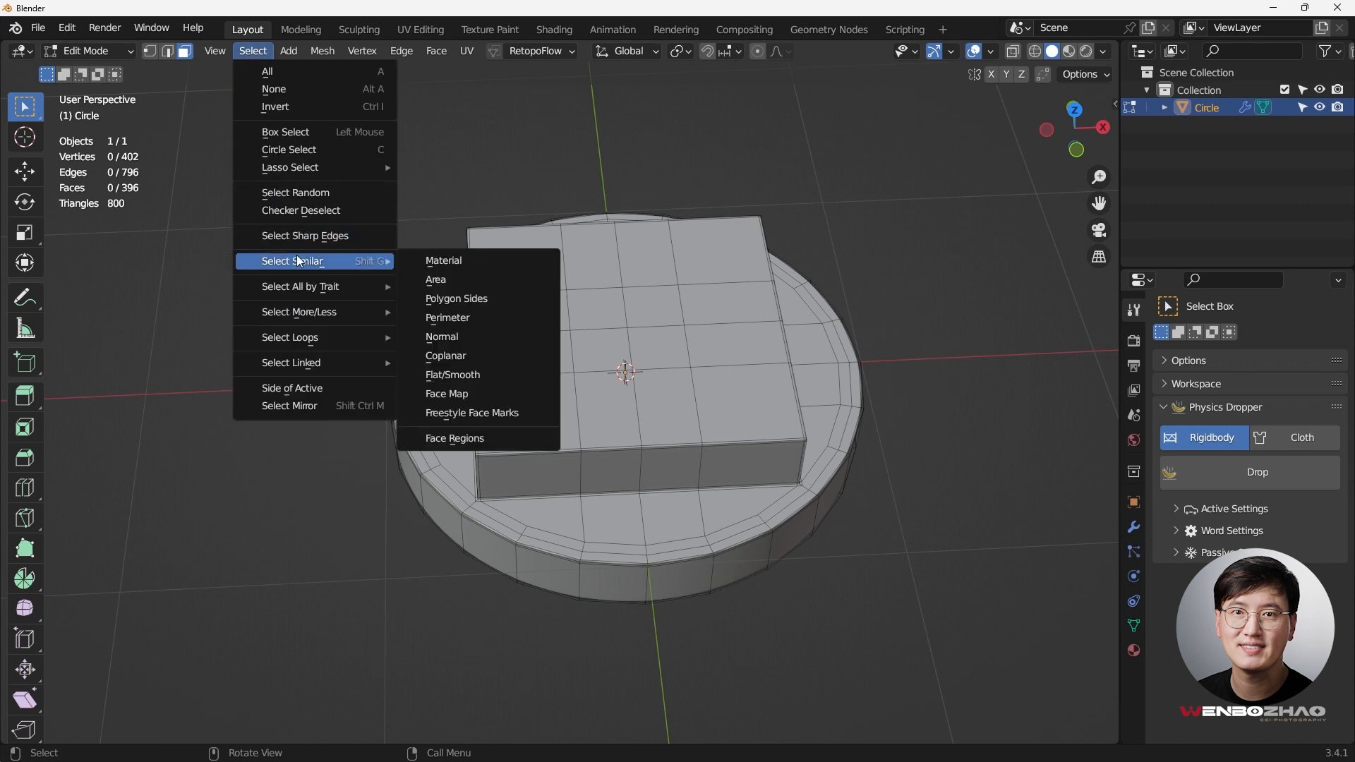
mouse_move(300, 286)
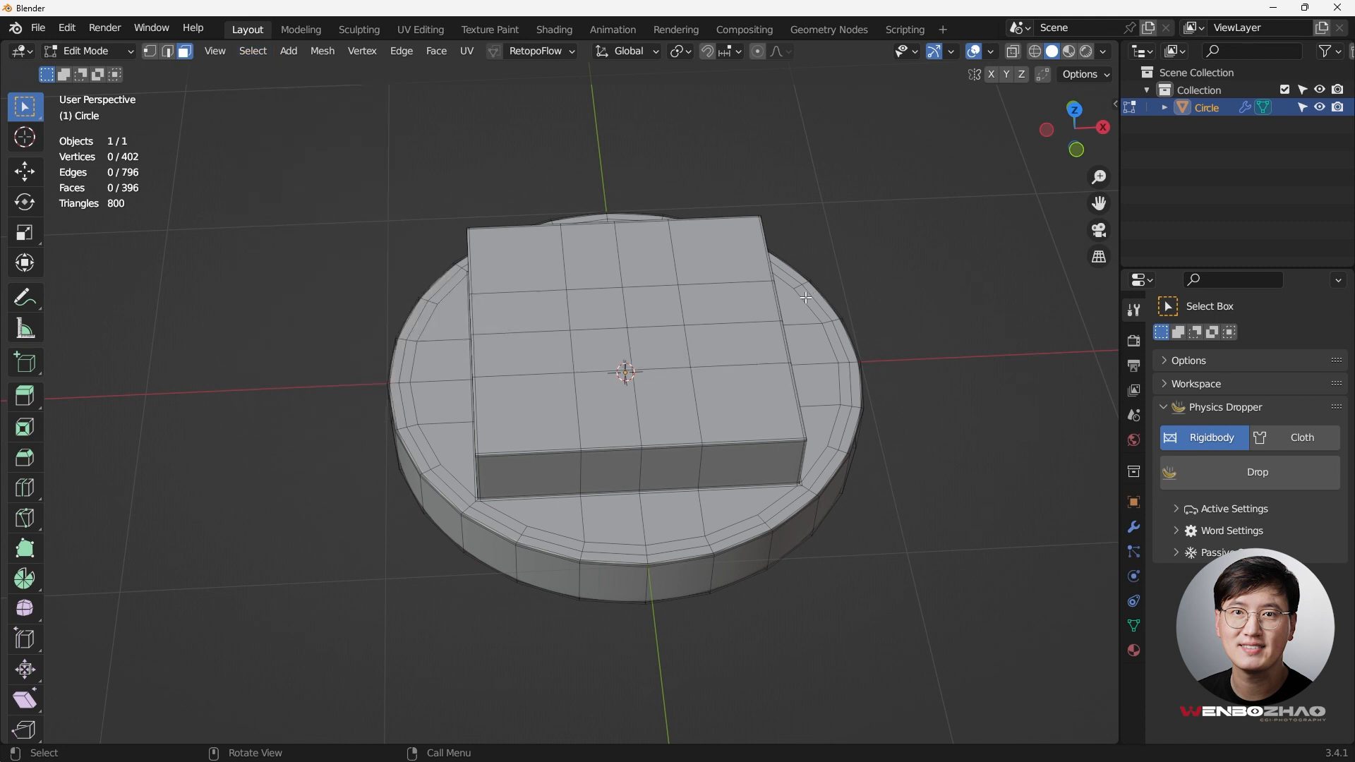
key("q")
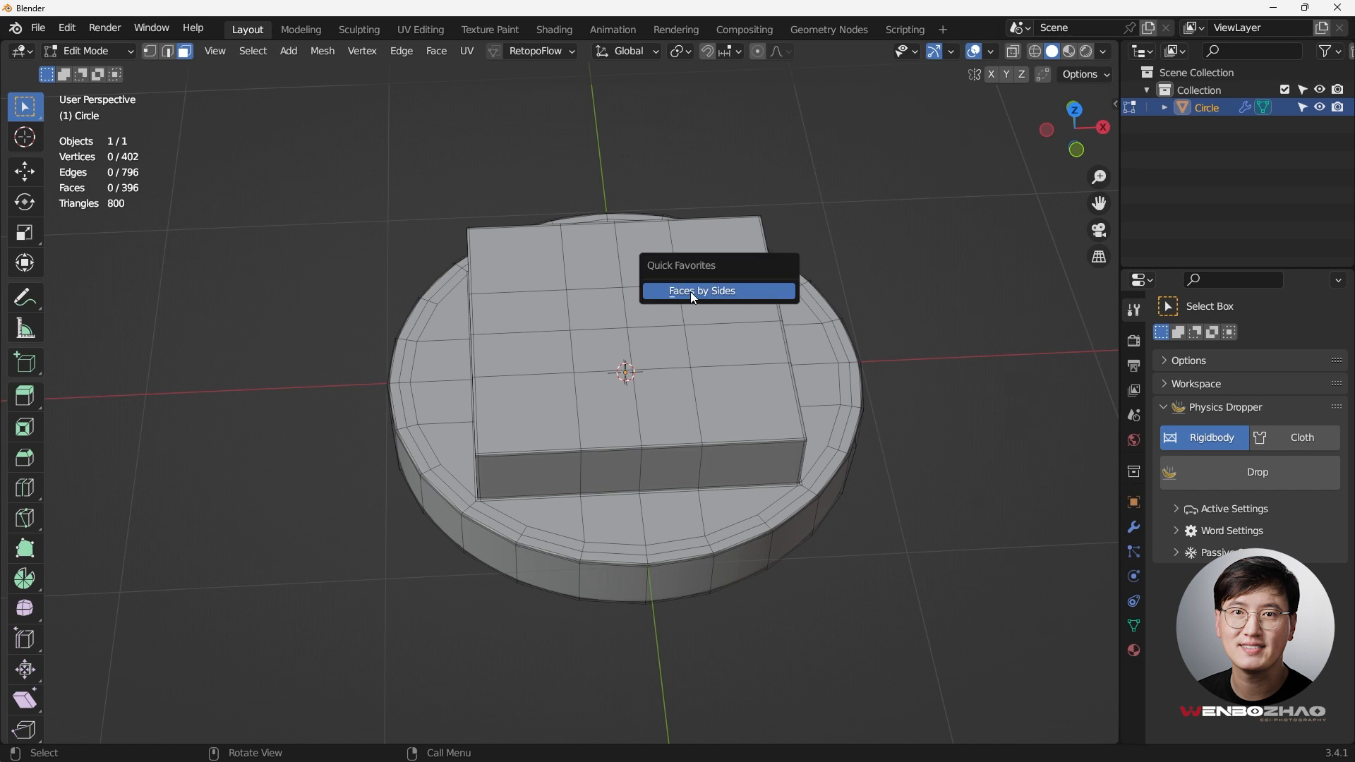
left_click(701, 291)
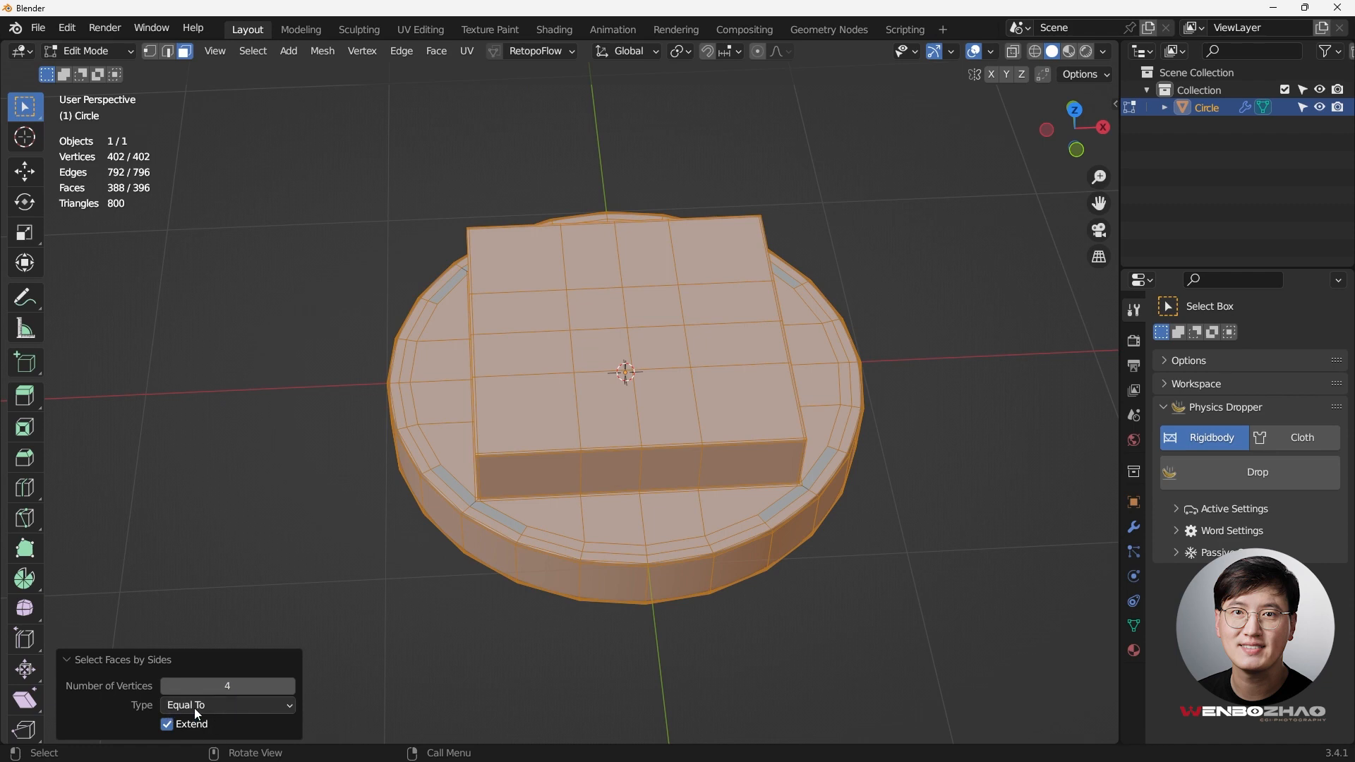
left_click_drag(622, 372, 571, 510)
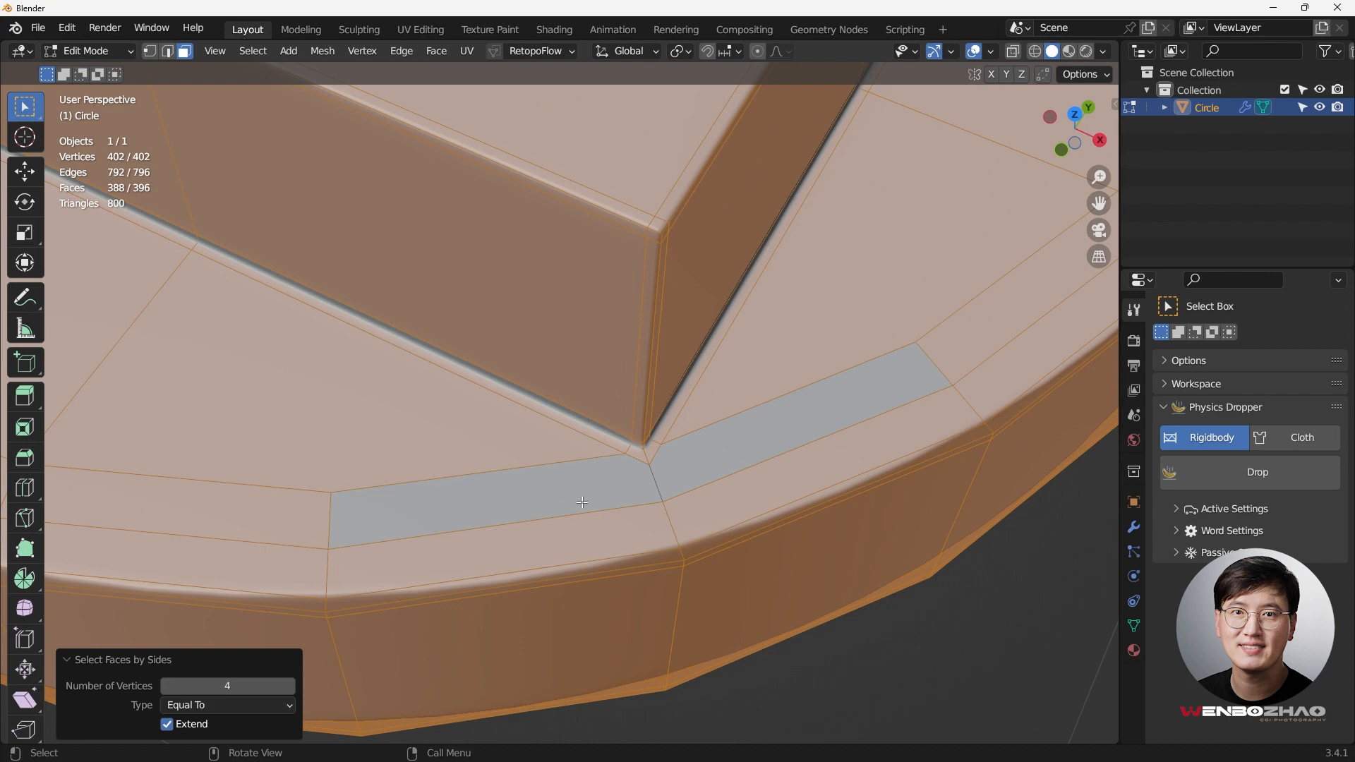
mouse_move(647, 474)
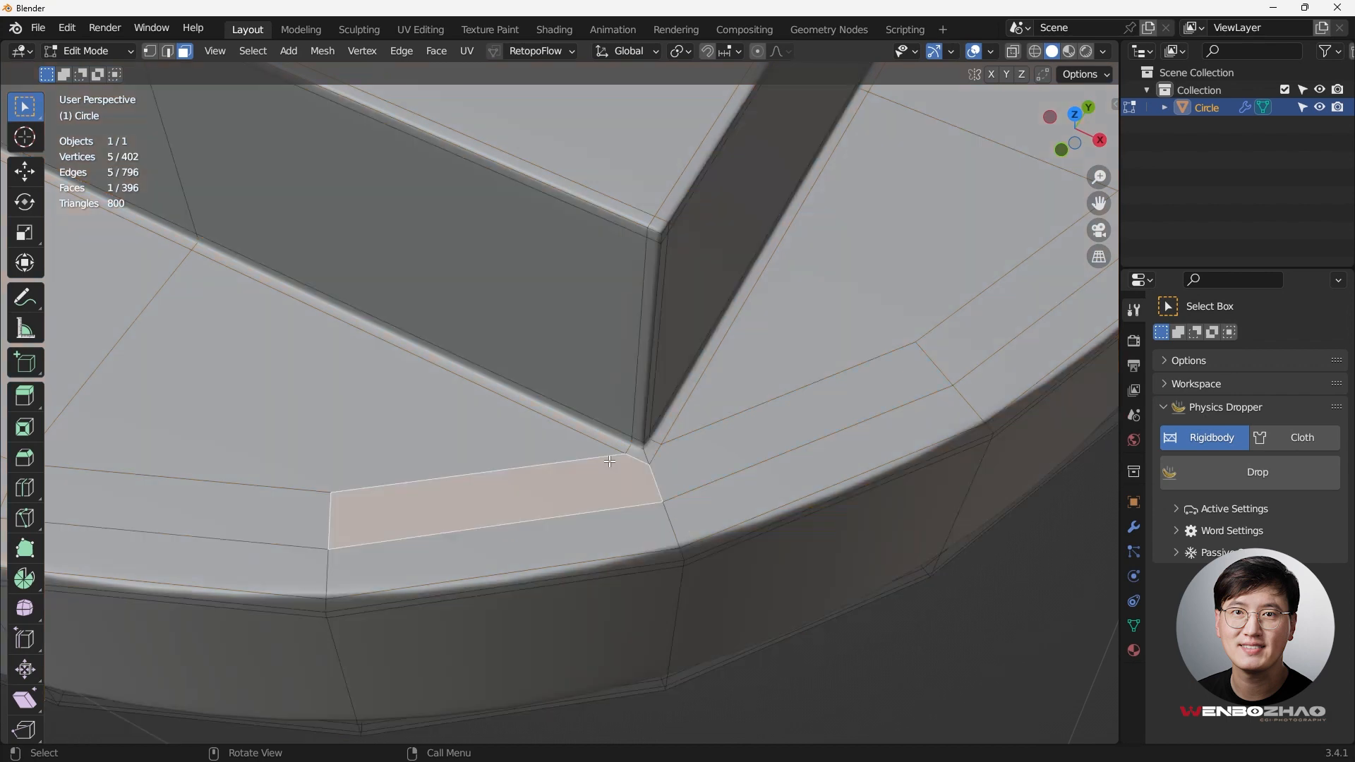
left_click_drag(610, 460, 652, 475)
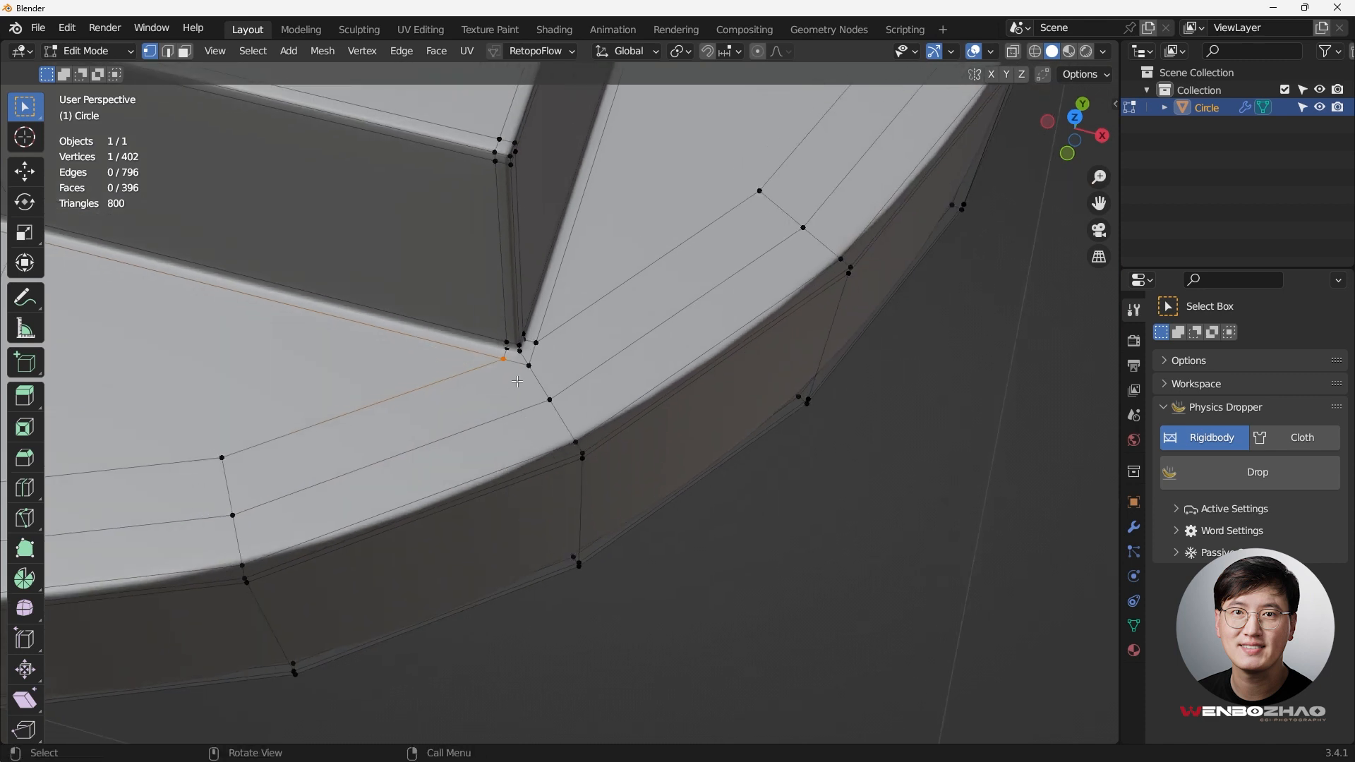
mouse_move(520, 370)
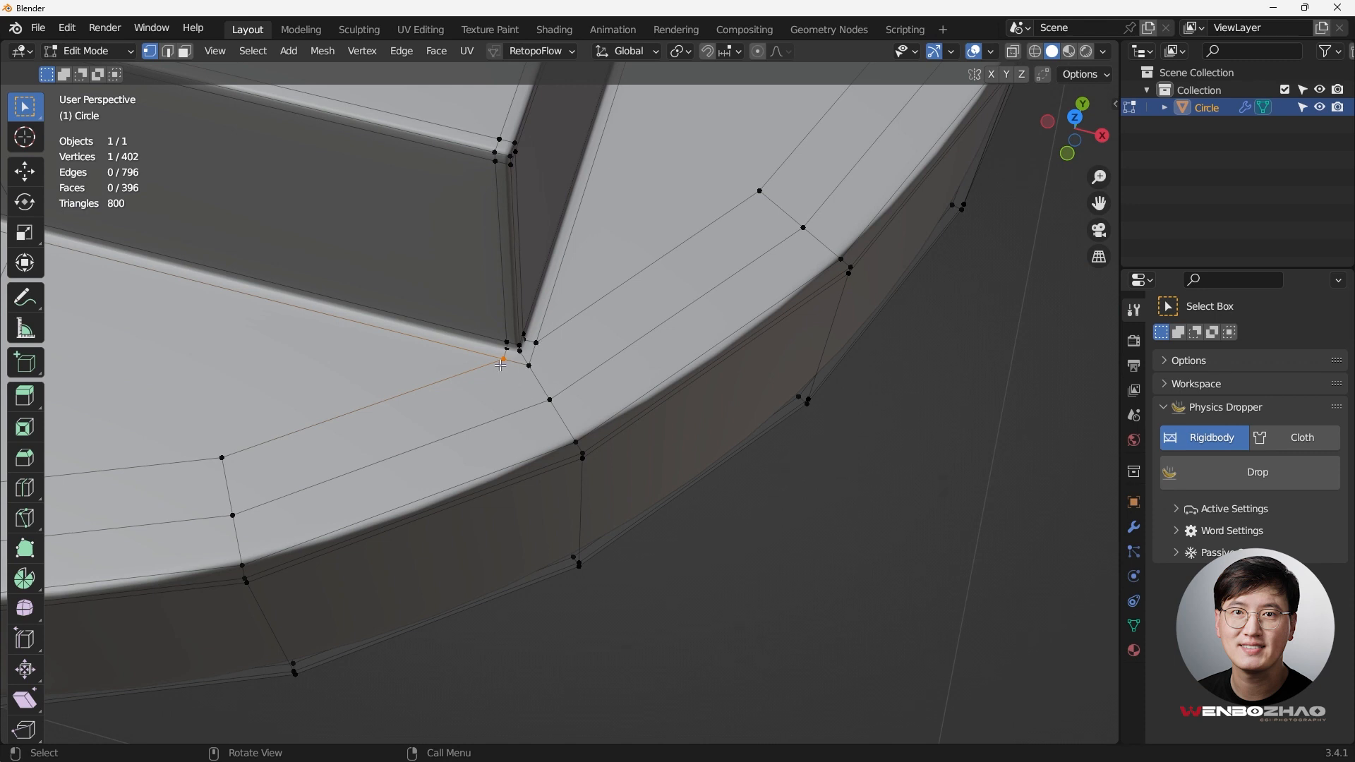
mouse_move(548, 422)
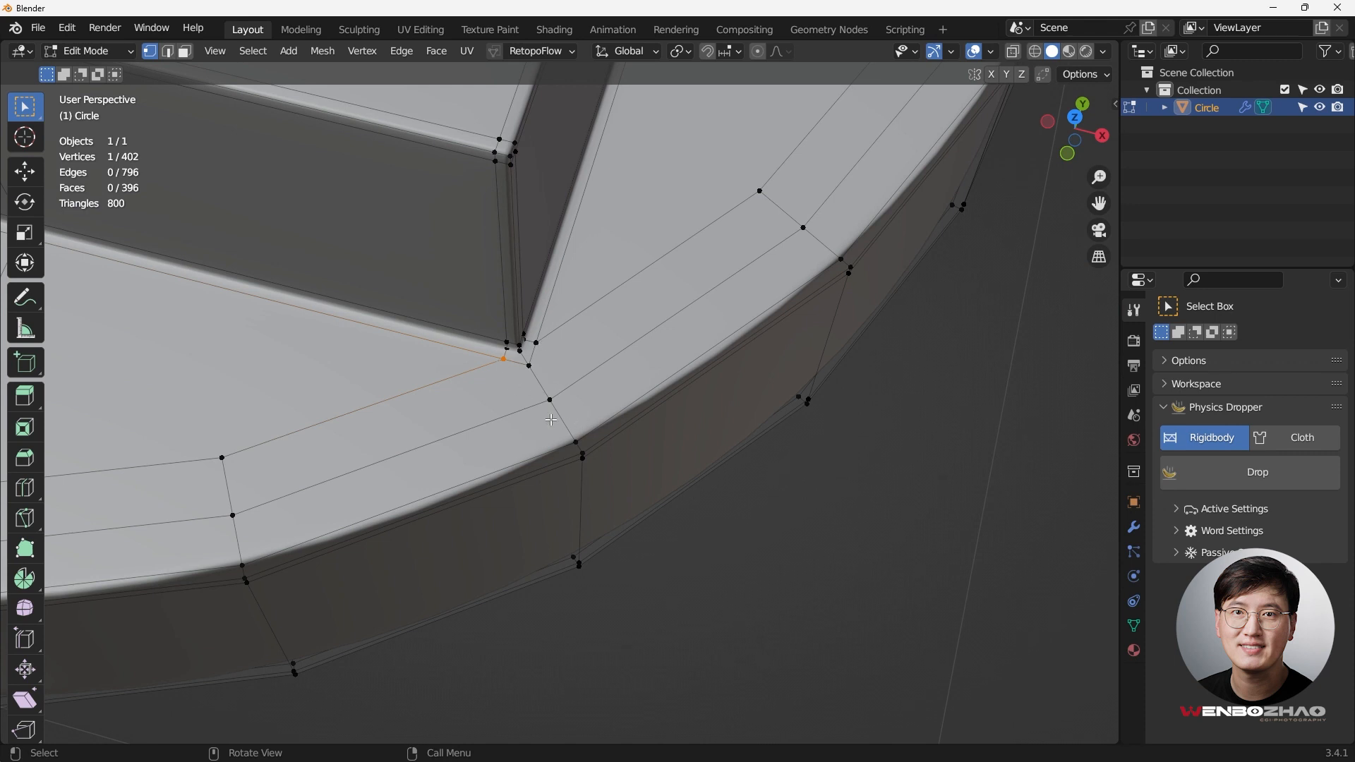
Select the two corner vertices and dissolve the edge between them, then view from the top.
left_click(546, 398)
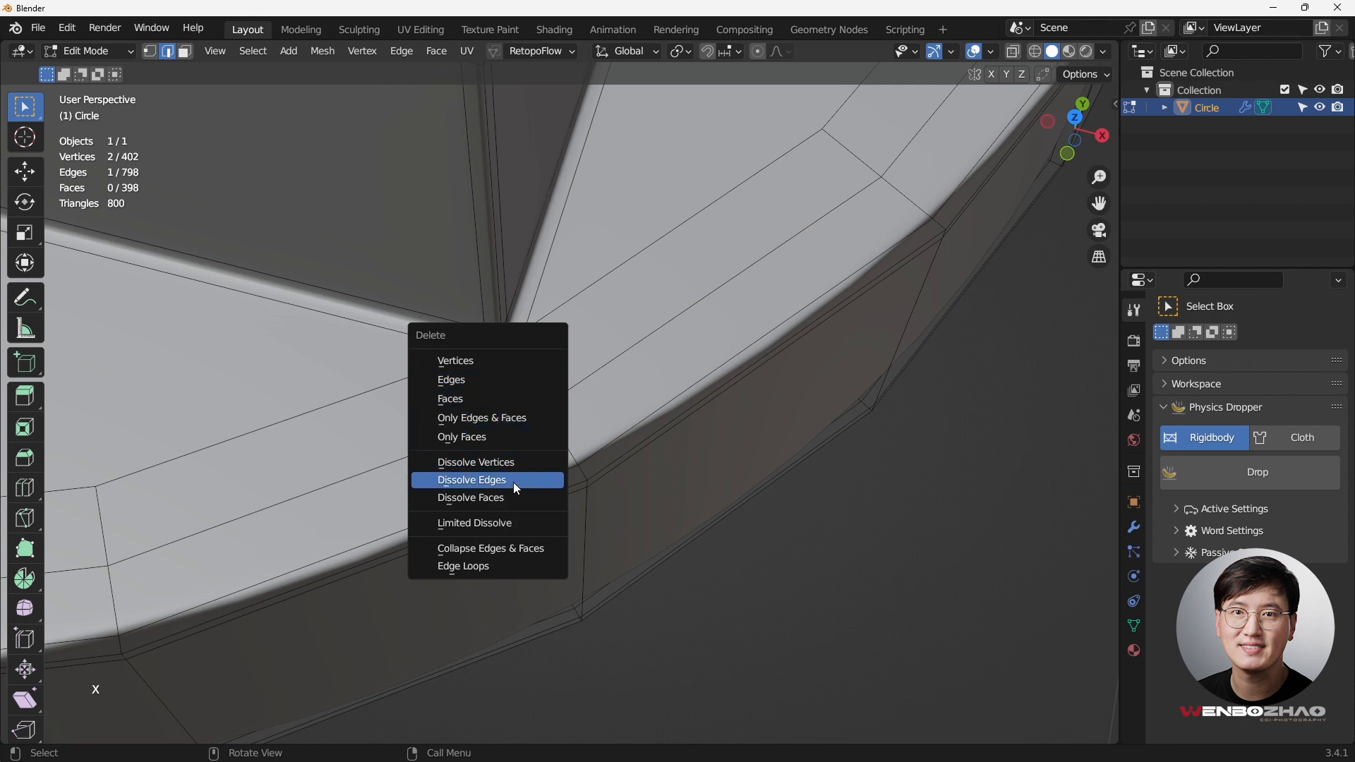
left_click(471, 480)
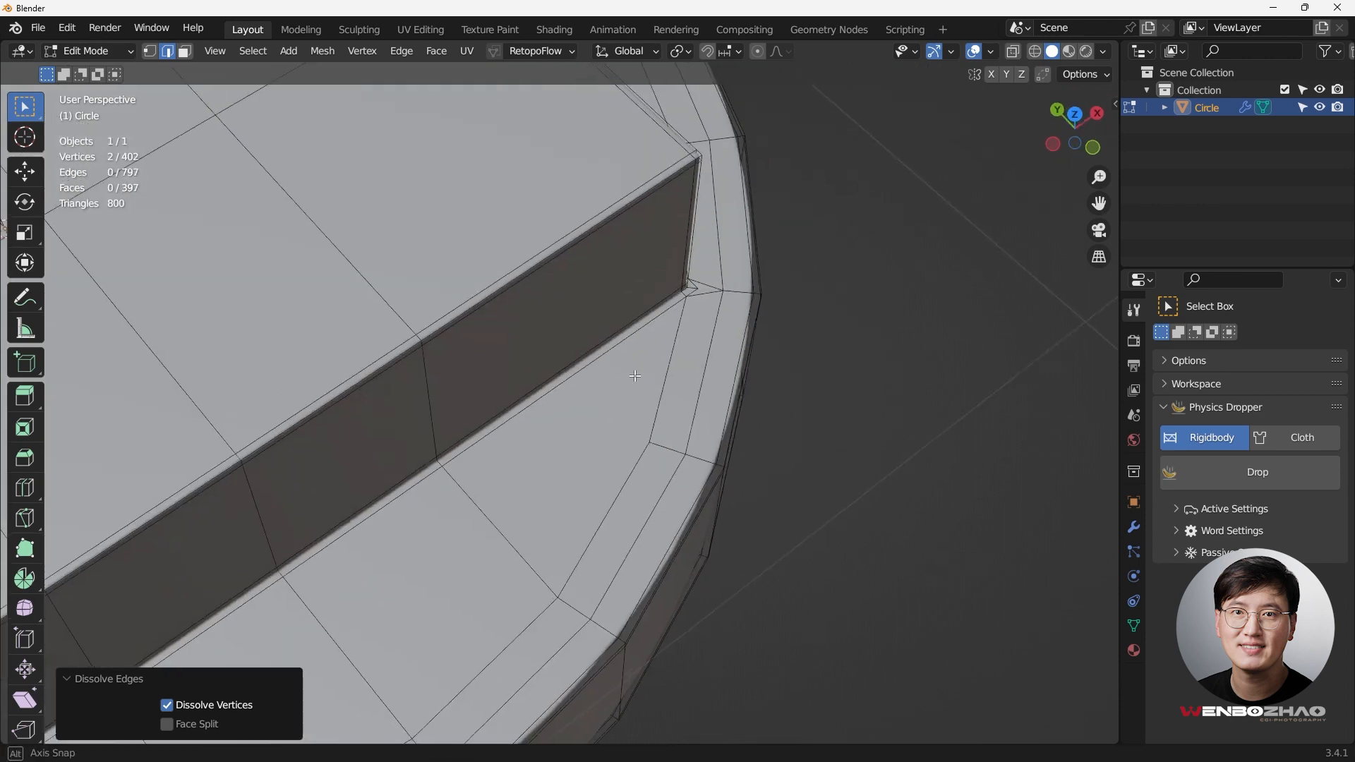
key("KP_7")
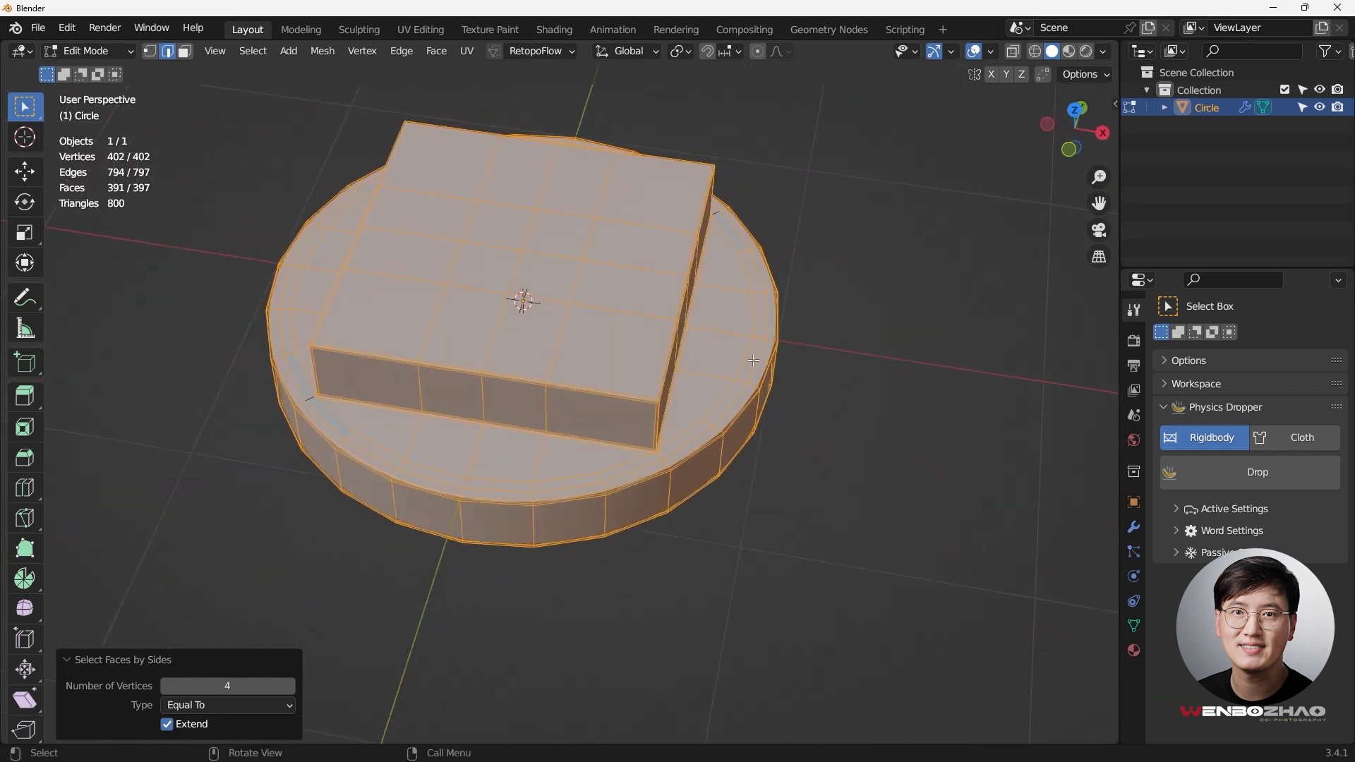
From top view, delete everything except one corrected quarter of the mesh.
key("KP_7")
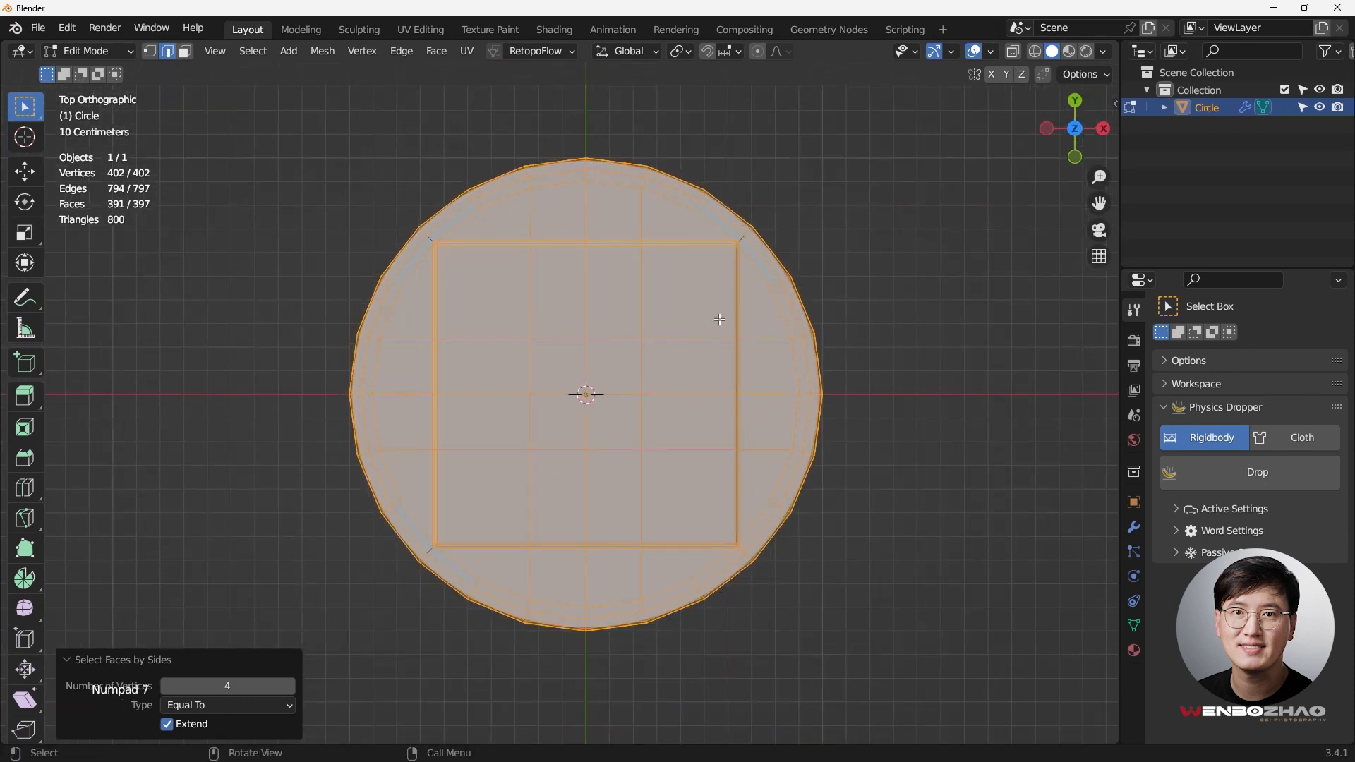
key("Tab")
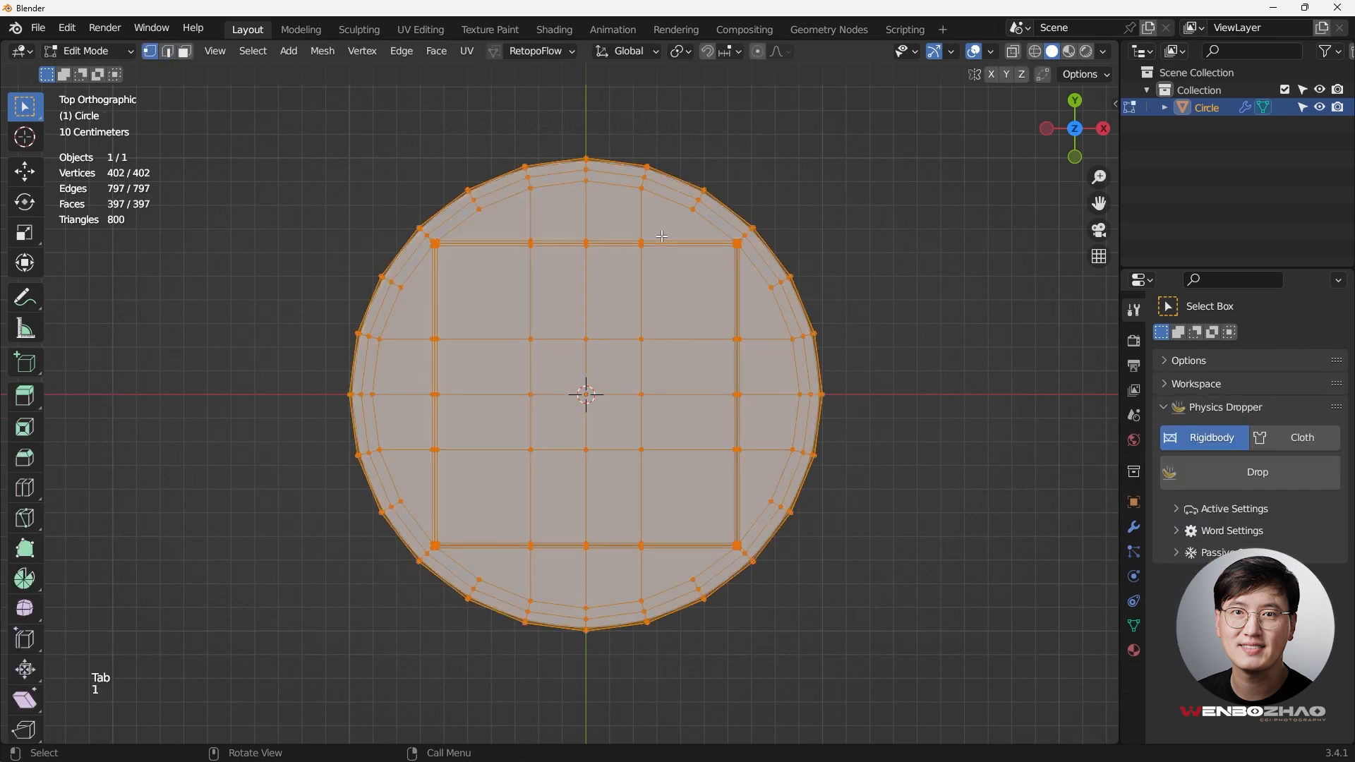
key("Alt+Z")
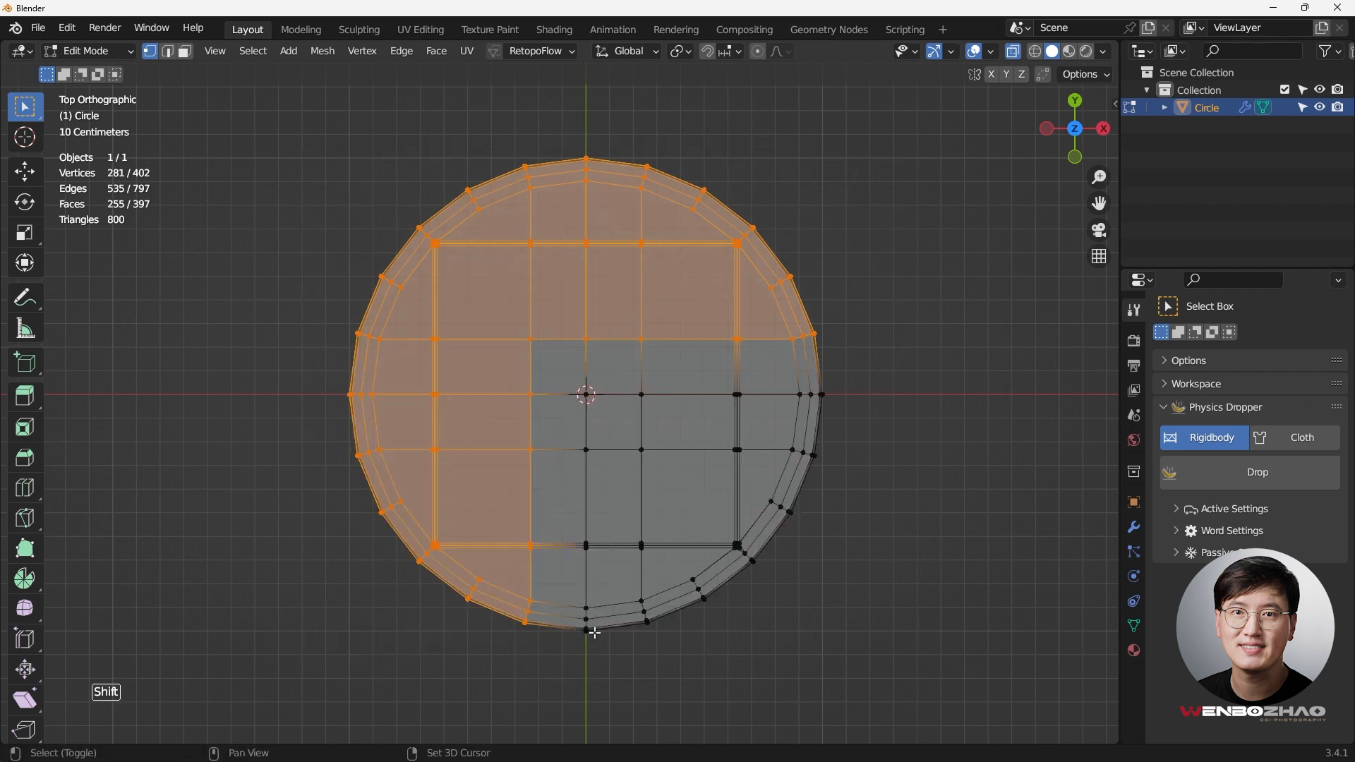
key("x")
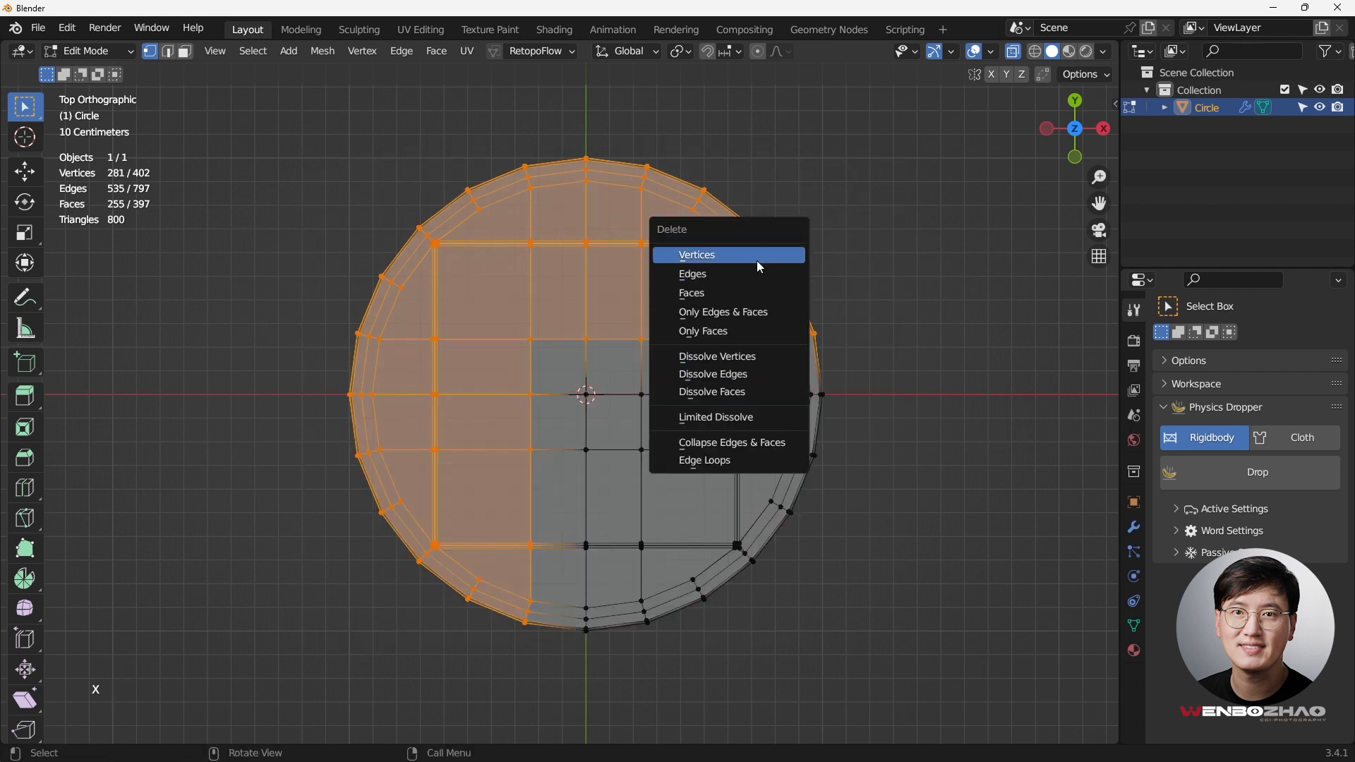
left_click(697, 254)
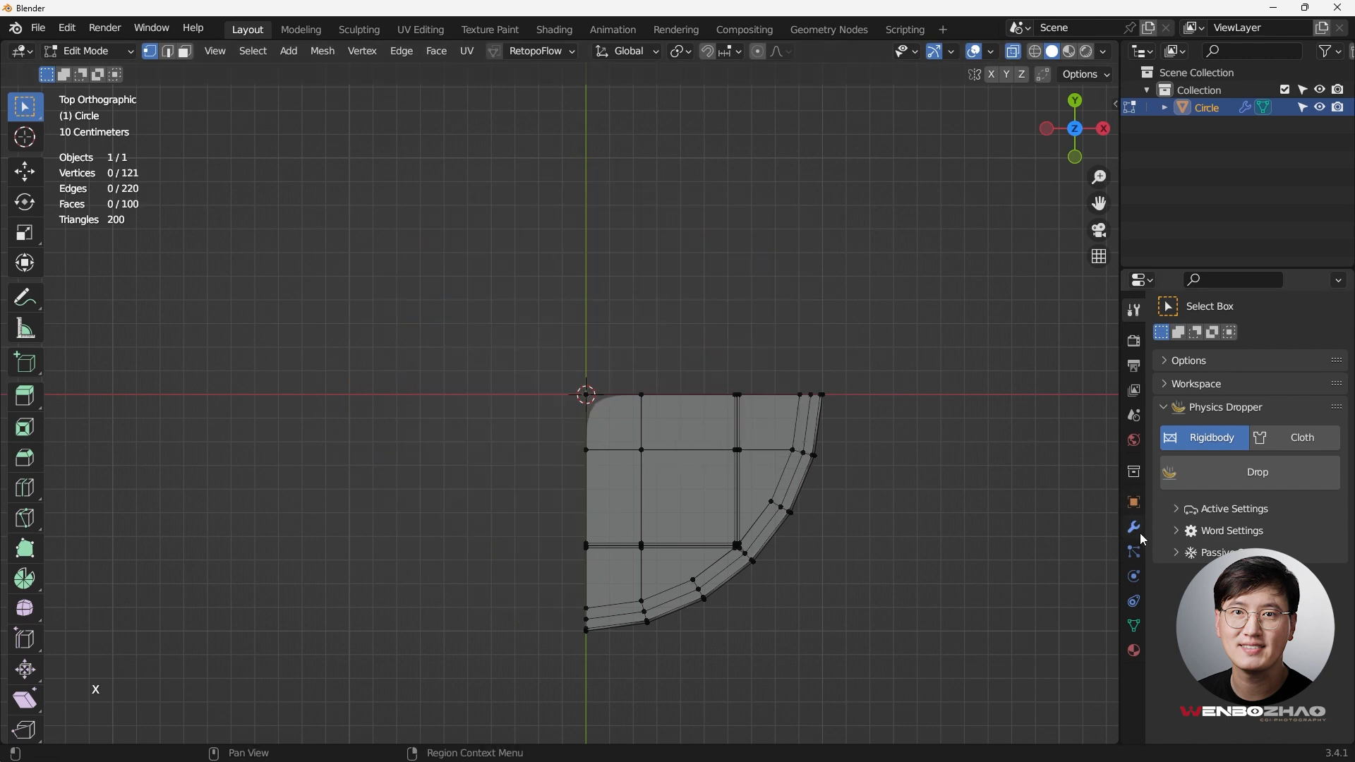
Add a Mirror modifier on X and Y above Subdivision and apply it.
left_click(1249, 339)
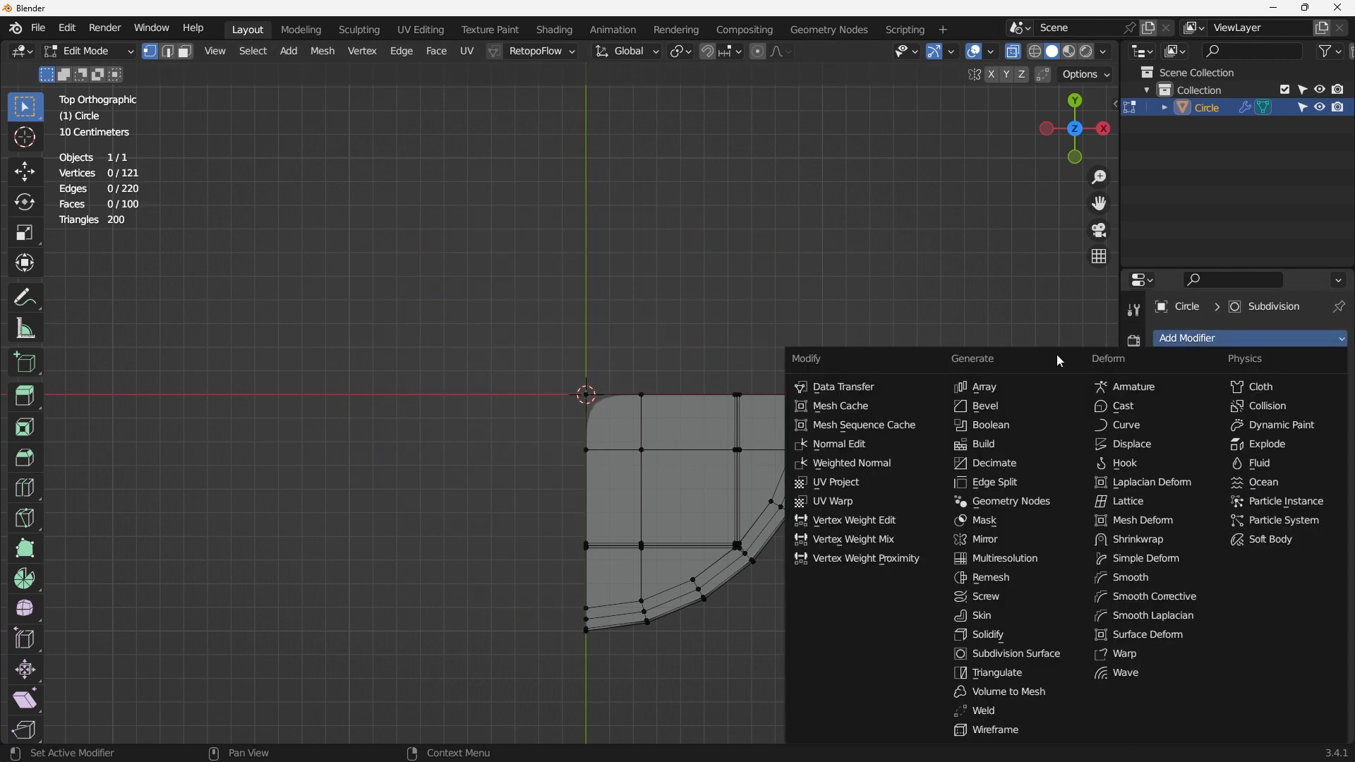
left_click(983, 539)
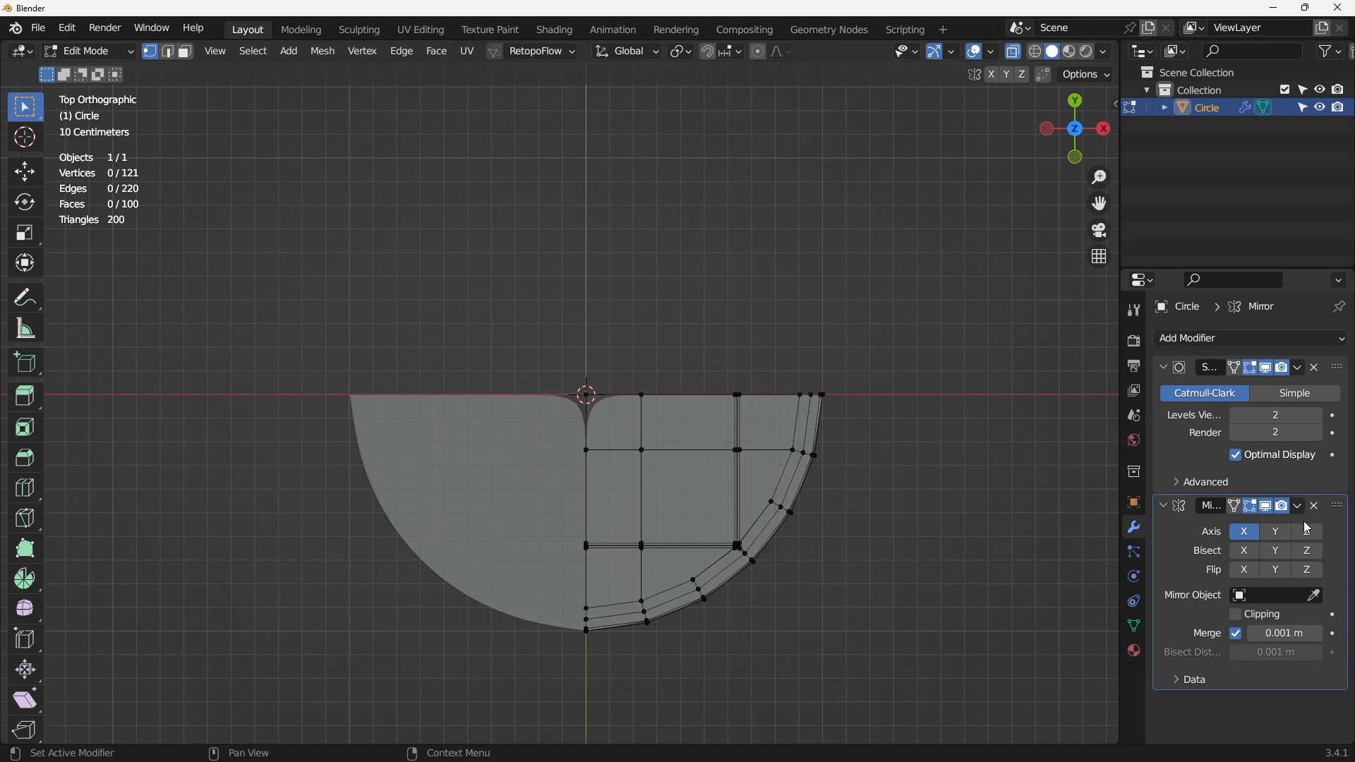
left_click(1163, 367)
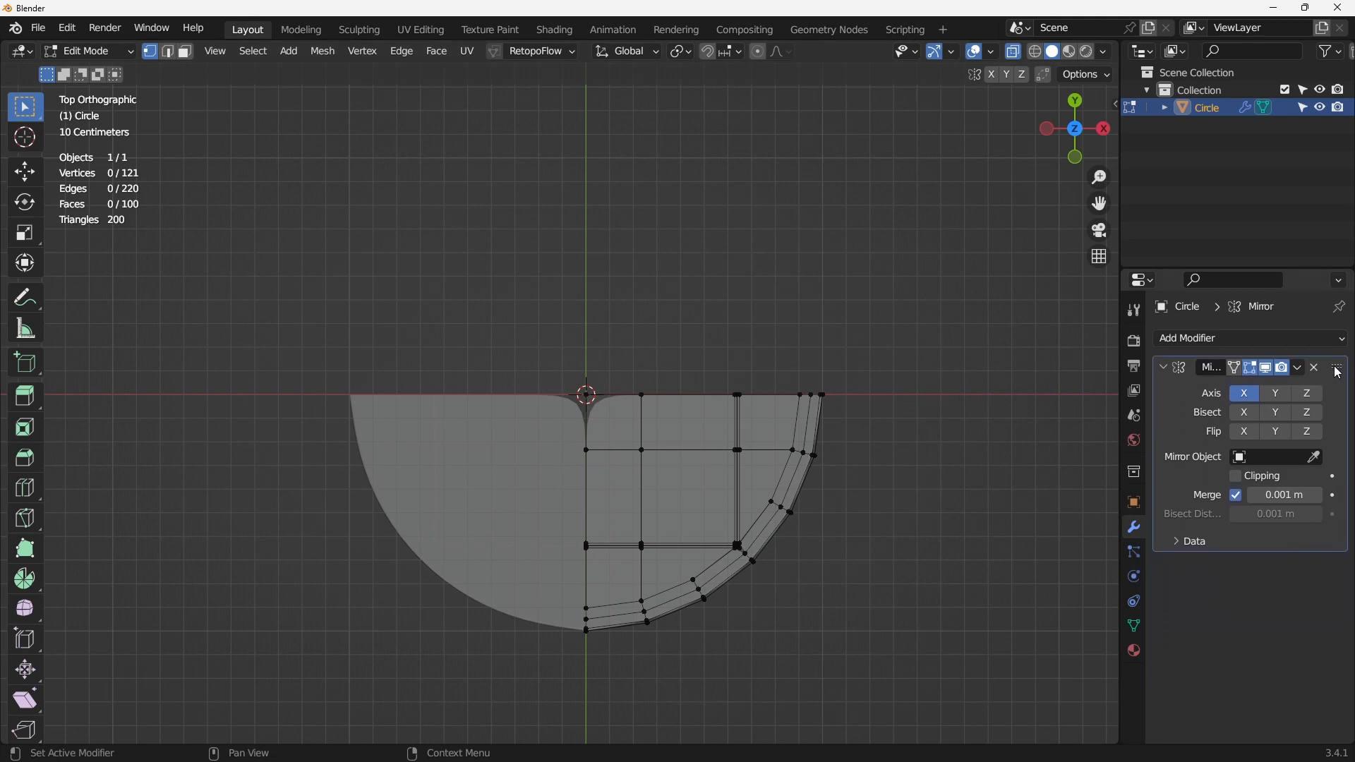
left_click(1187, 339)
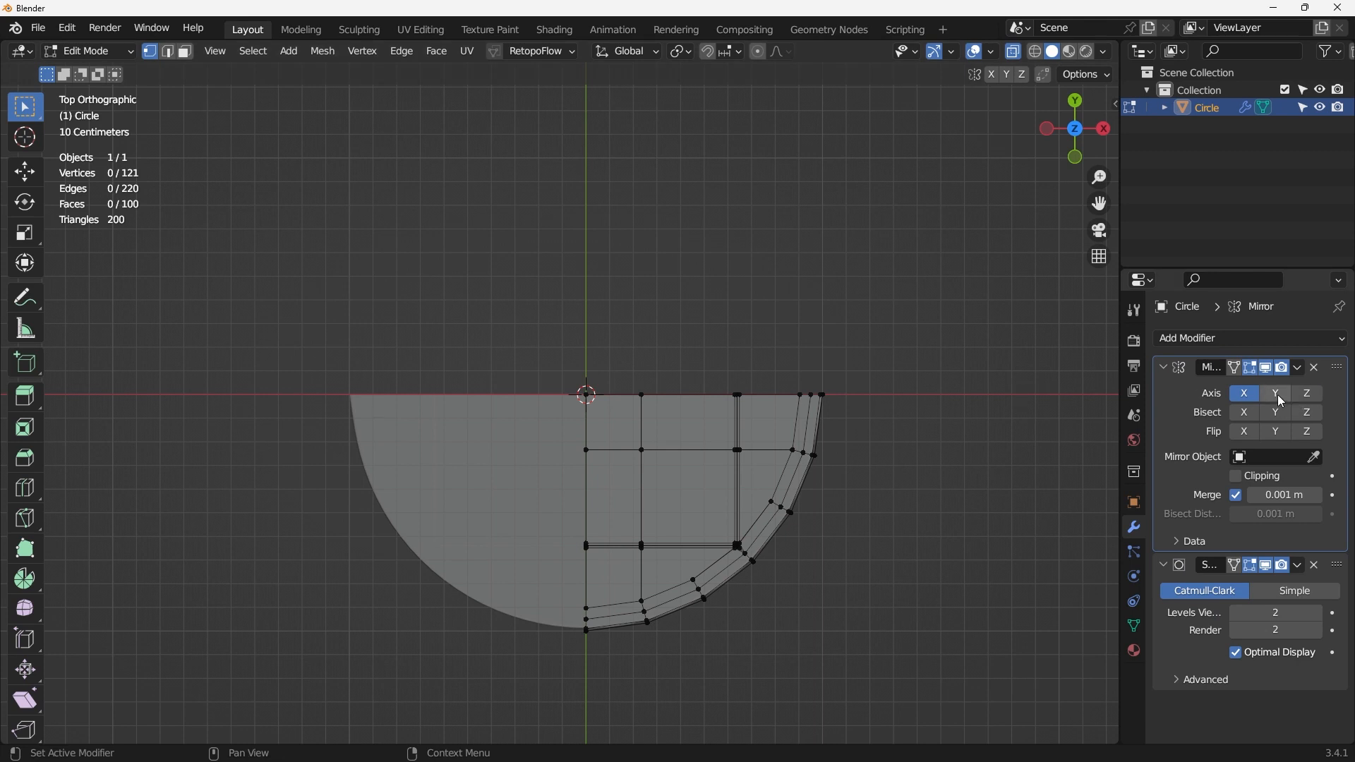
left_click(1235, 475)
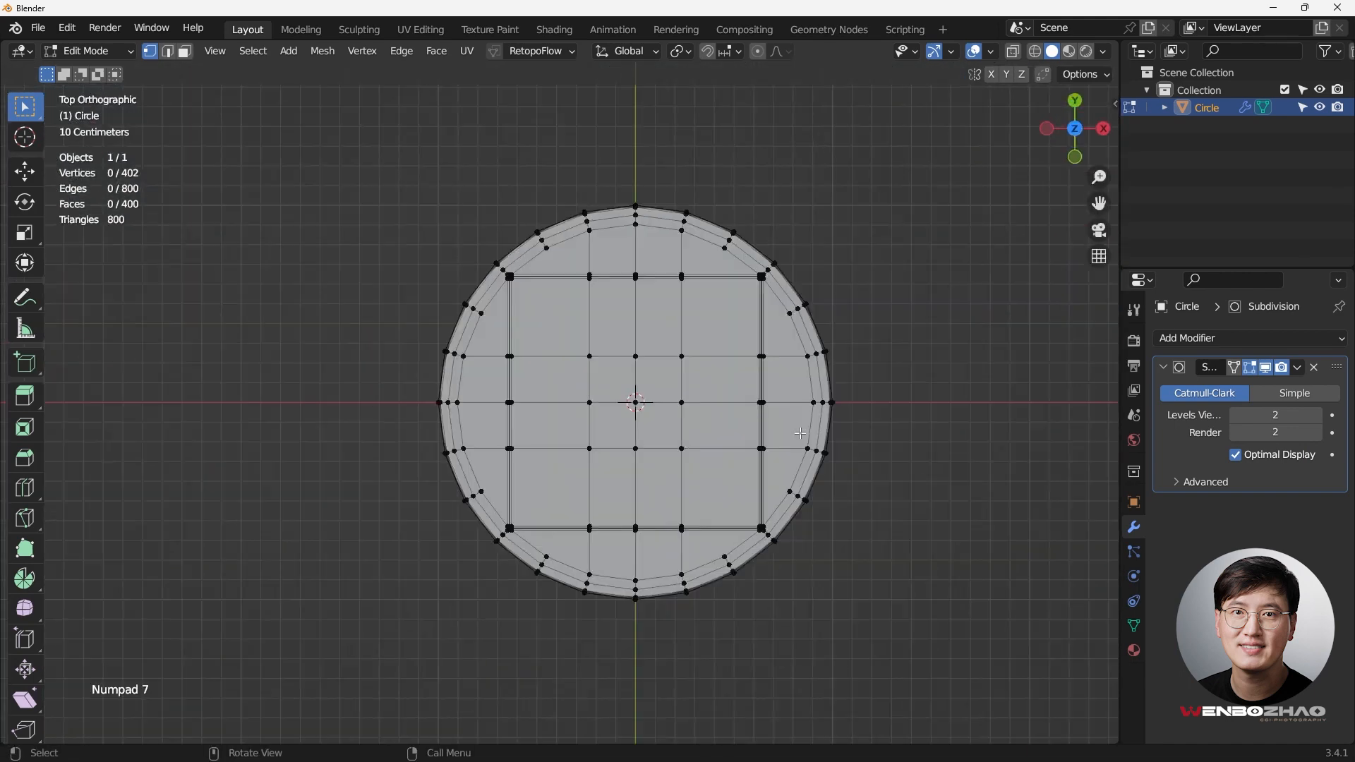
mouse_move(816, 361)
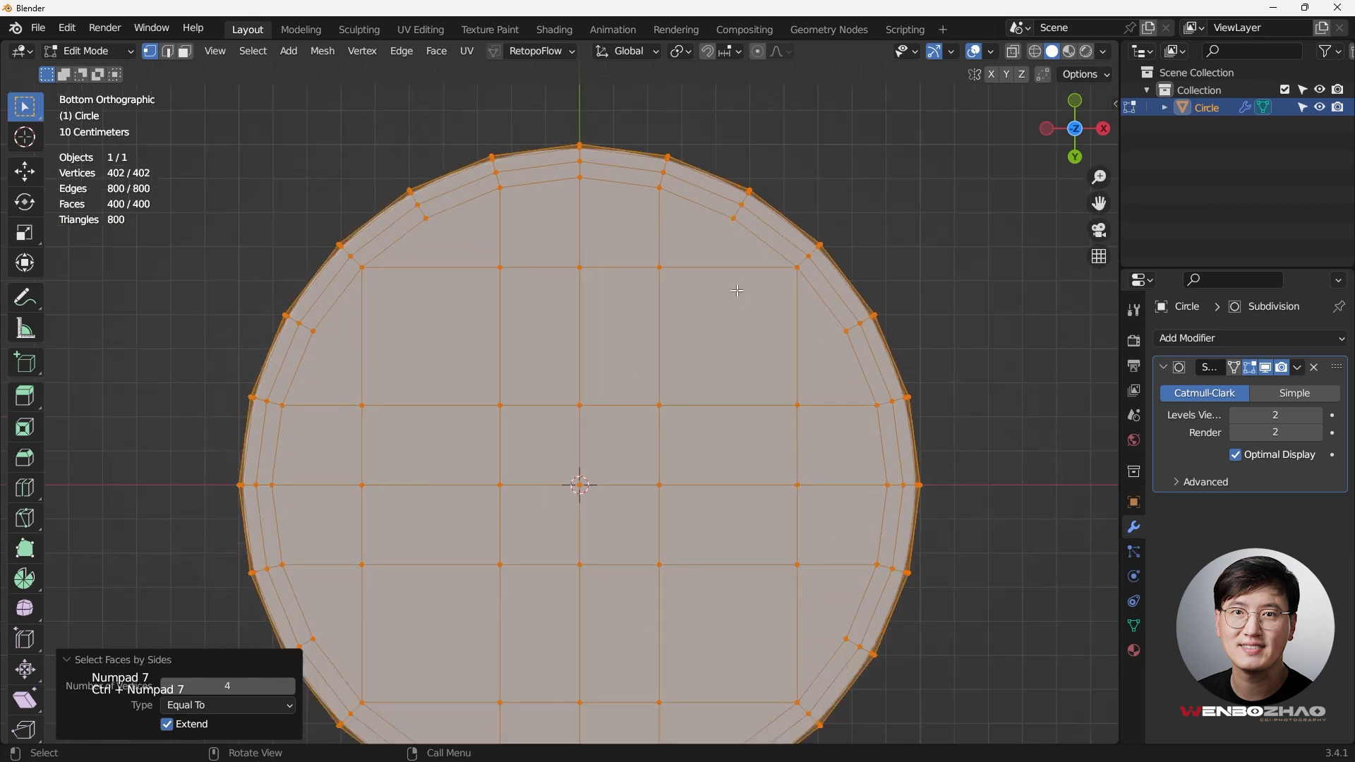
Vertex-slide two awkward corner vertices of the bottom grid outward toward the rim for cleaner flow.
left_click(360, 265)
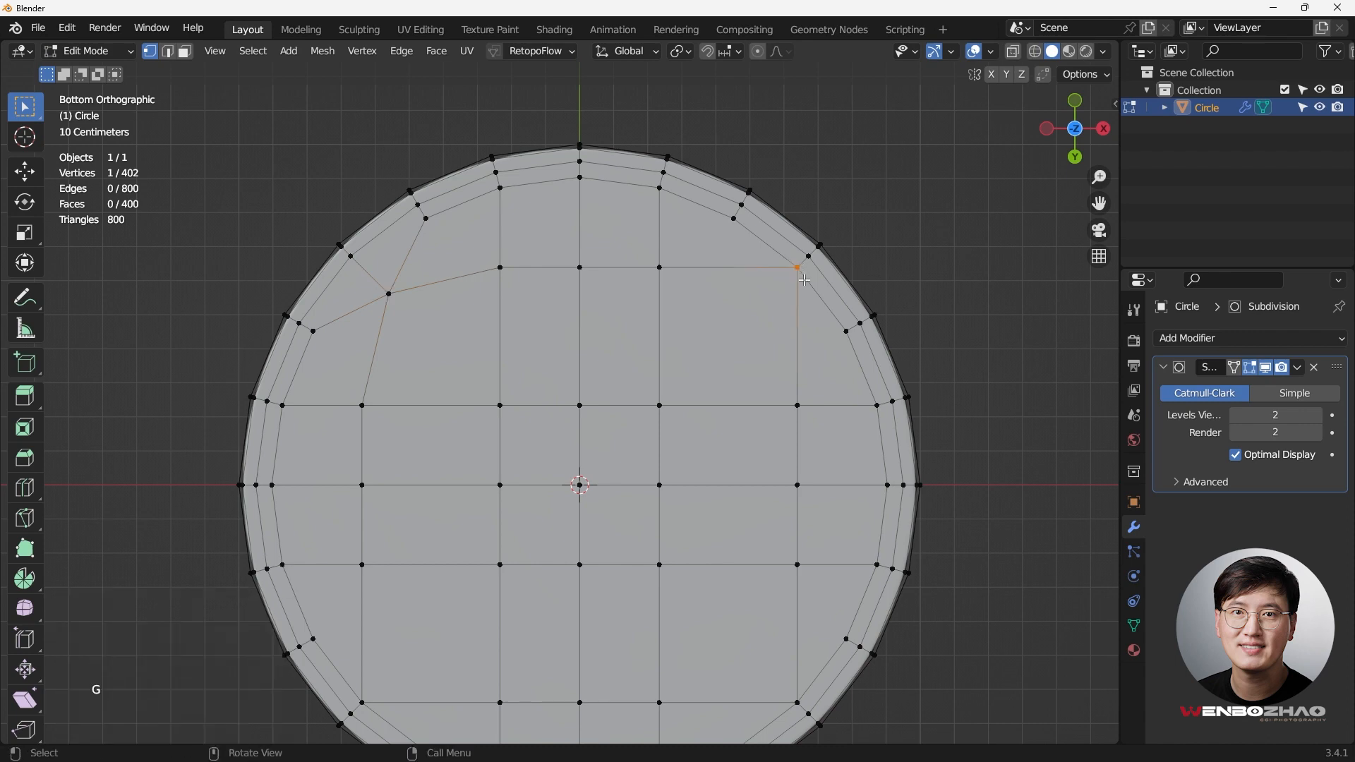
left_click_drag(794, 267, 777, 292)
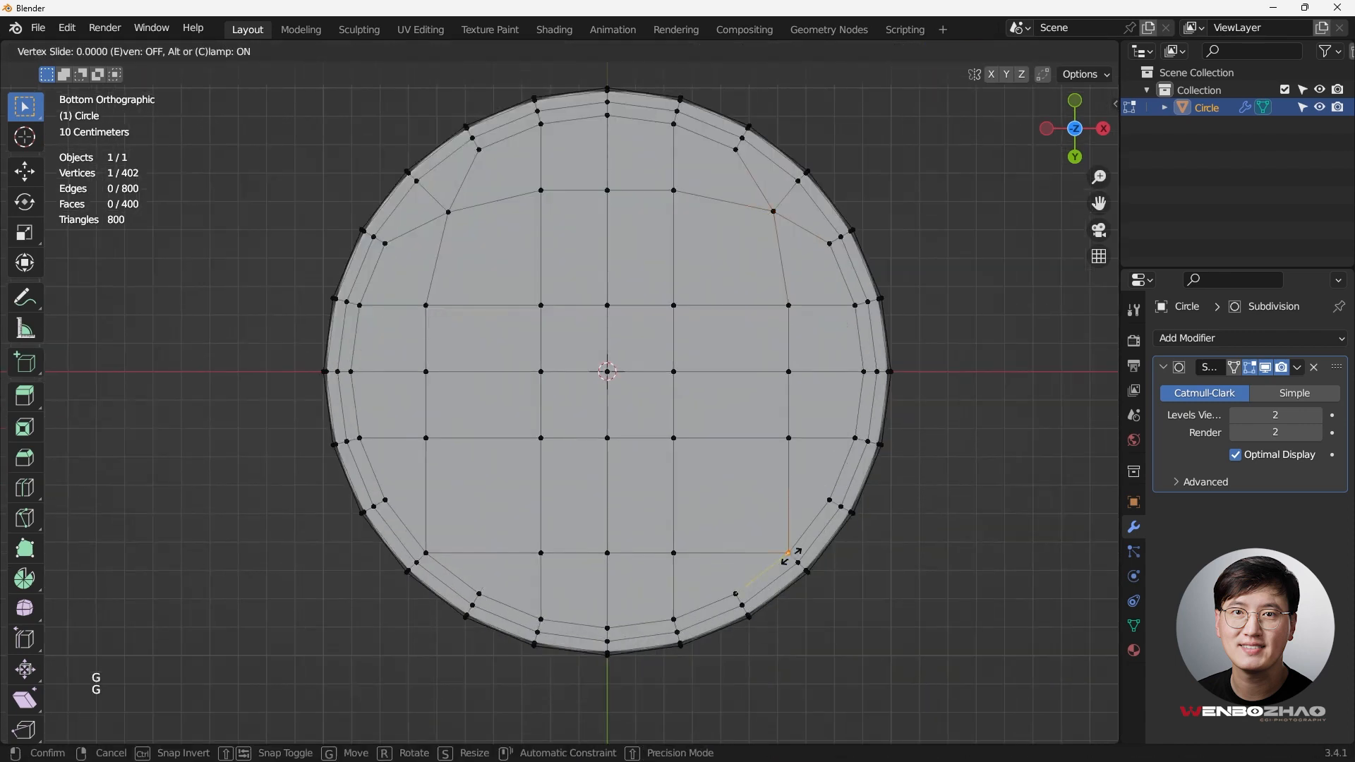
left_click(768, 540)
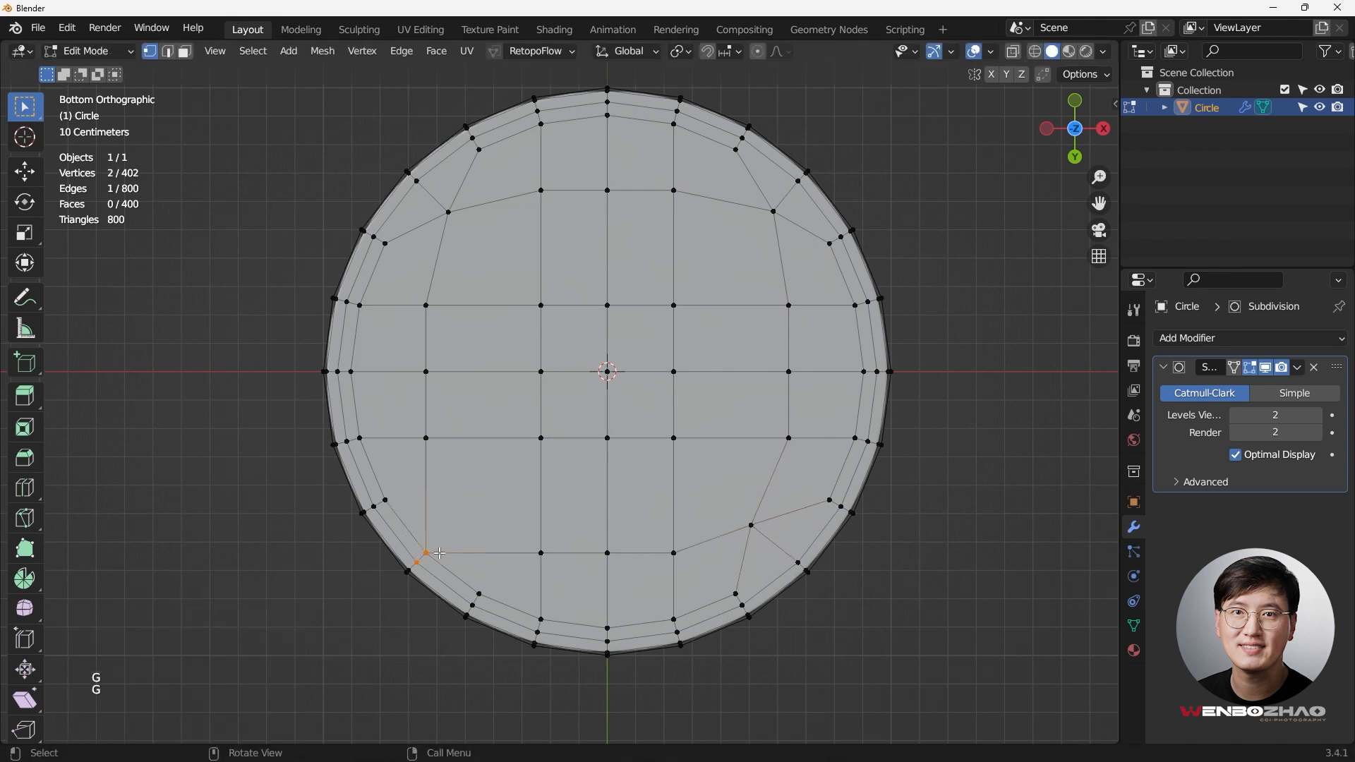
left_click_drag(423, 553, 423, 509)
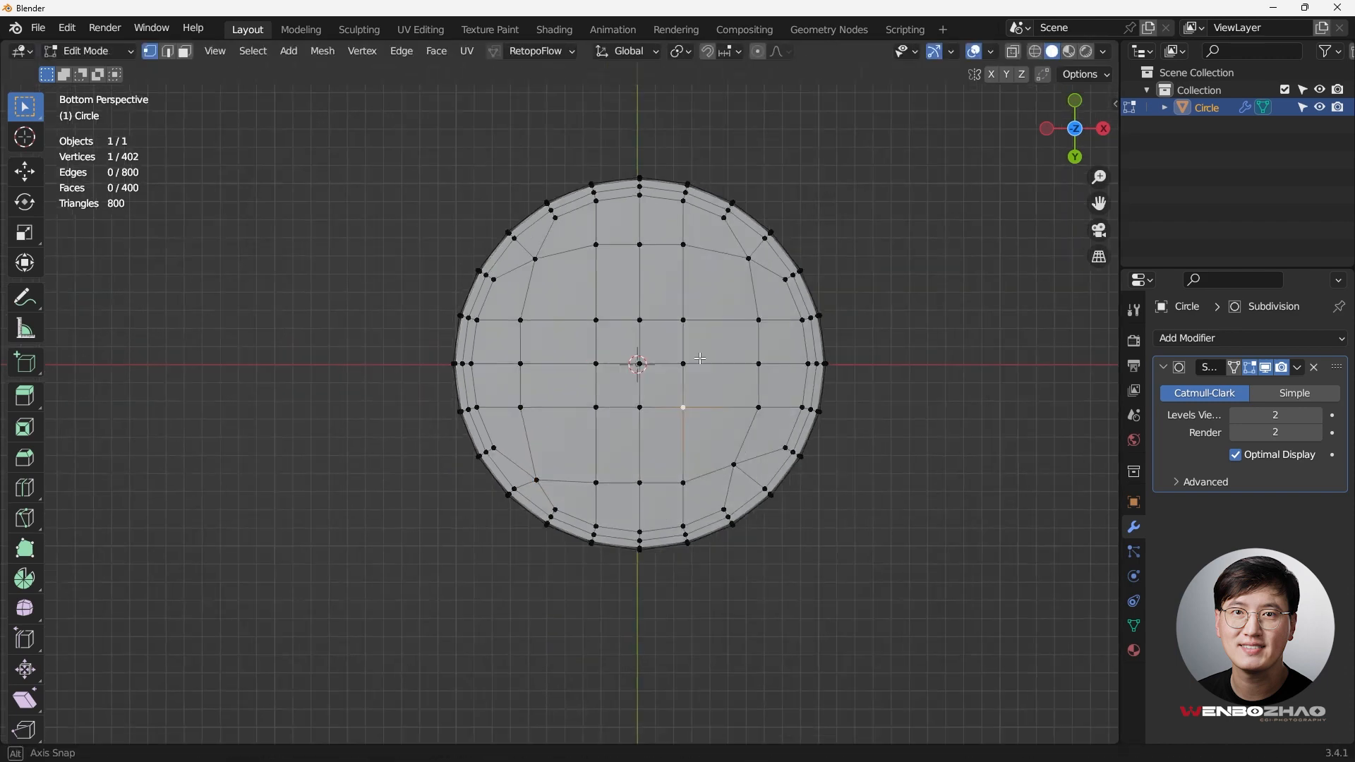
From front view with X-ray, select the base and shrink the selection to its 200-face rim and underside.
key("KP_1")
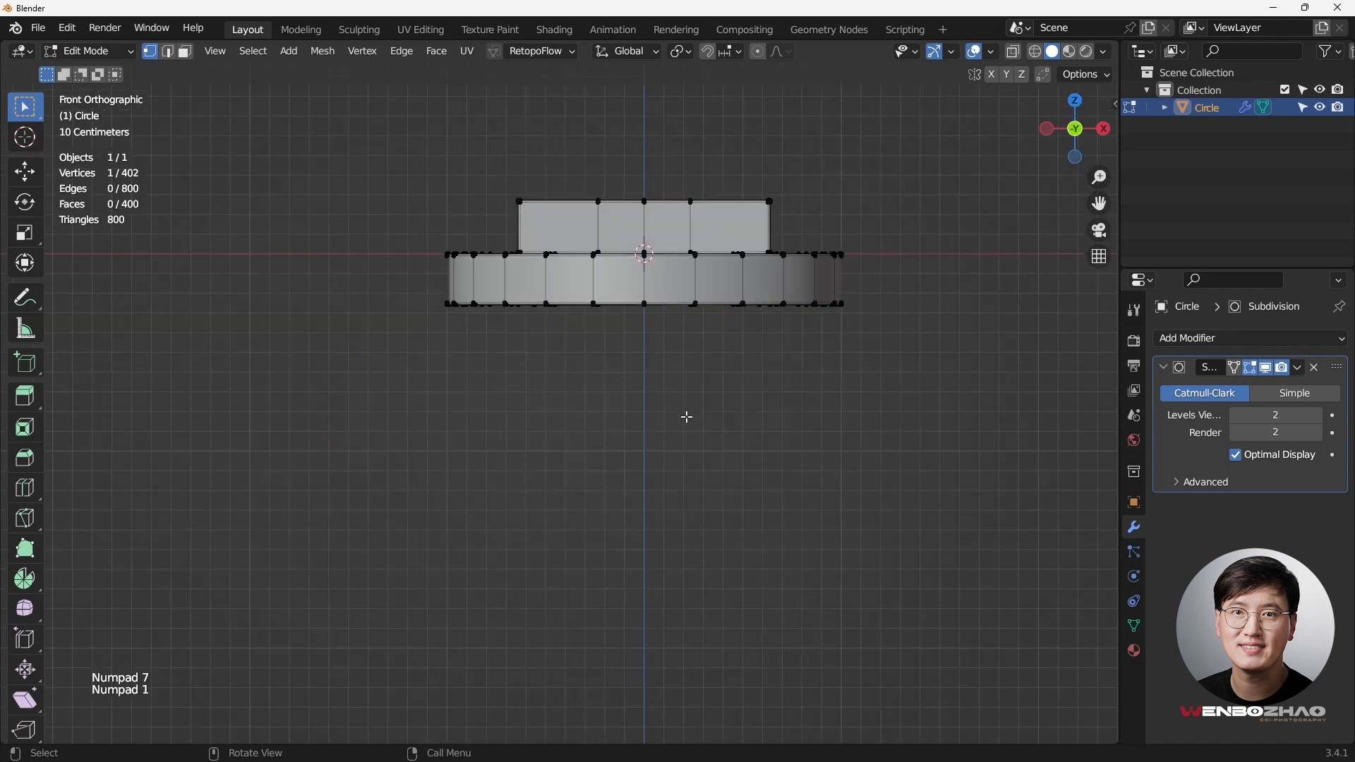
key("KP_1")
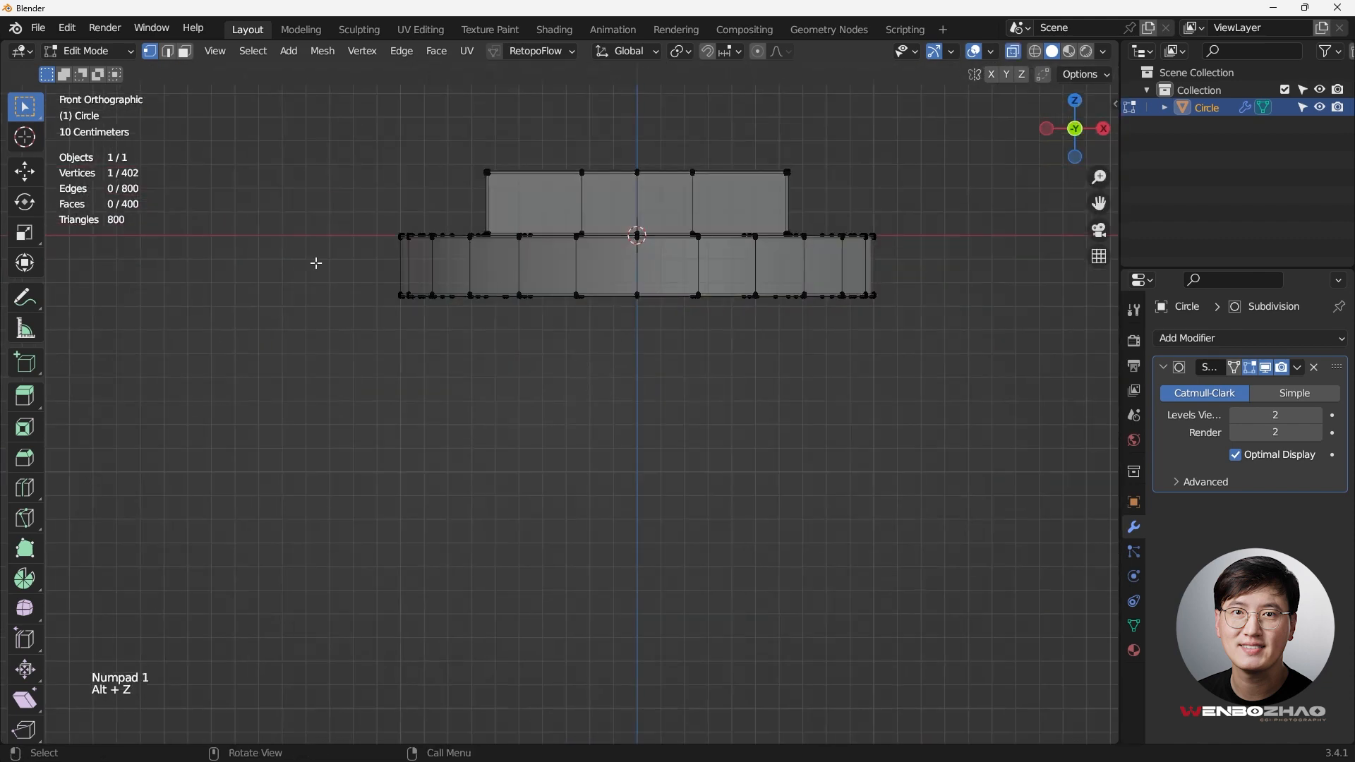
key("g")
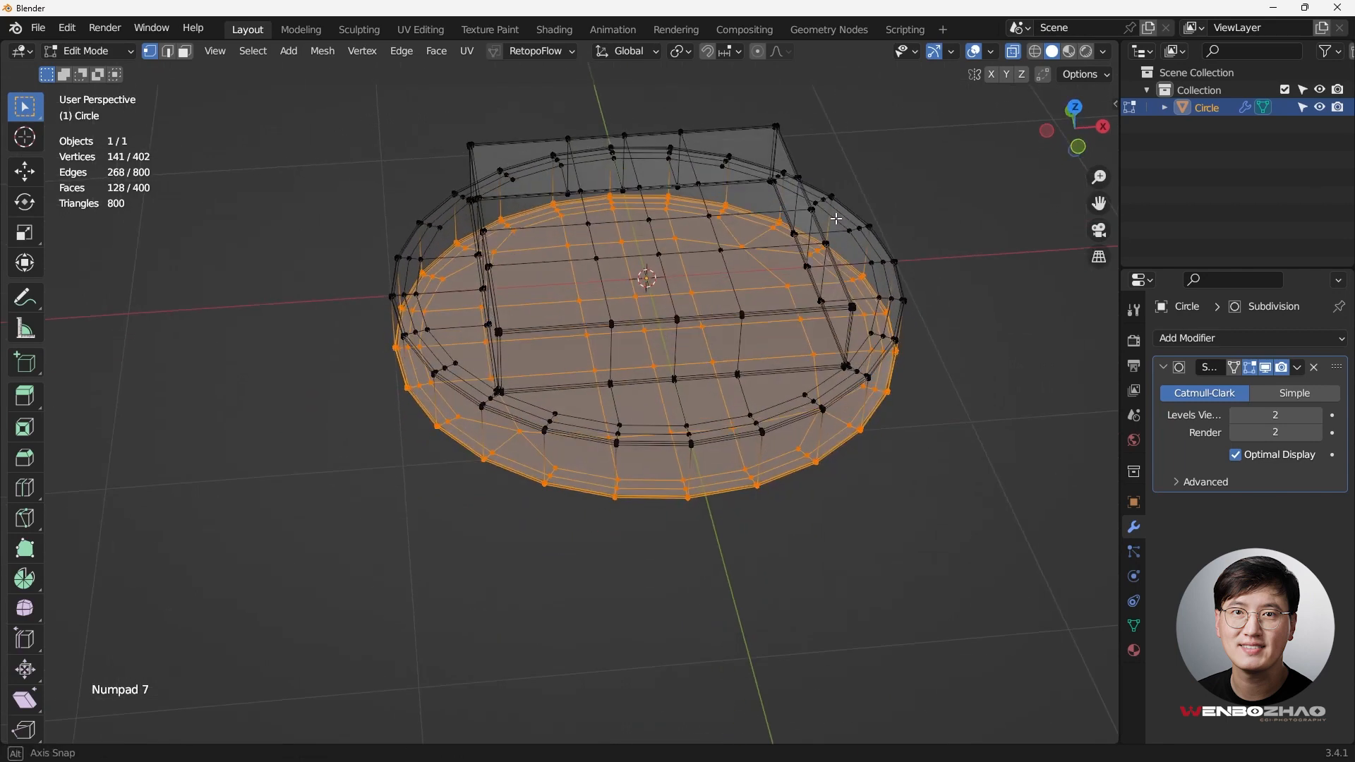
key("KP_1")
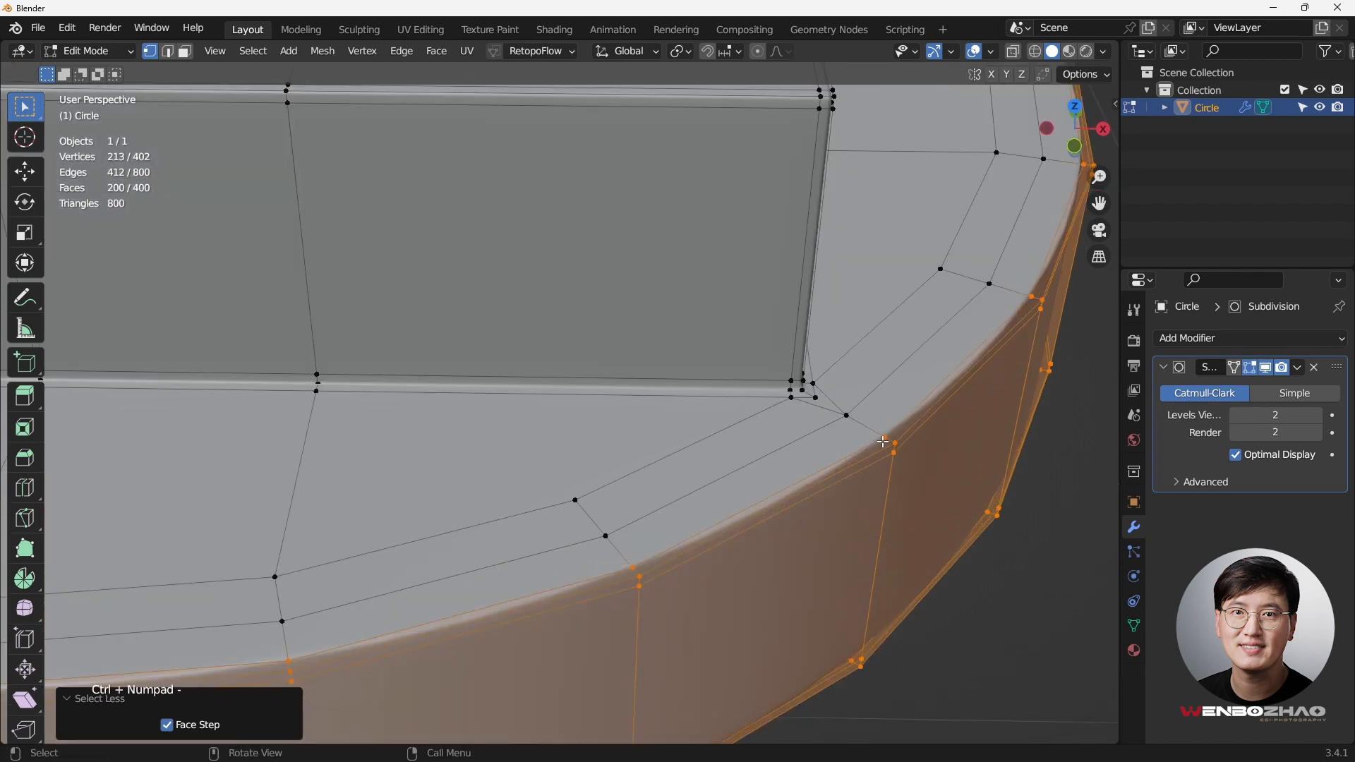
From top view, scale the base rim about 2.2 times horizontally only, undoing a first uneven attempt.
key("KP_7")
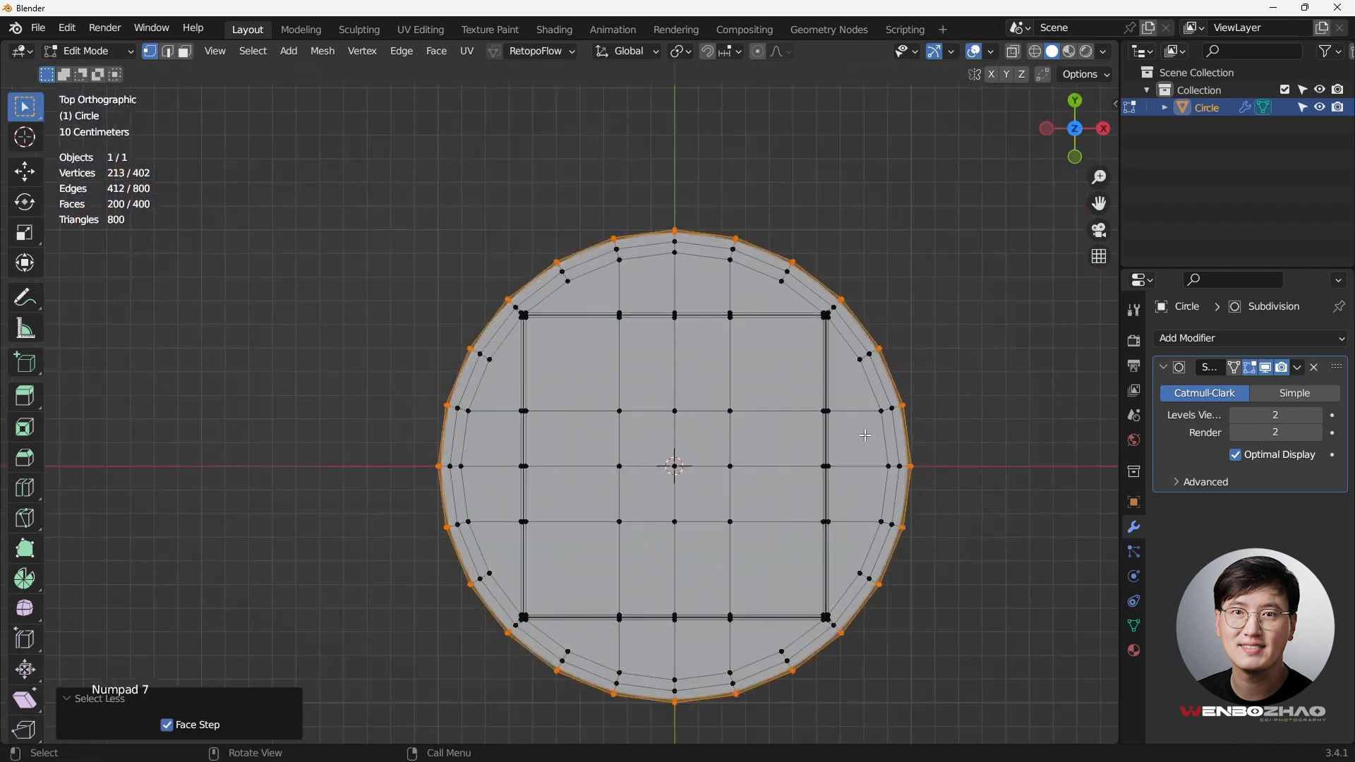
key("s")
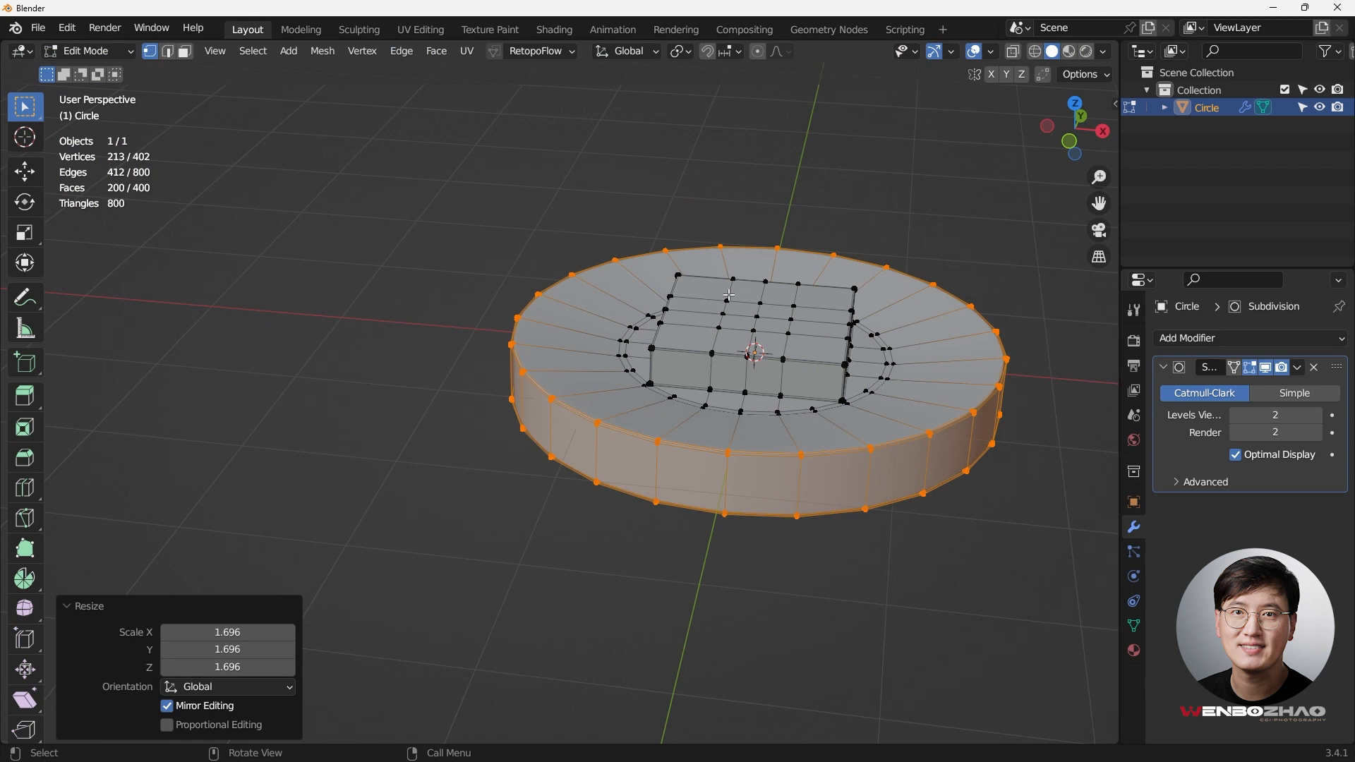
mouse_move(735, 330)
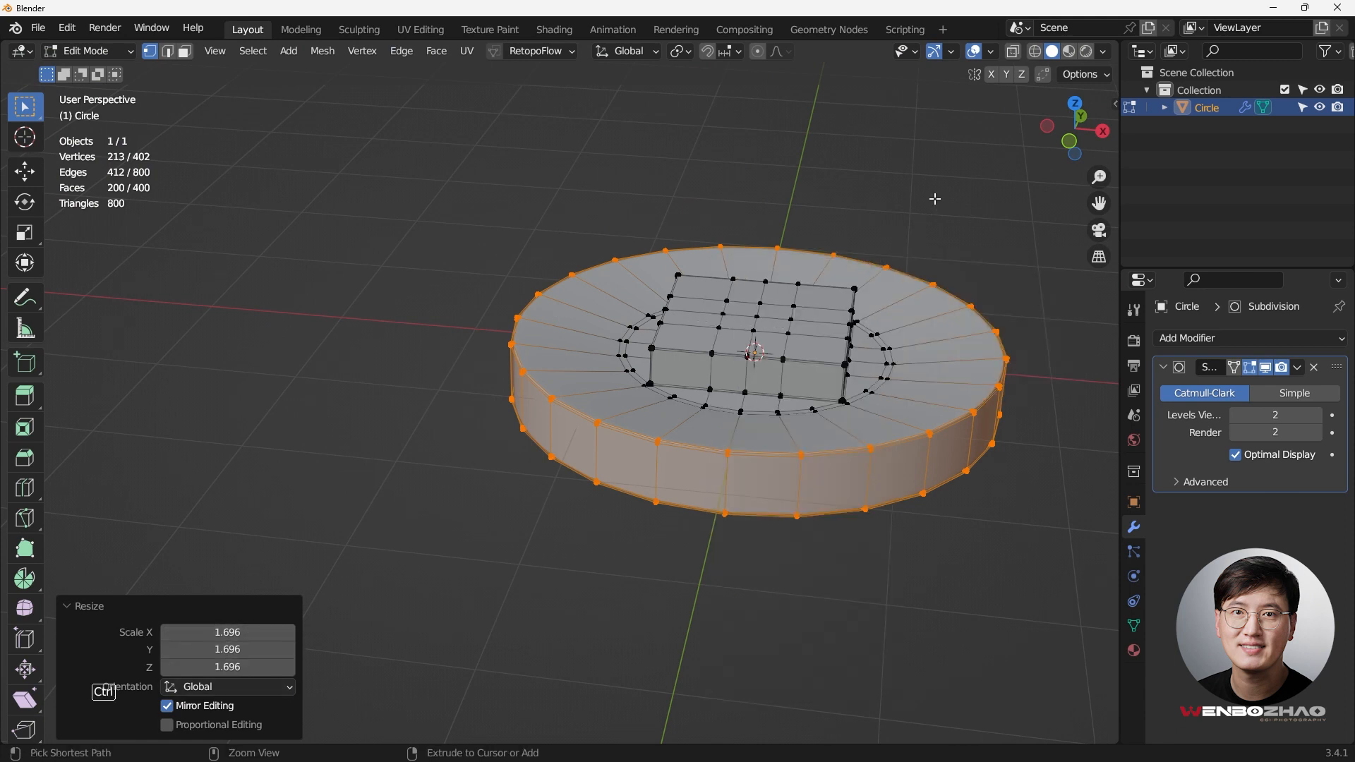
key("ctrl+z")
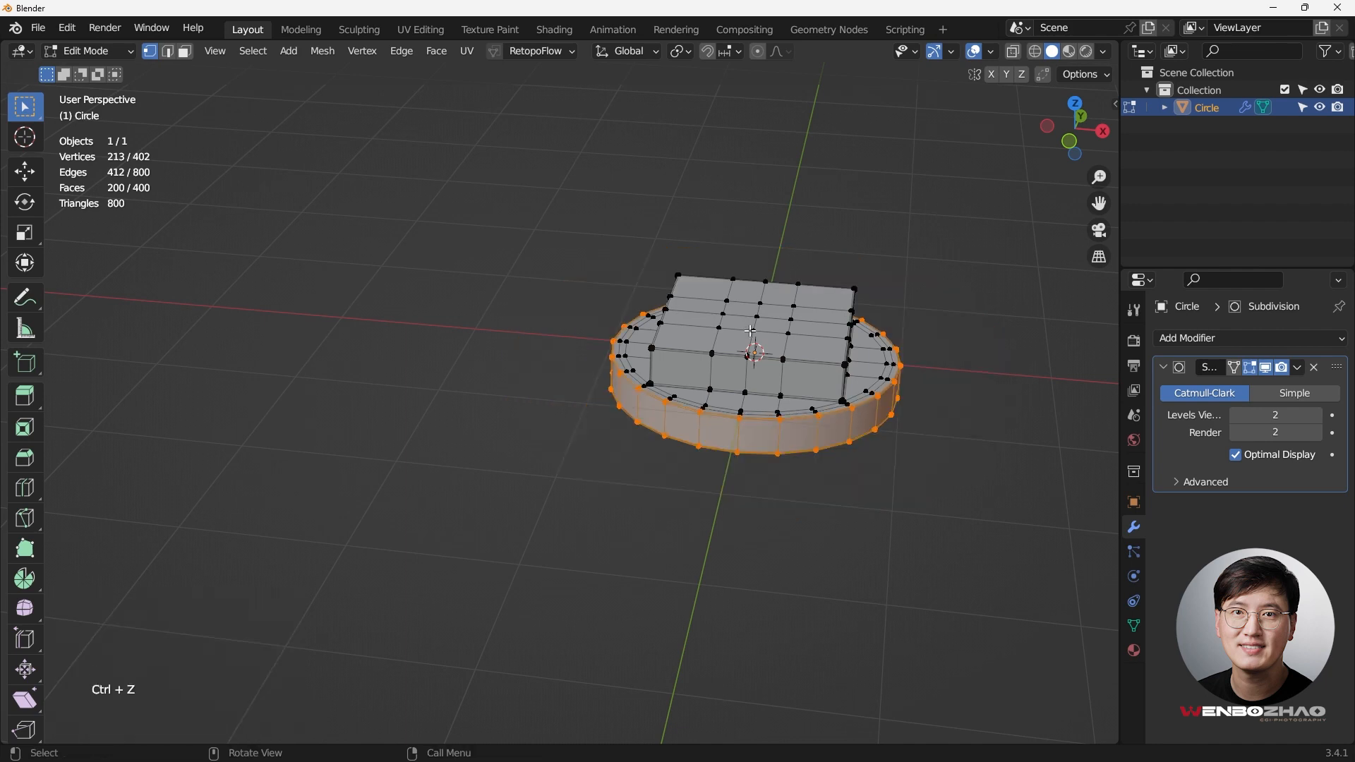
key("KP_7")
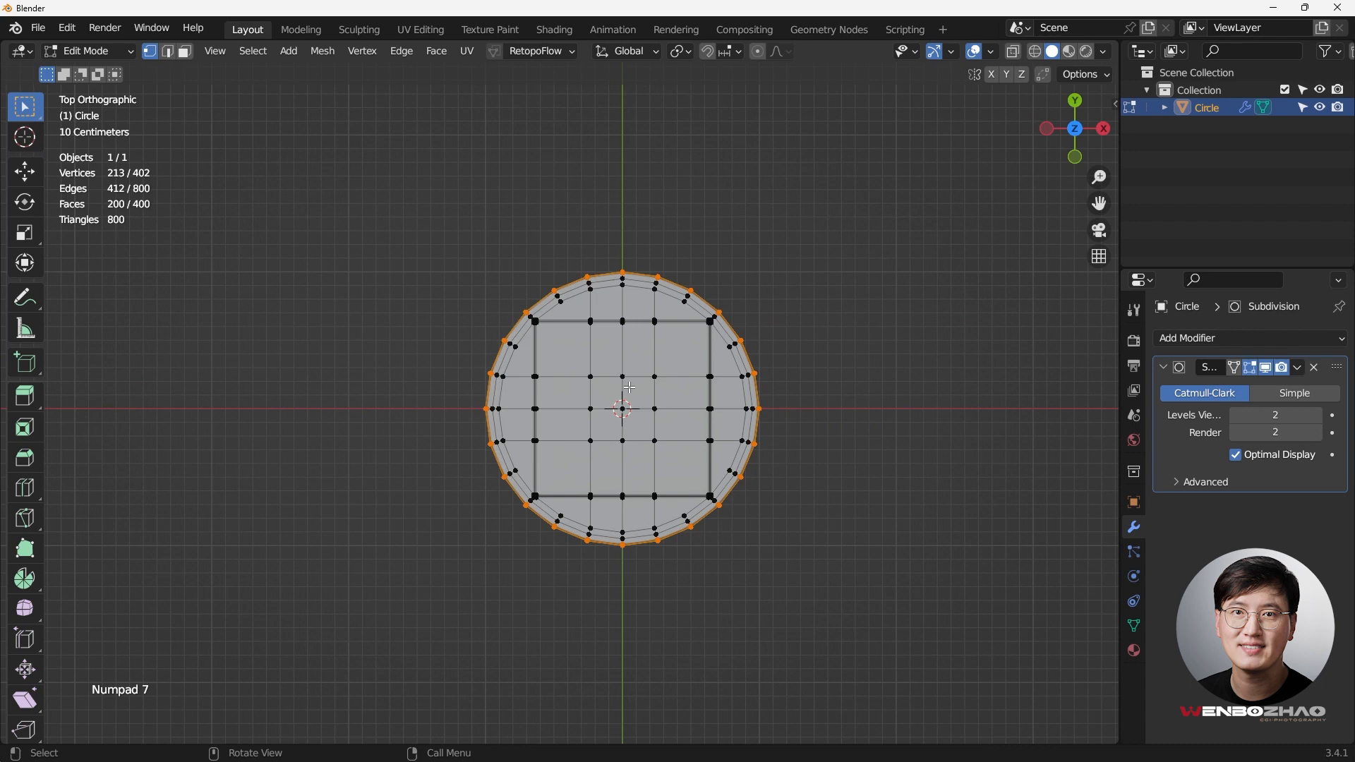
key("s")
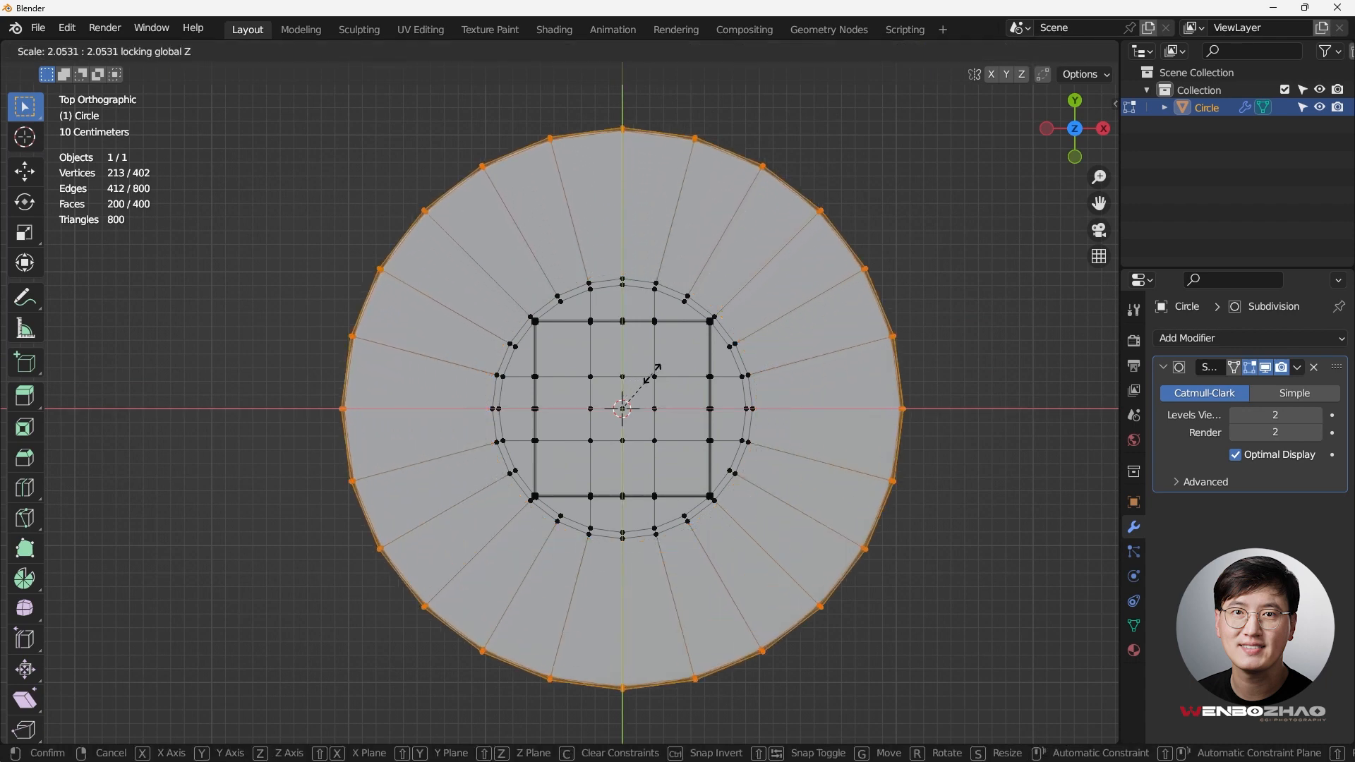
left_click(703, 528)
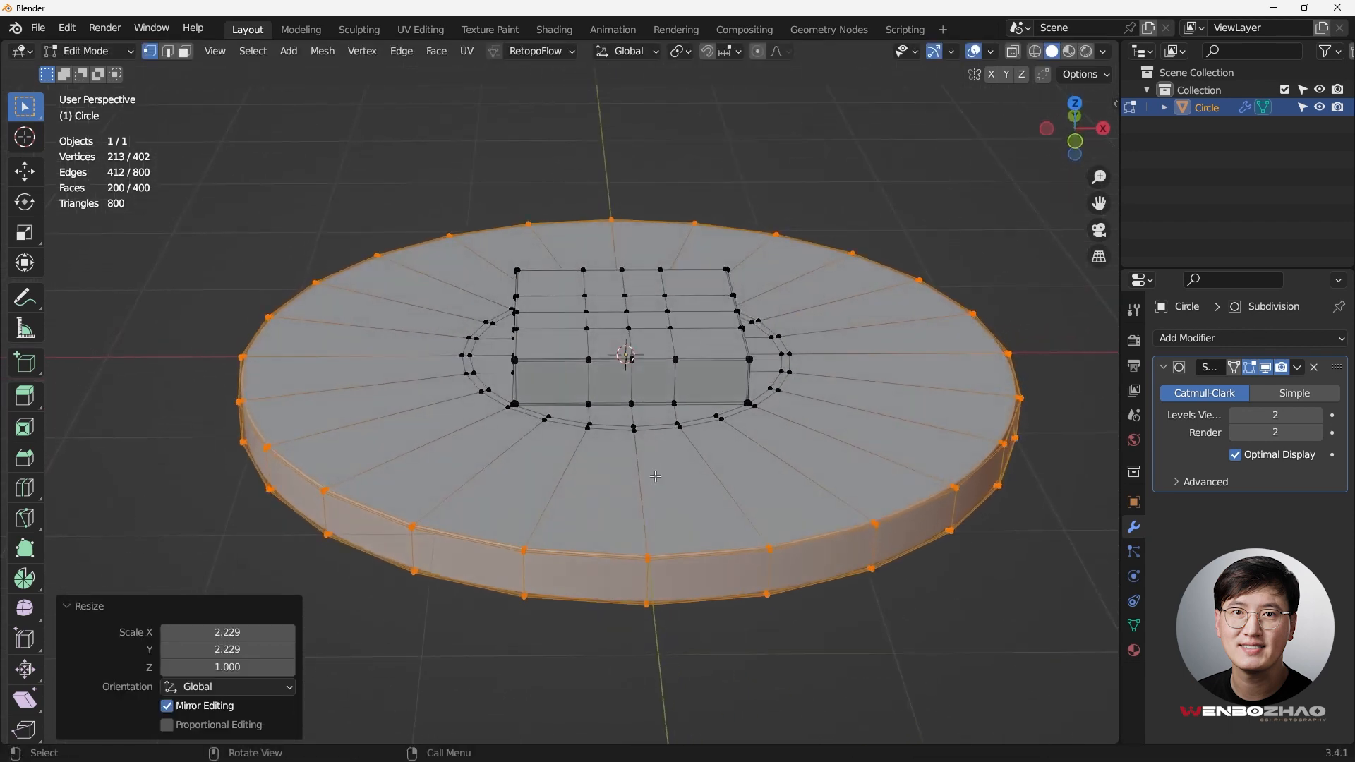
Try extra loop rings across the base, preview the smoothed result, then undo them.
key("ctrl+r")
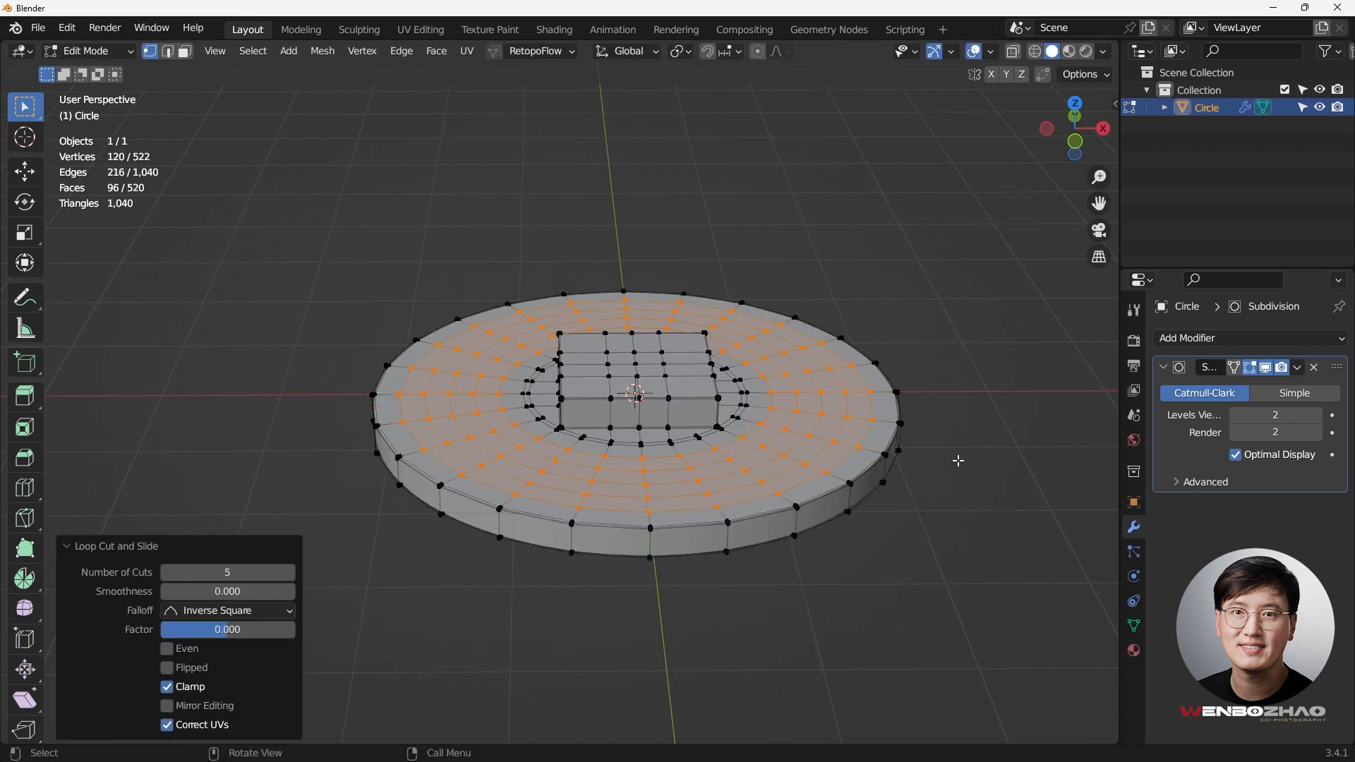
key("Tab")
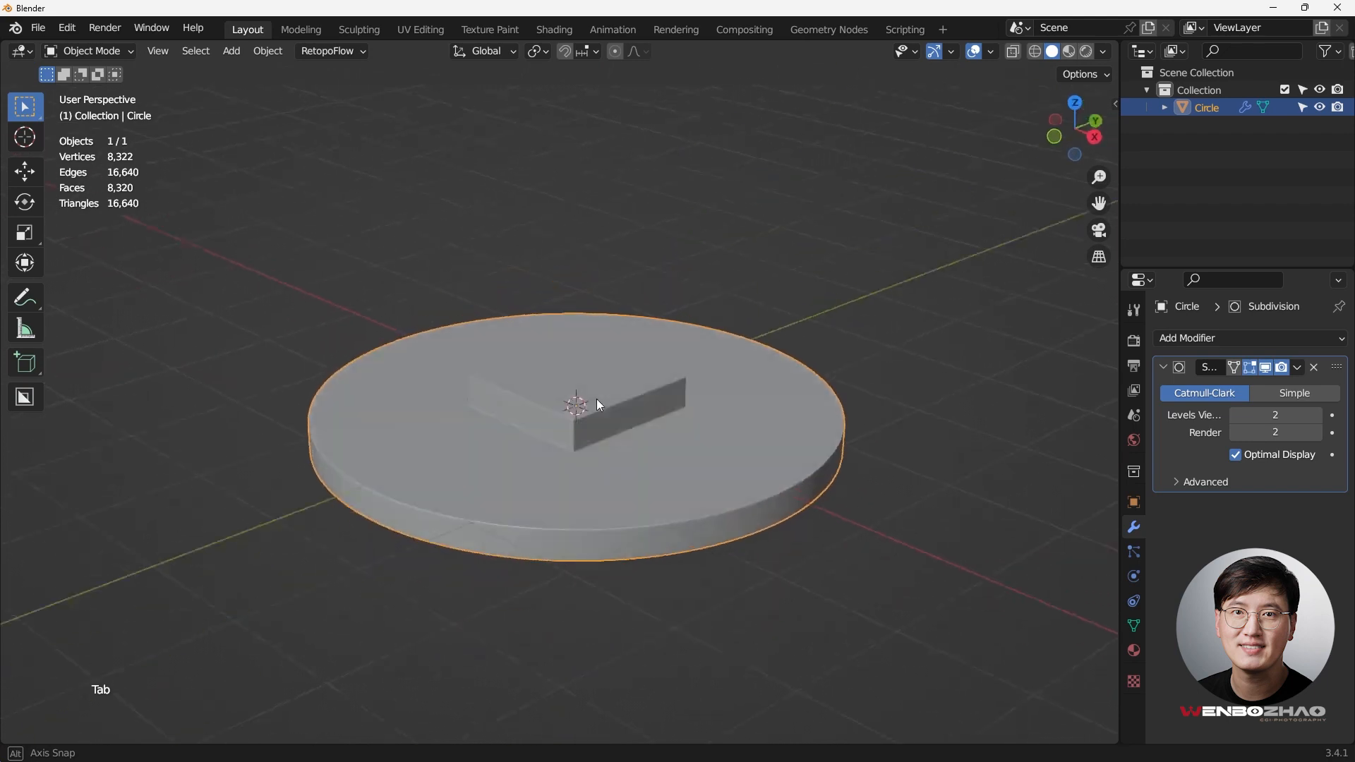
key("Tab")
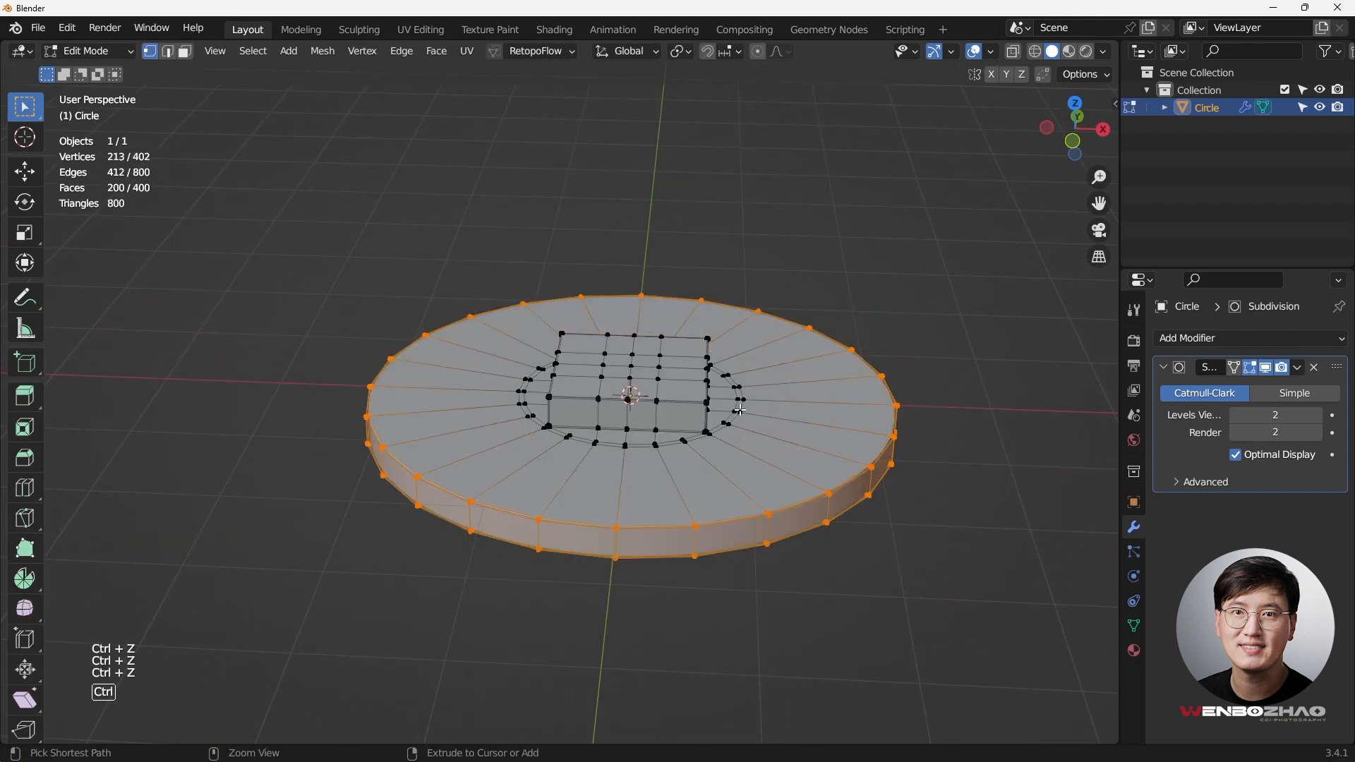
Grow the rim selection one ring inward, scale it to about 0.98, and return to Object Mode.
key("KP_7")
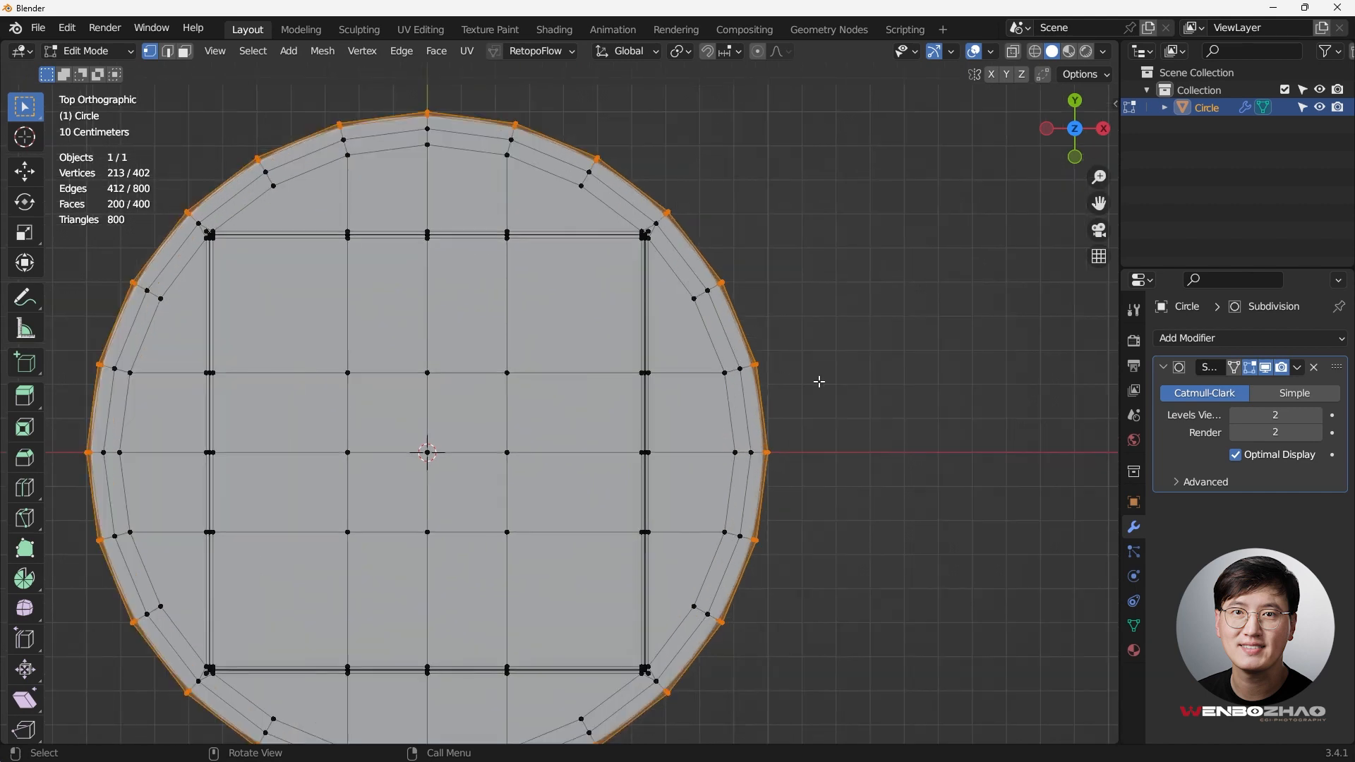
key("ctrl")
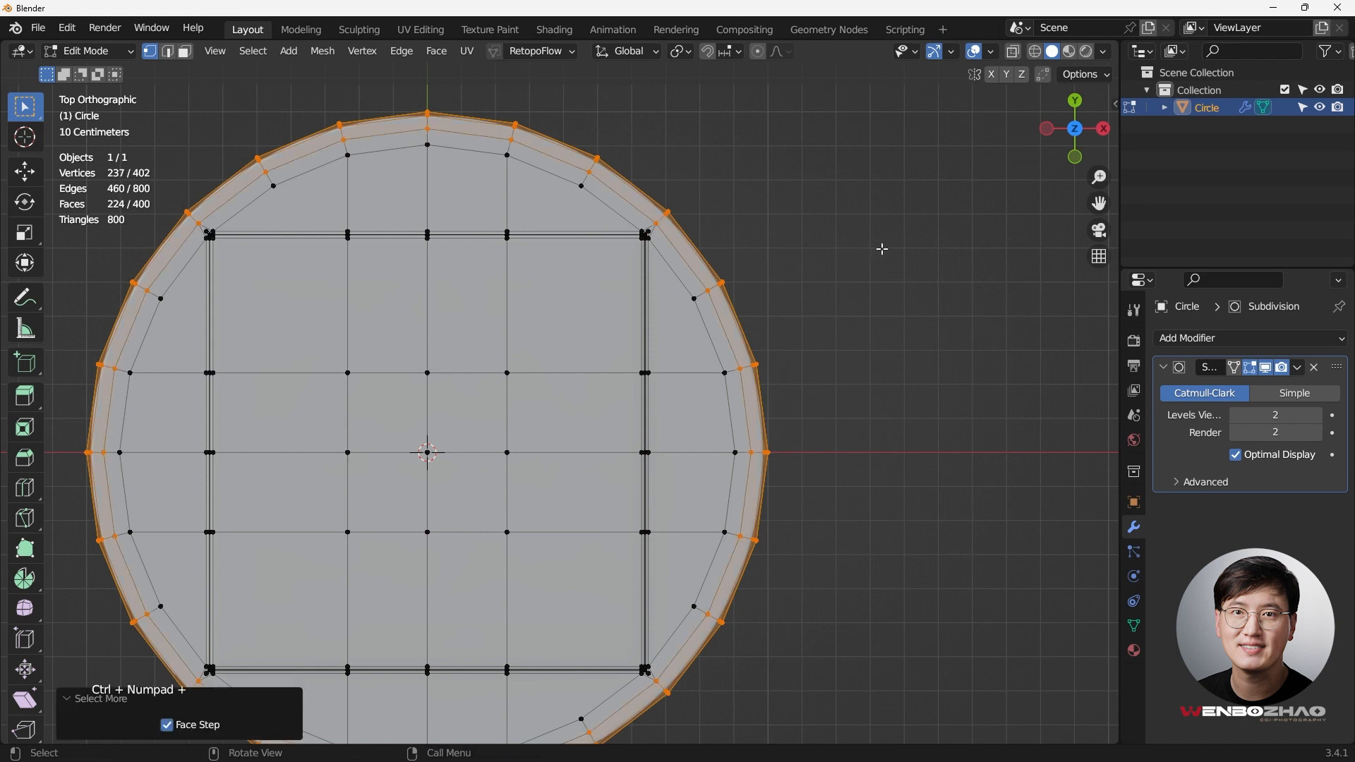
key("s")
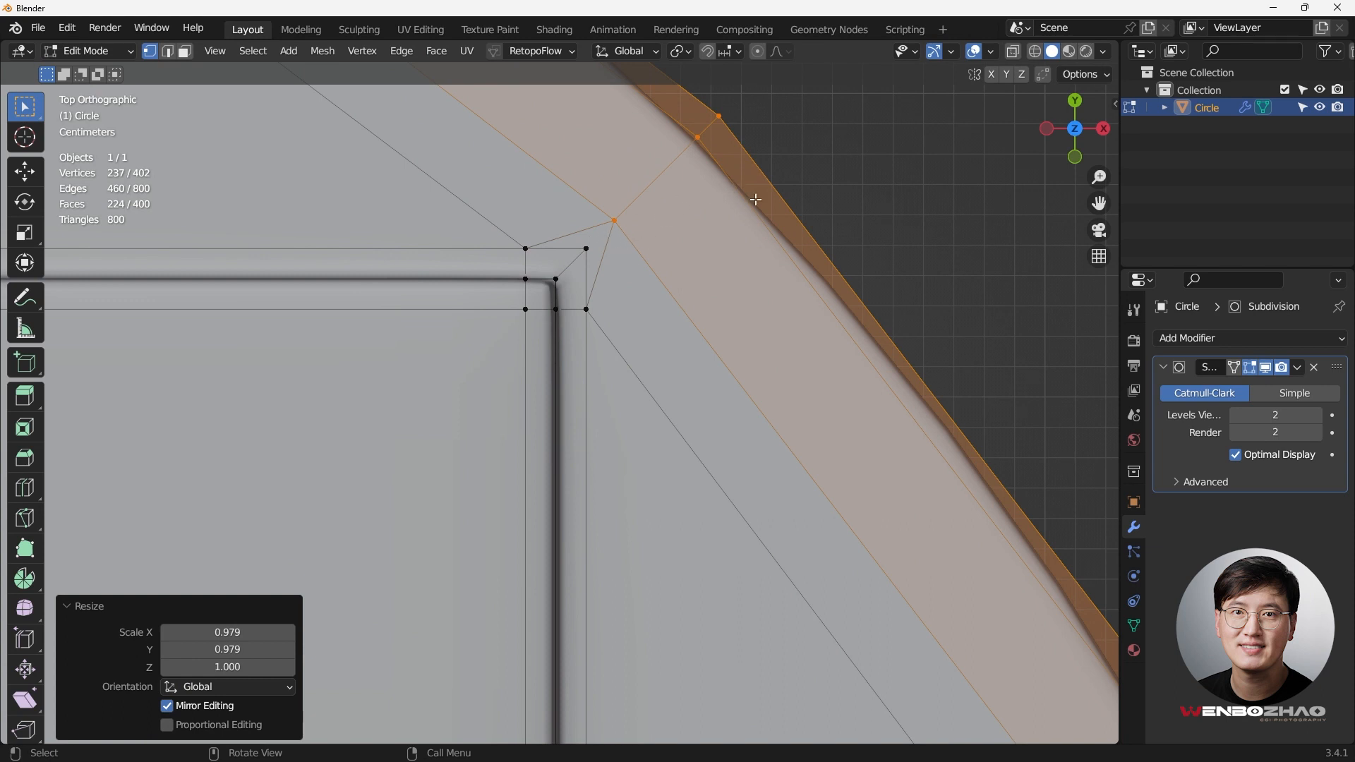
key("Tab")
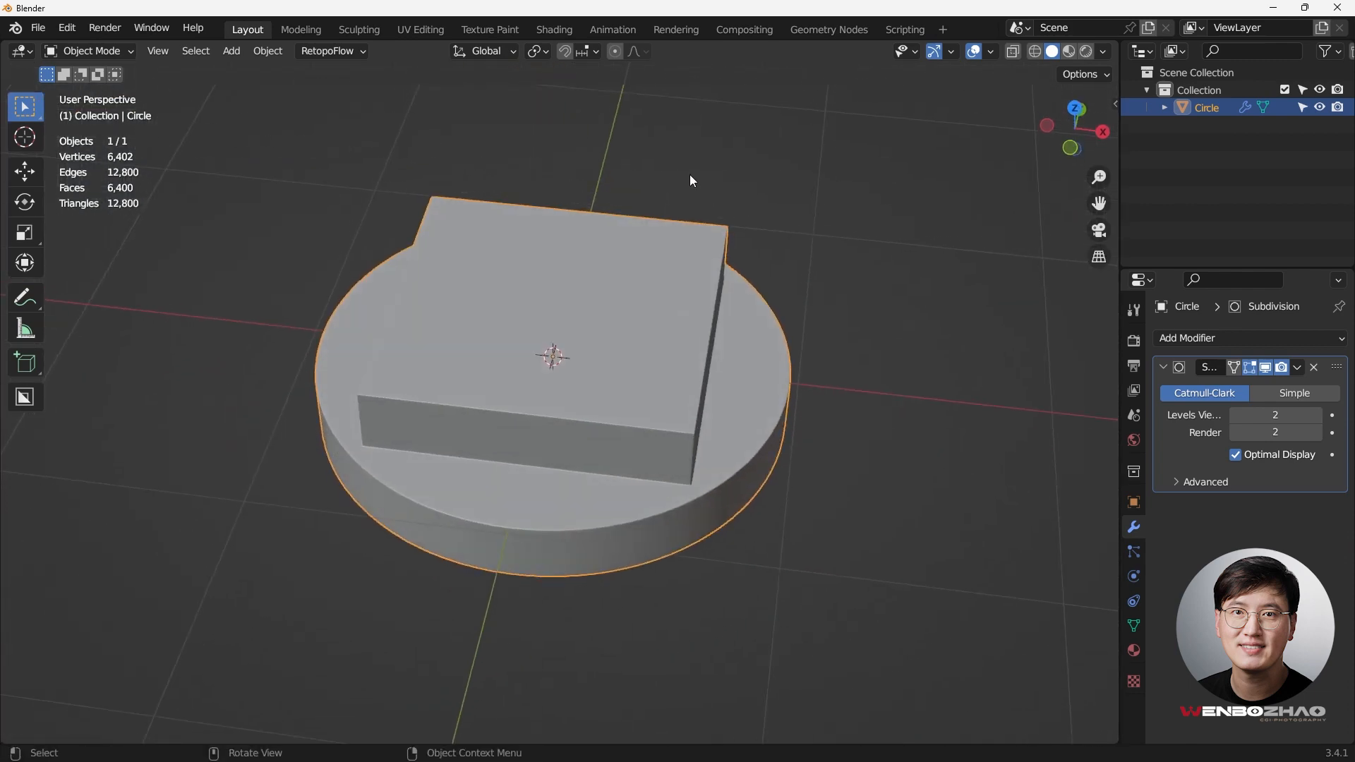
left_click_drag(691, 180, 653, 291)
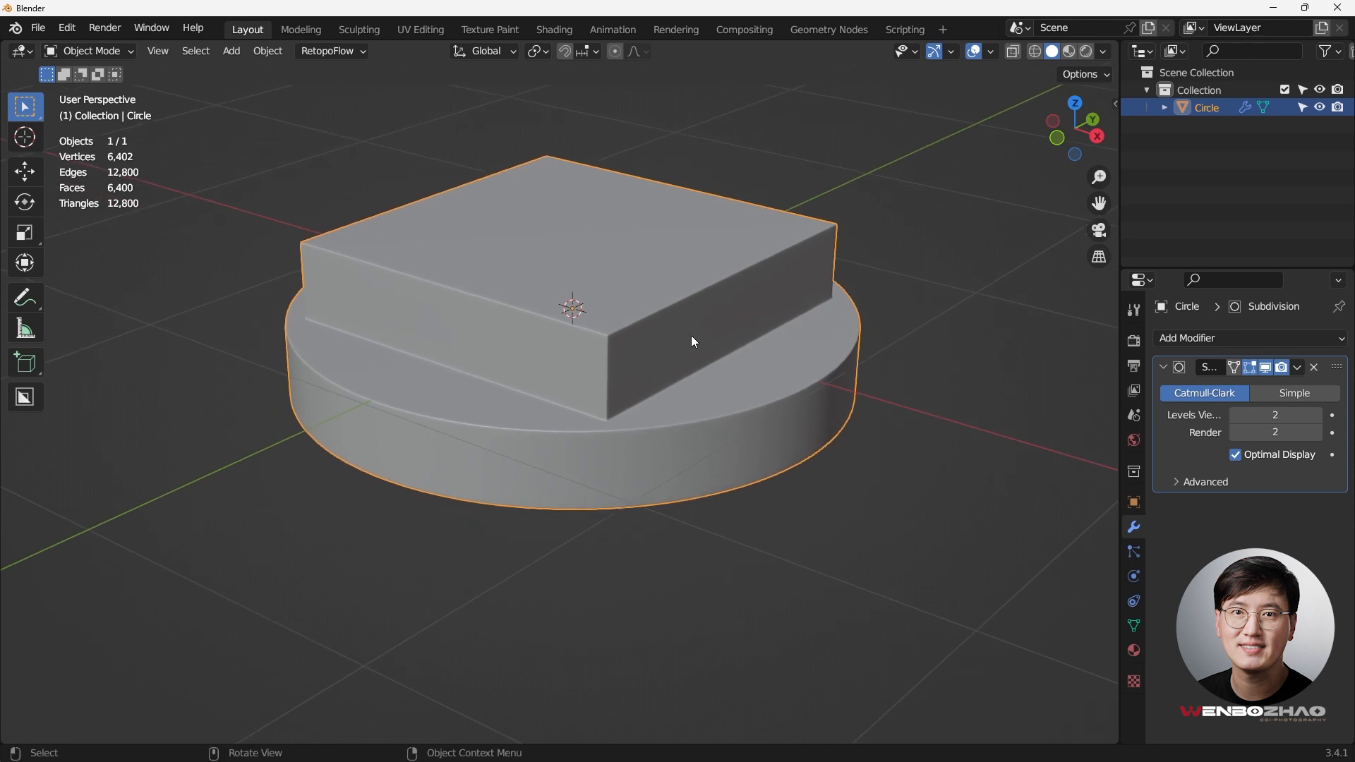
left_click_drag(692, 342, 769, 411)
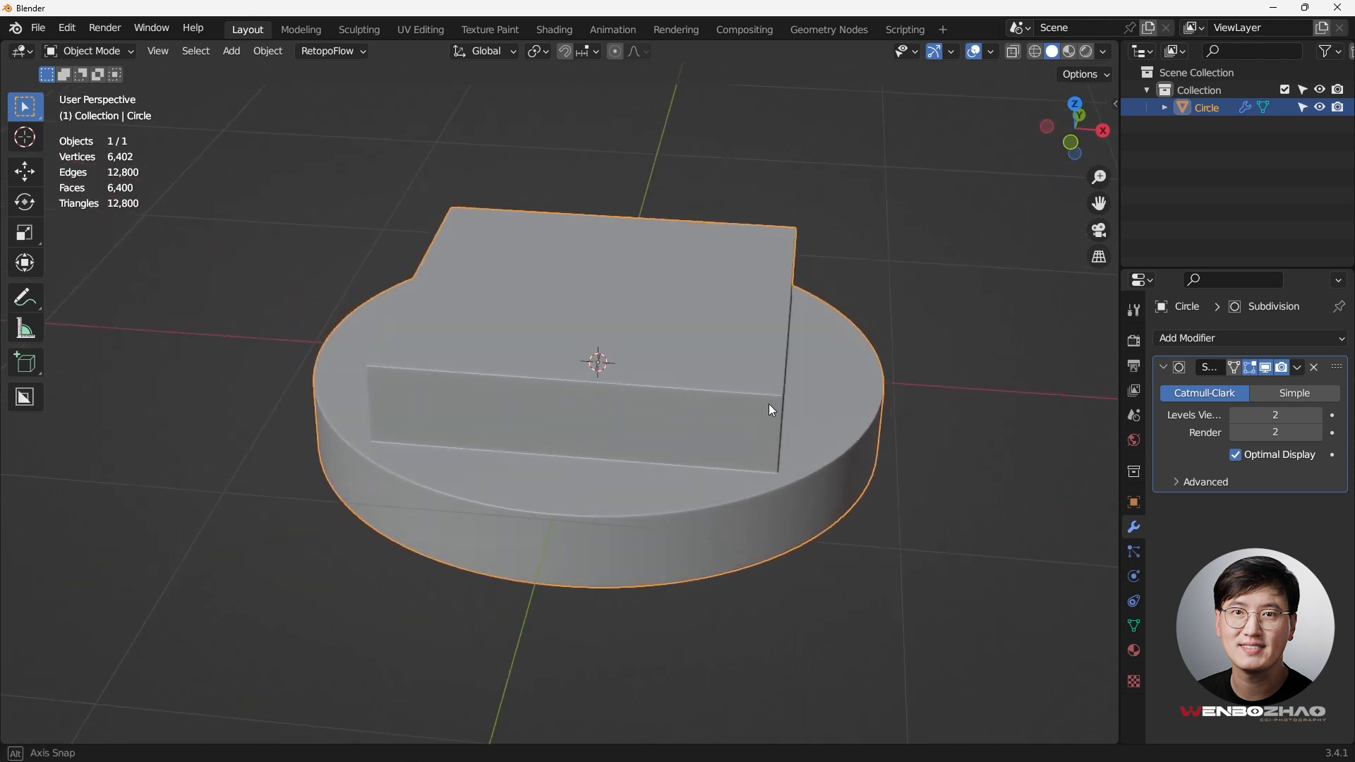
left_click_drag(769, 409, 704, 387)
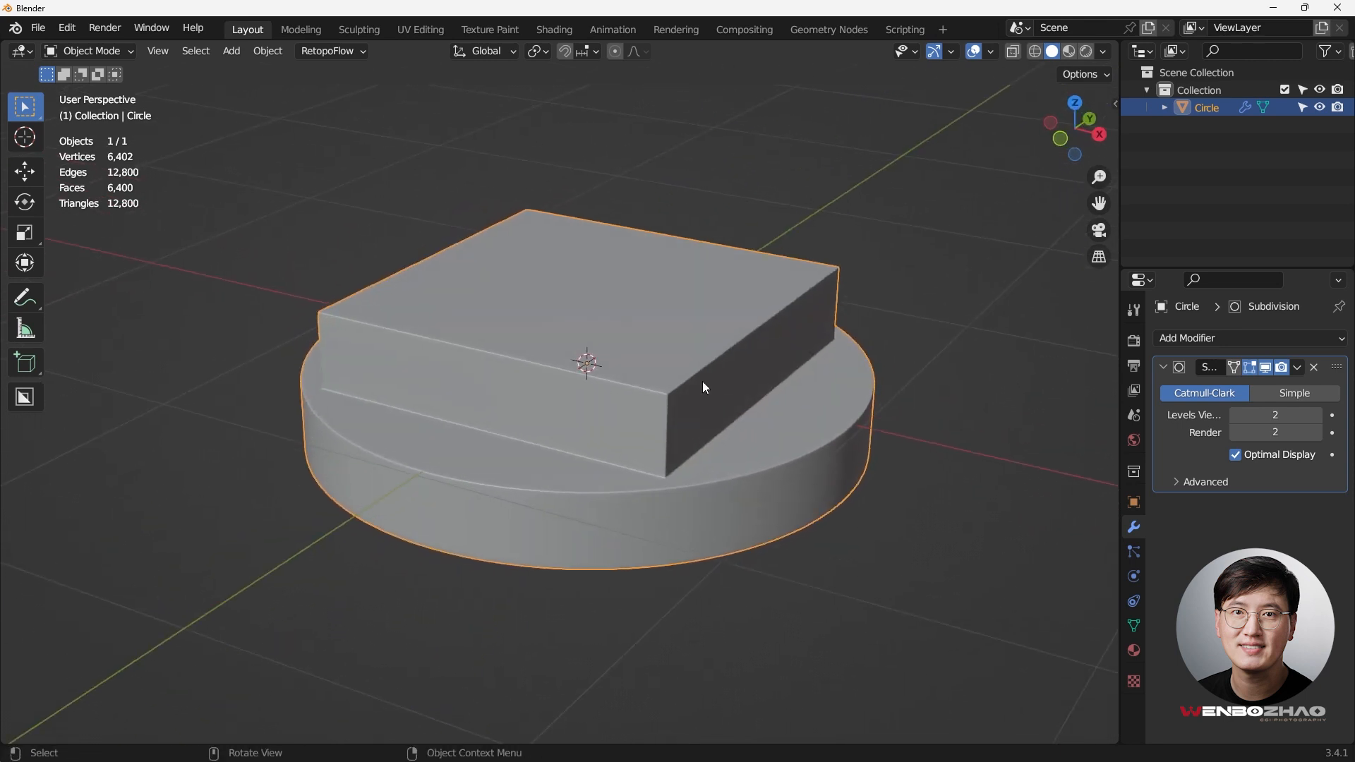